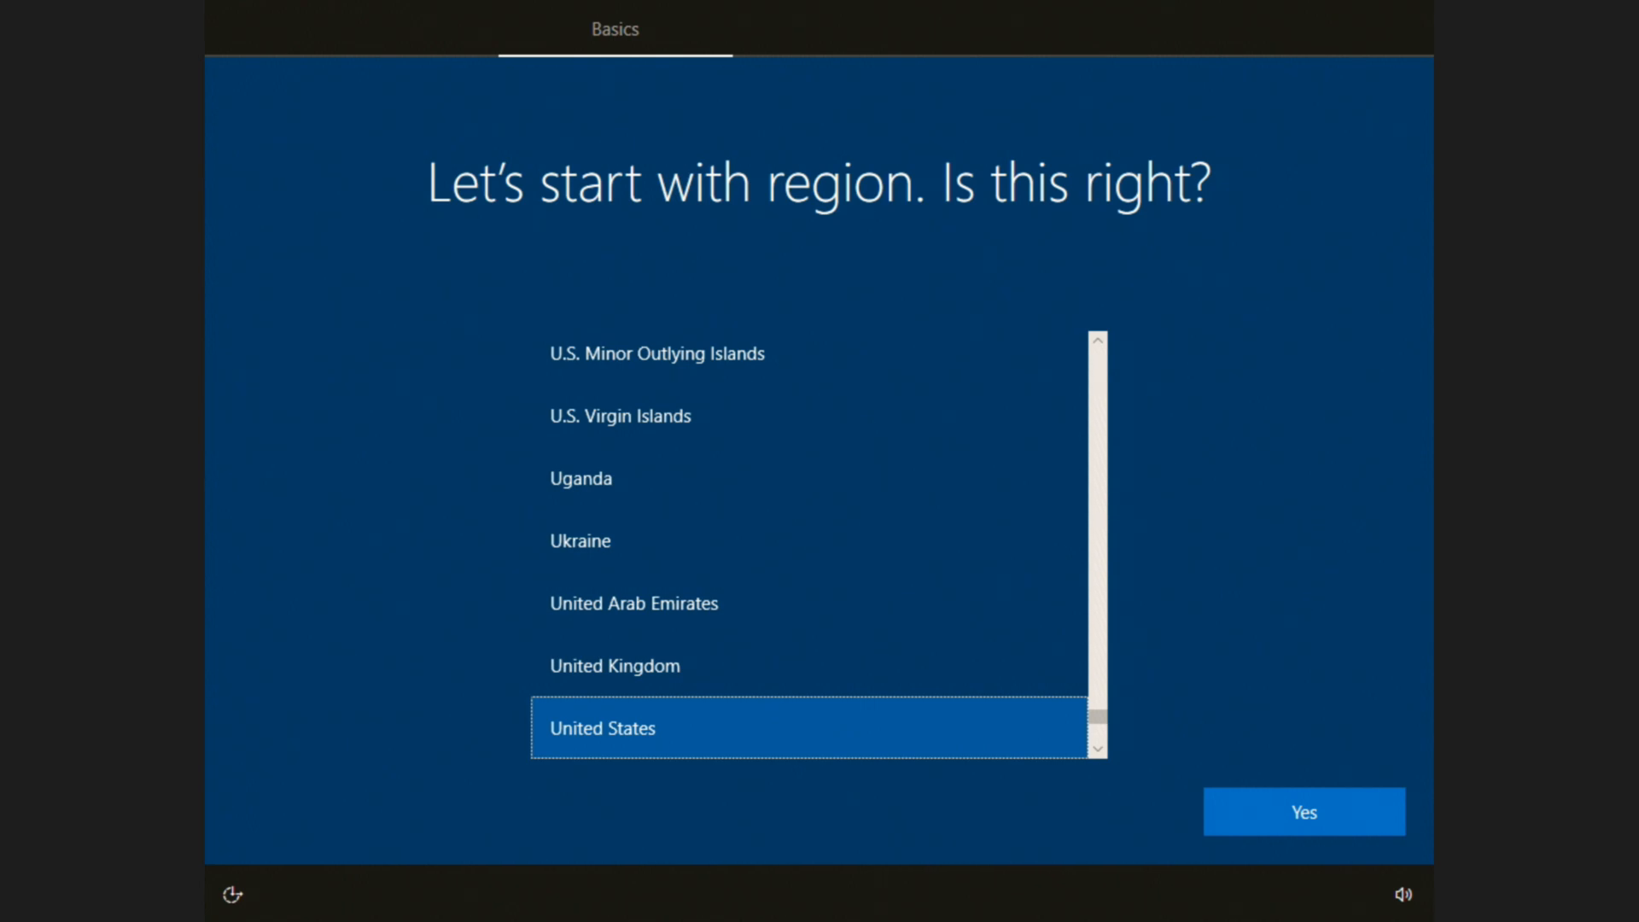
# Step: Confirm United States, accept the licence, create local account 'vid_Admin', and skip security questions
pyautogui.click(1303, 812)
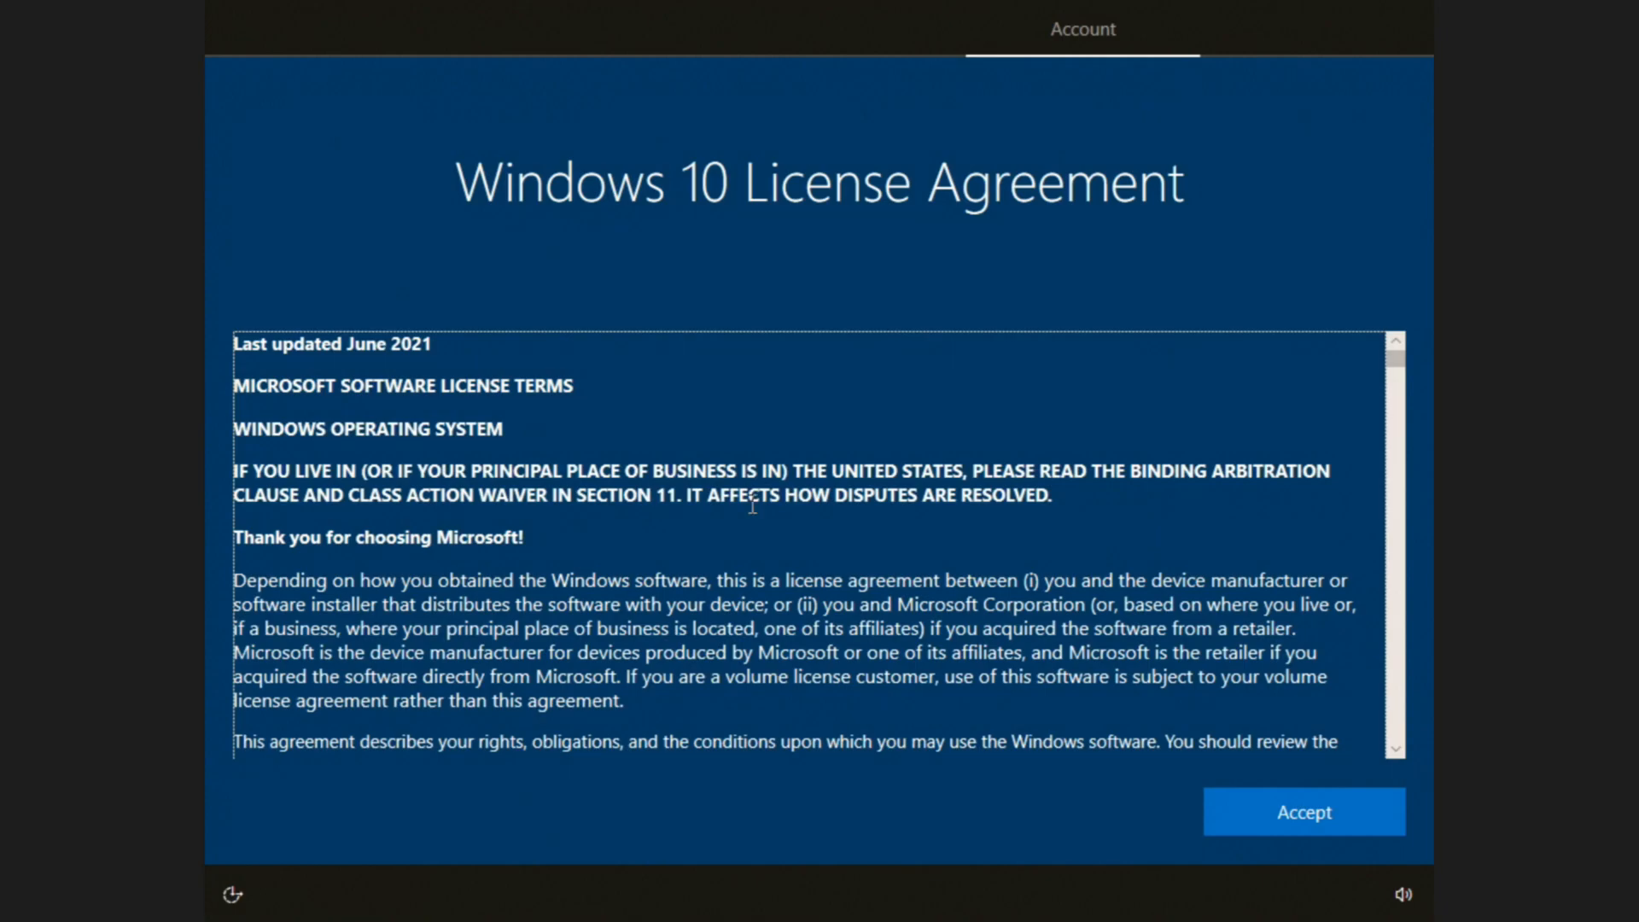
pyautogui.click(1303, 811)
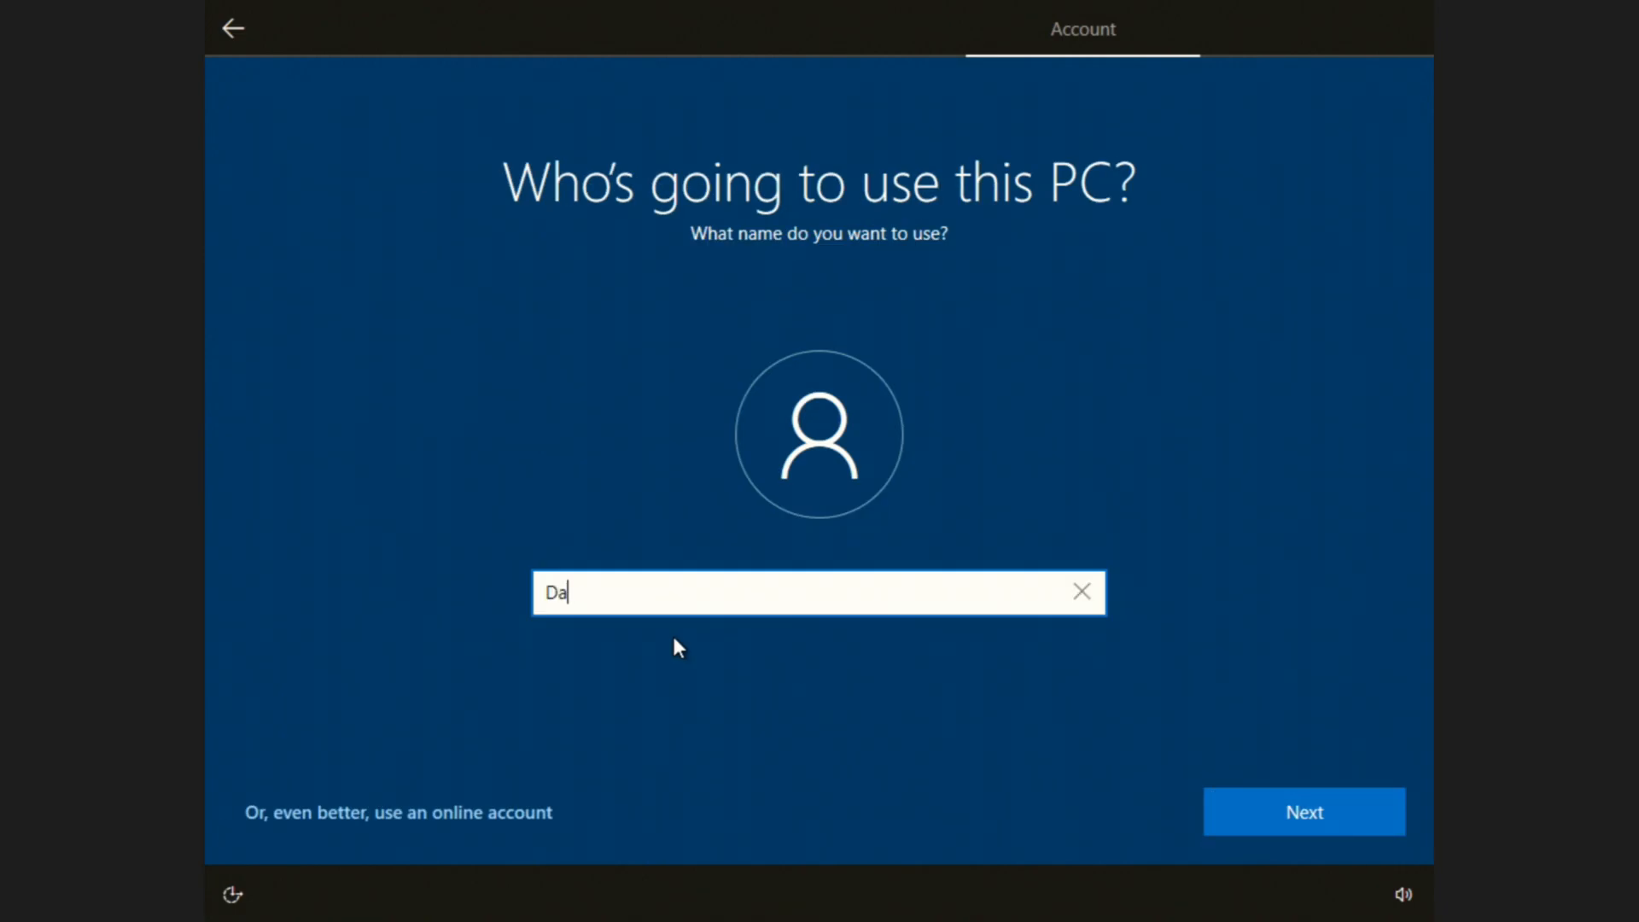
pyautogui.write('vid_A')
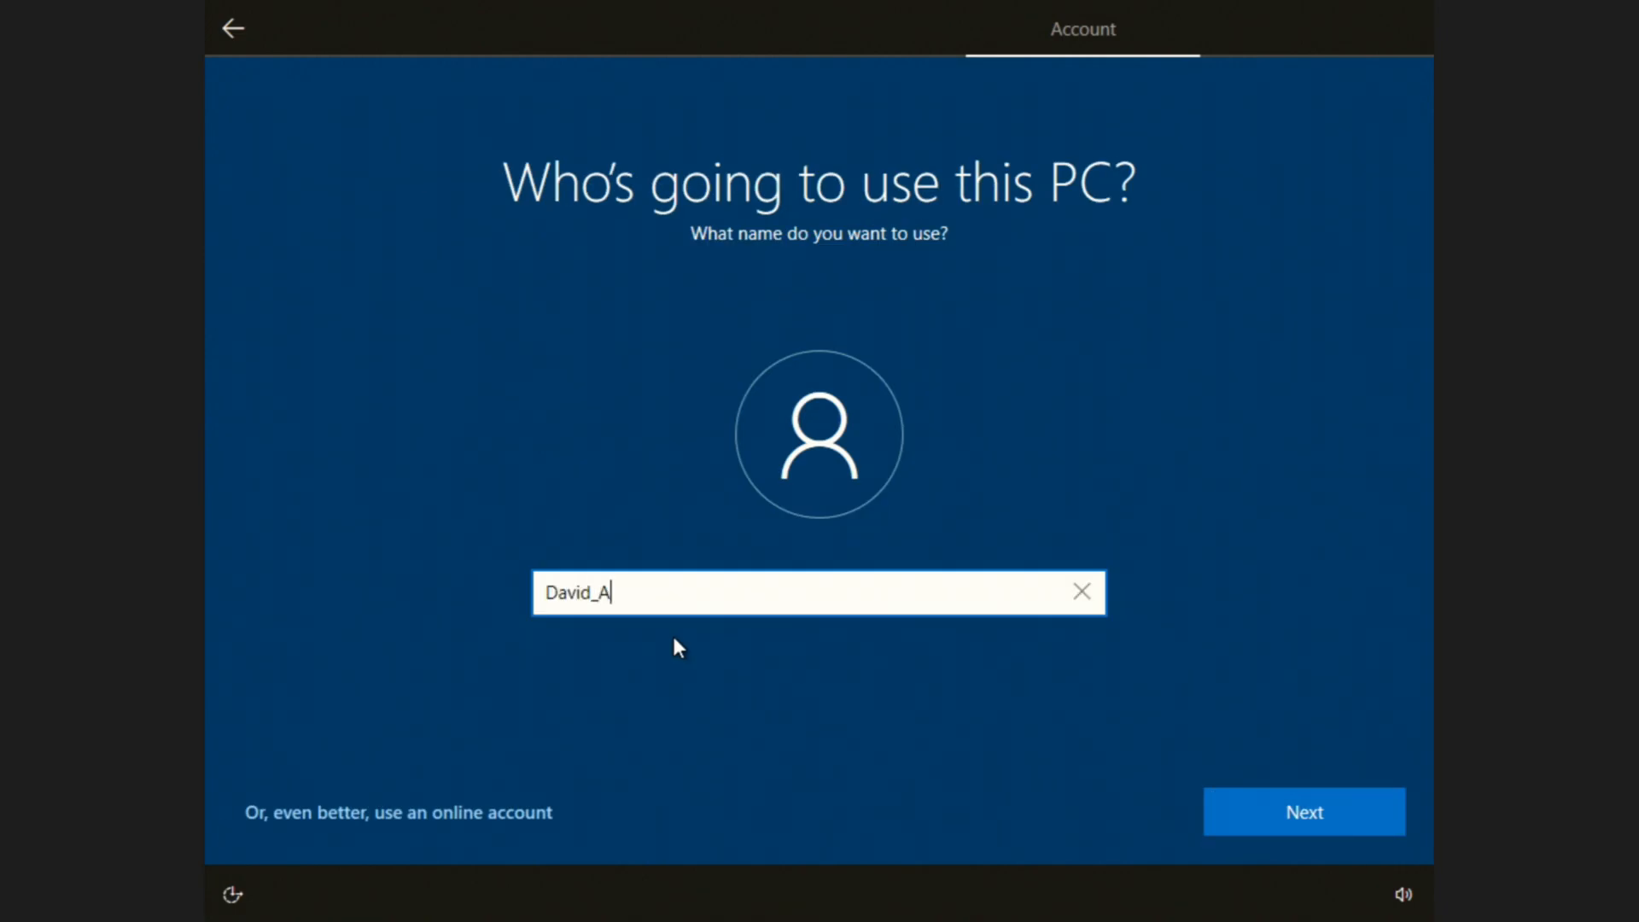
pyautogui.write('dmin')
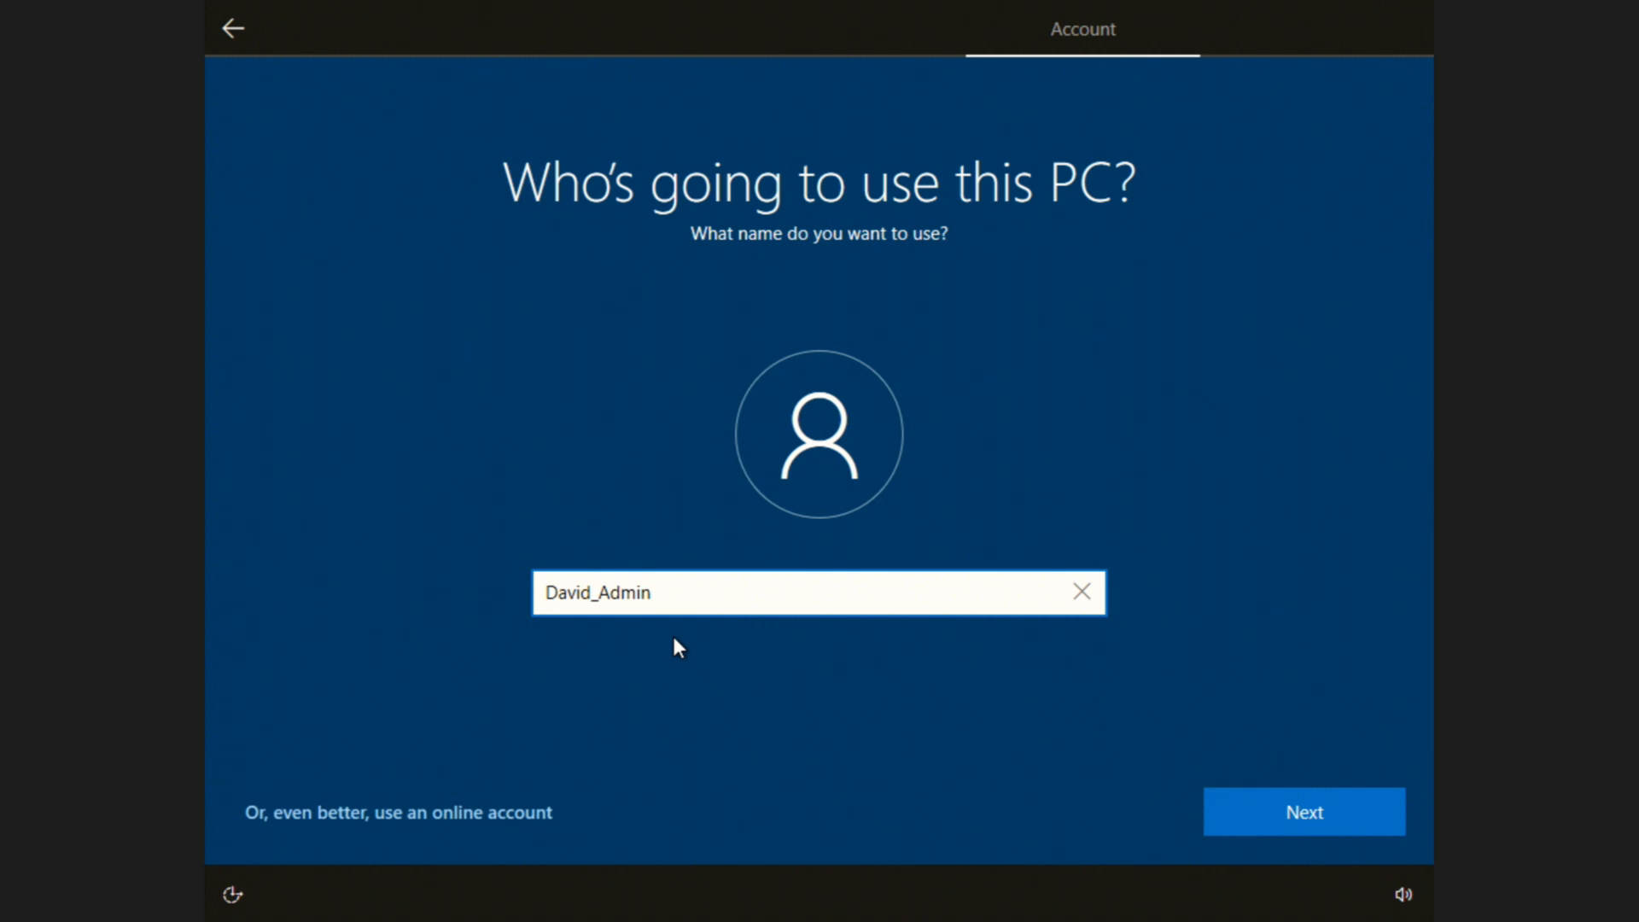
pyautogui.click(1303, 811)
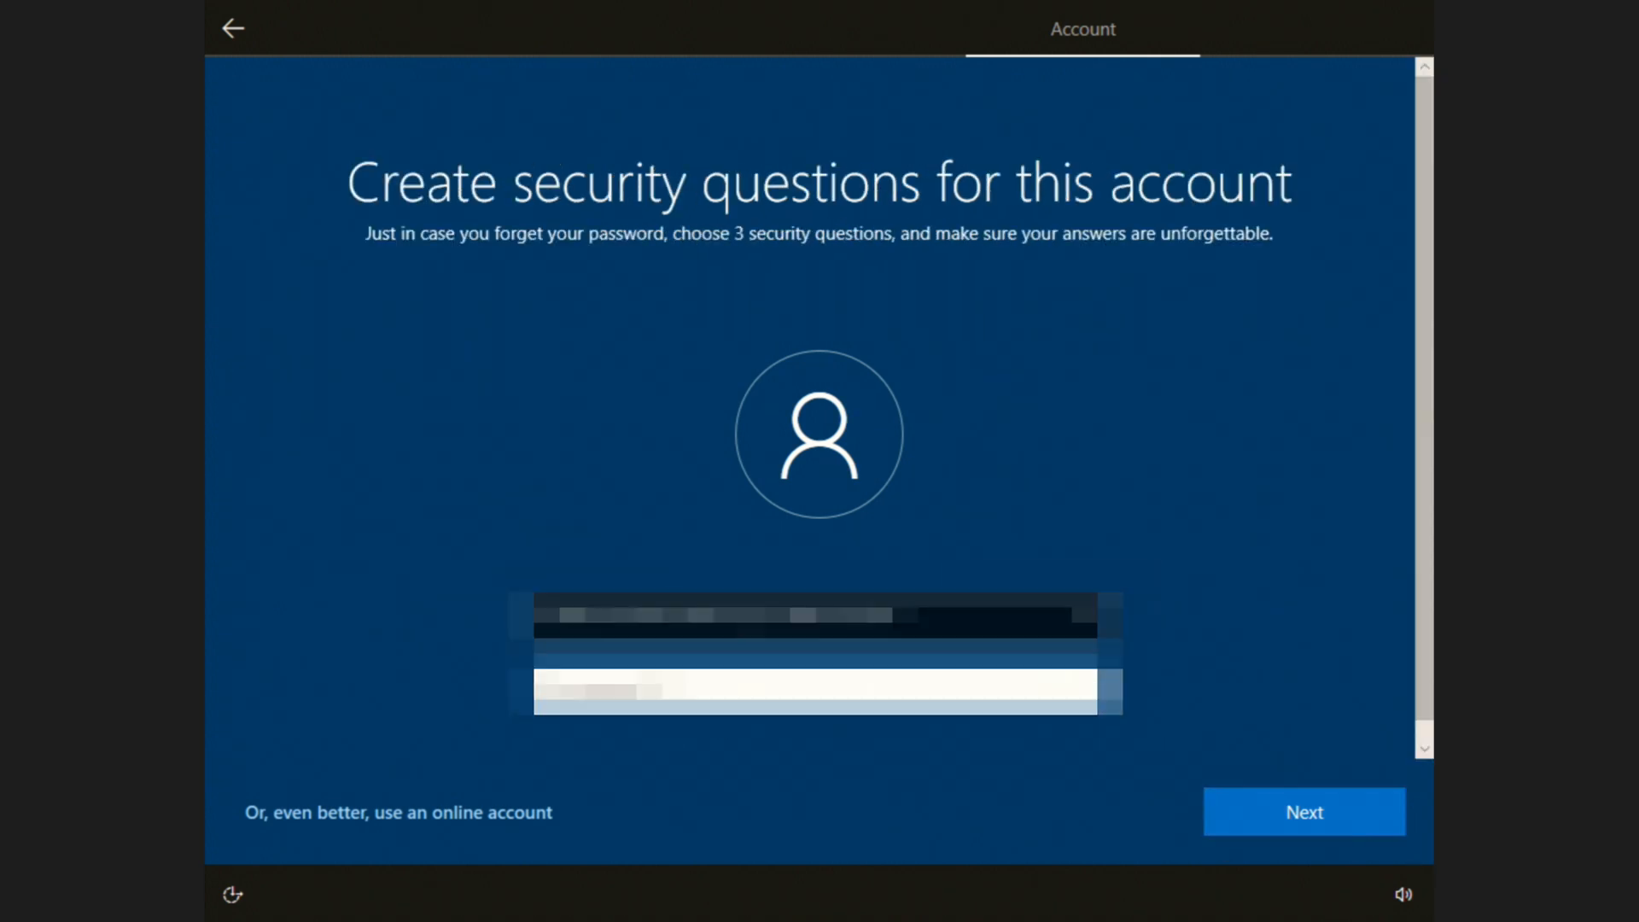
pyautogui.click(1303, 811)
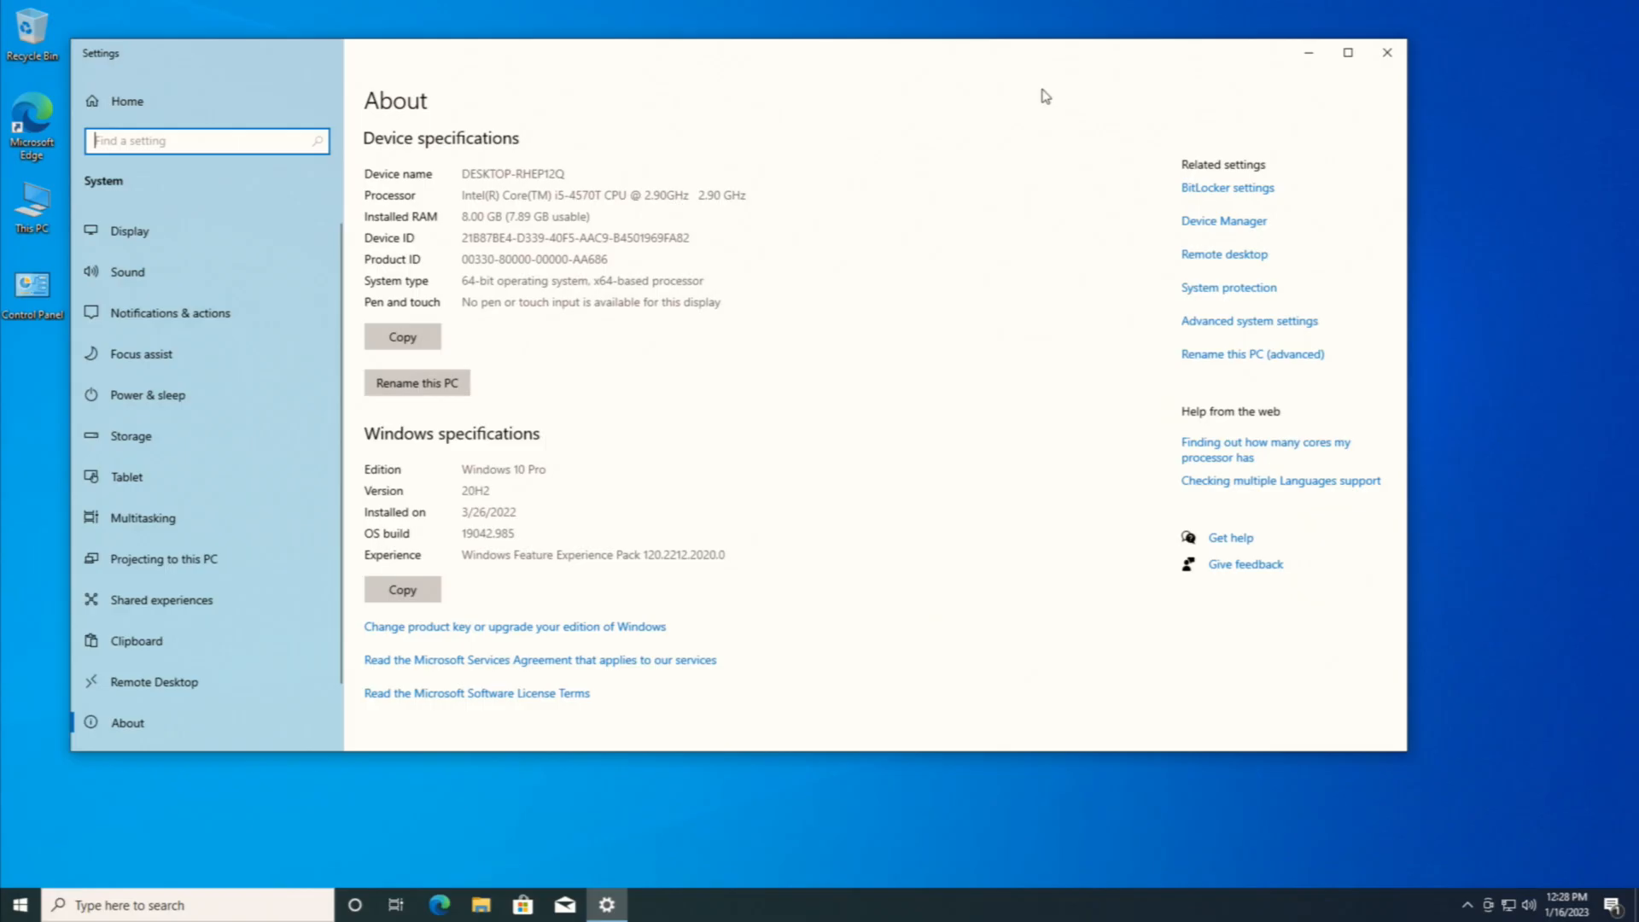
pyautogui.moveTo(1042, 98)
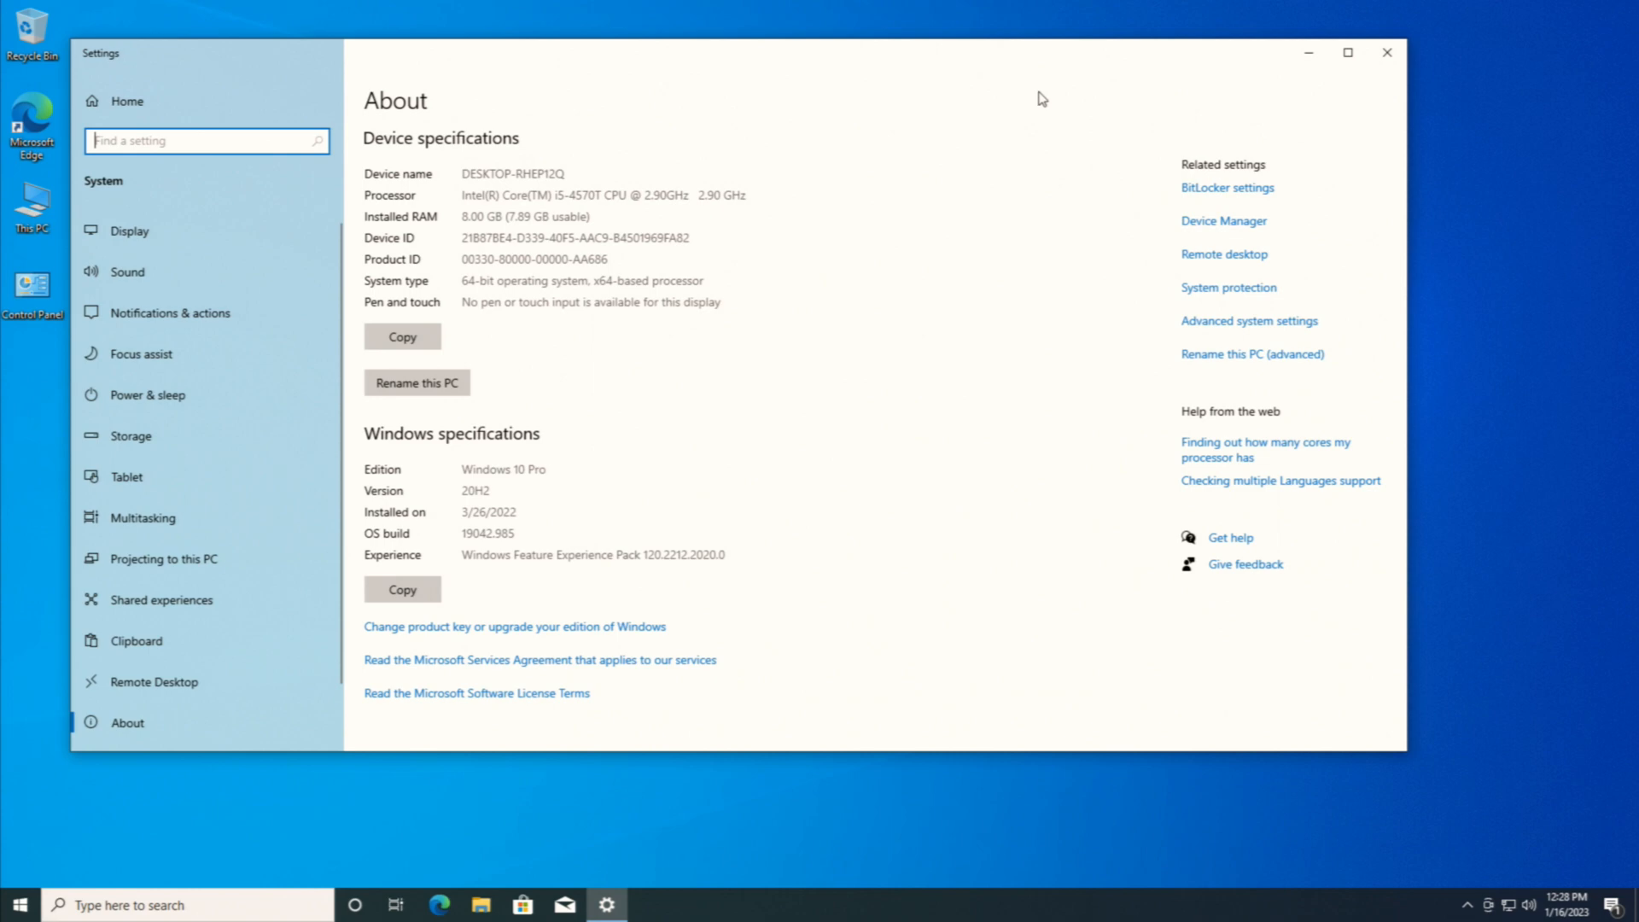
pyautogui.moveTo(1032, 83)
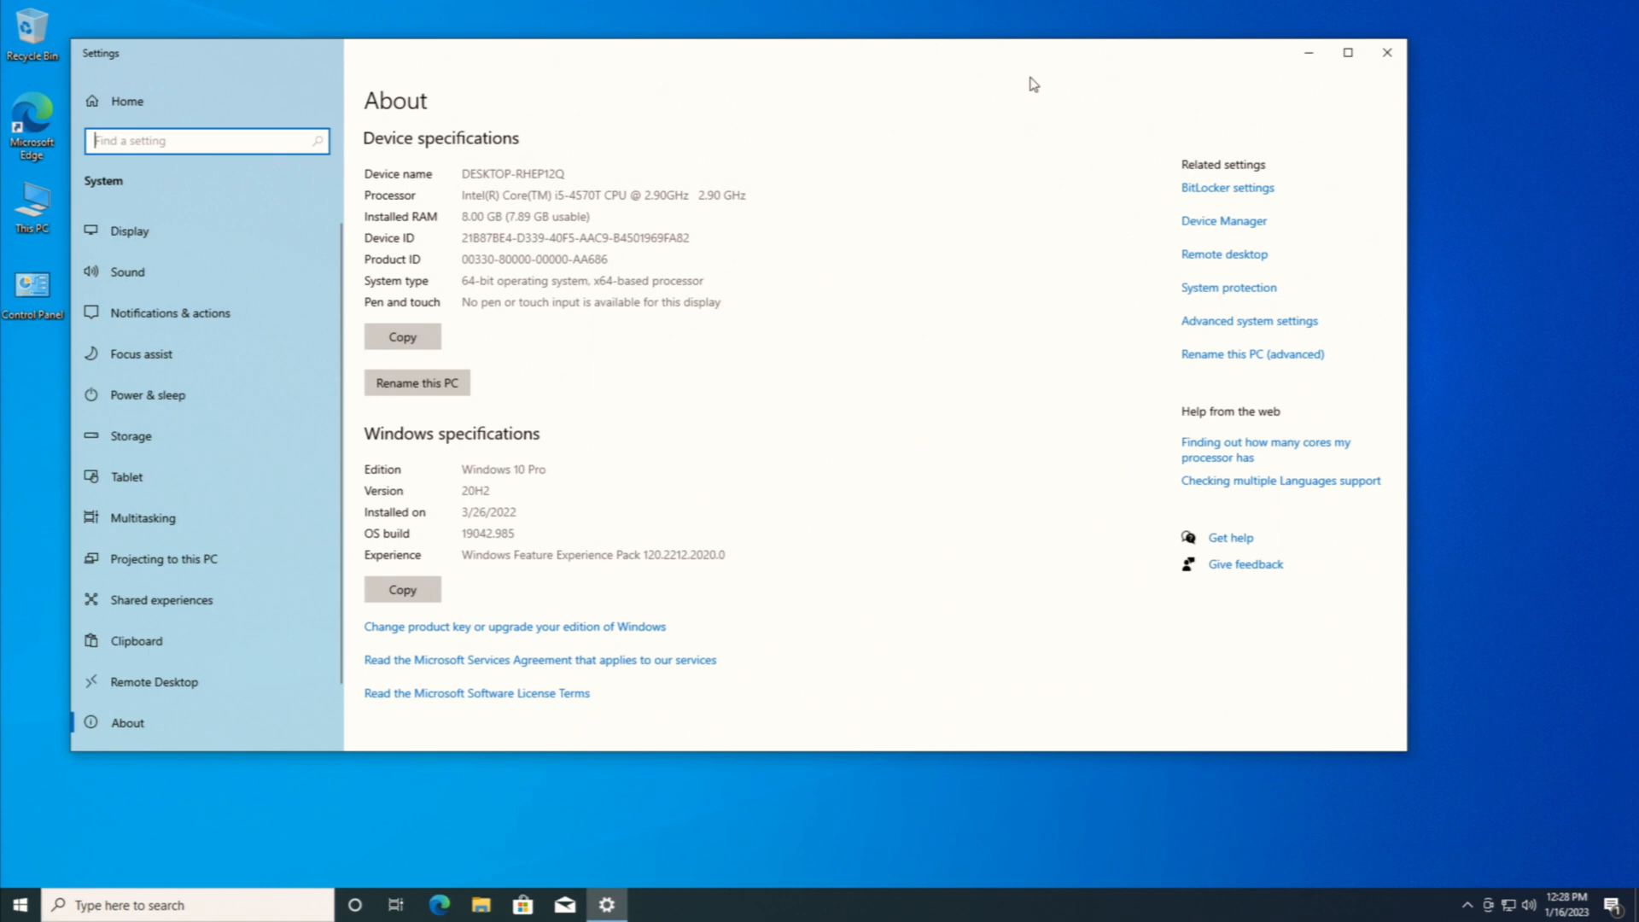
pyautogui.moveTo(712, 419)
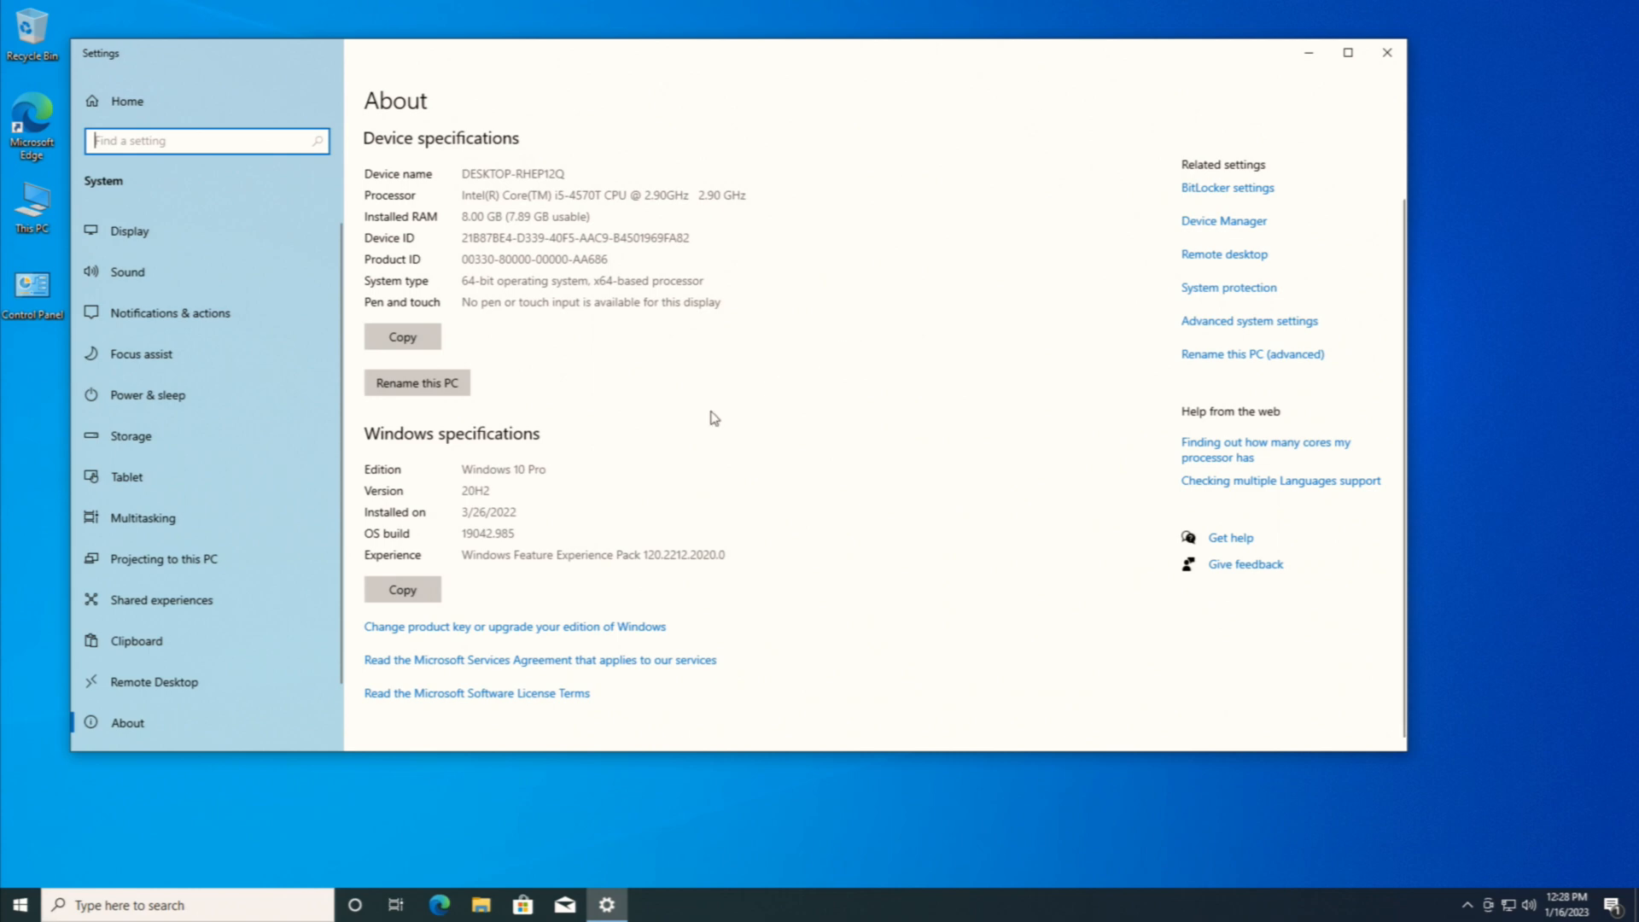
pyautogui.moveTo(535, 465)
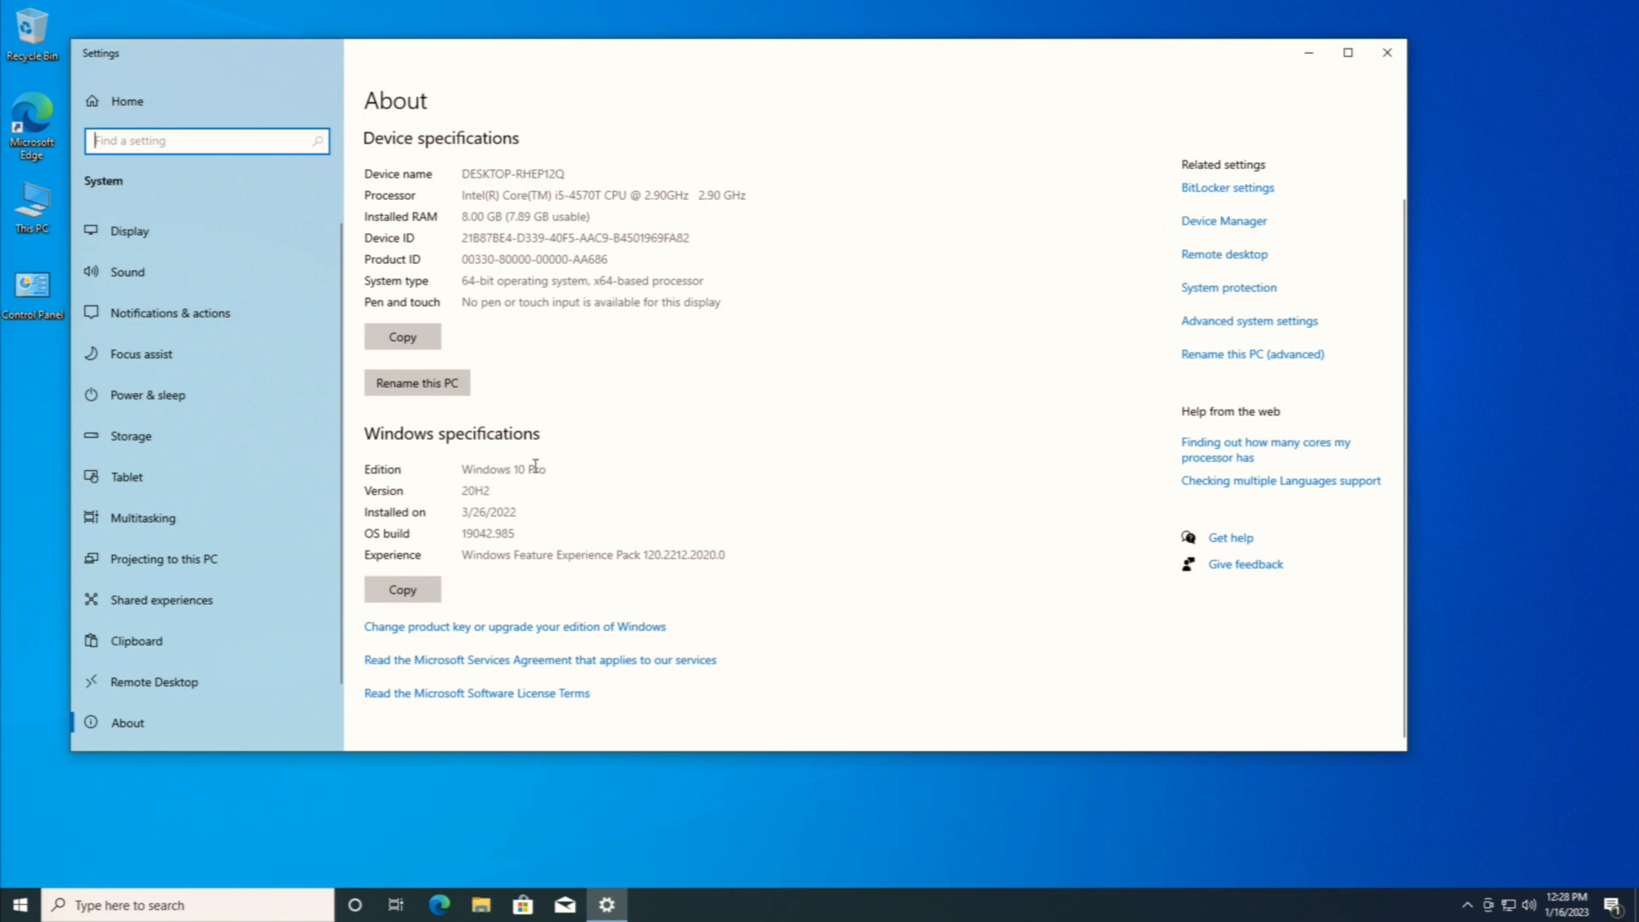
pyautogui.moveTo(502, 492)
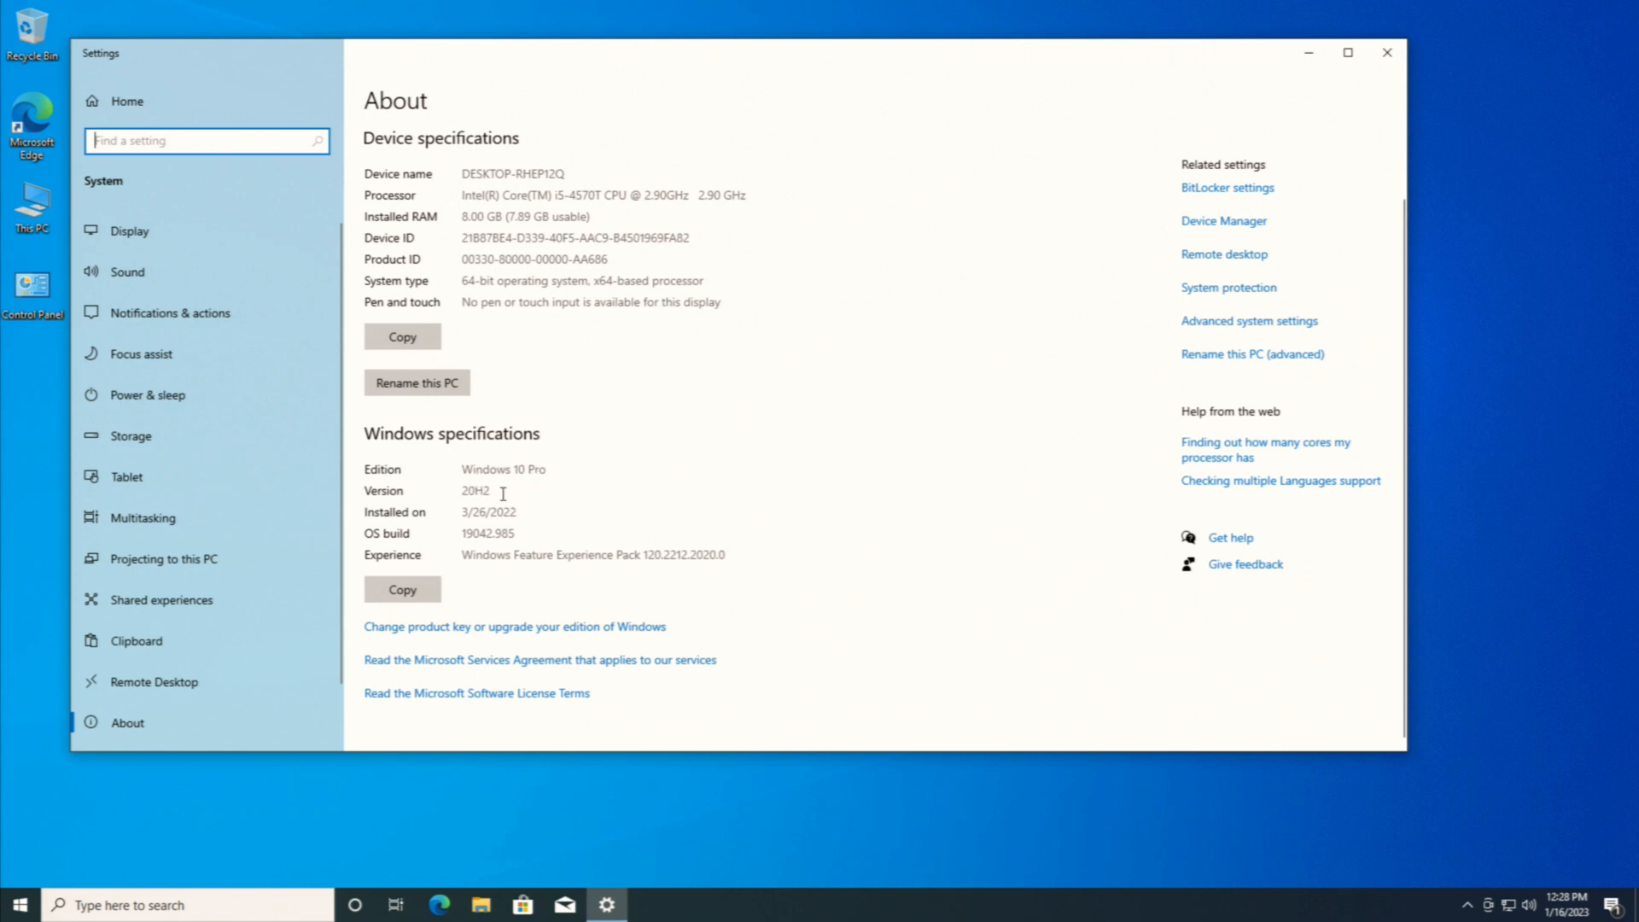
pyautogui.moveTo(512, 485)
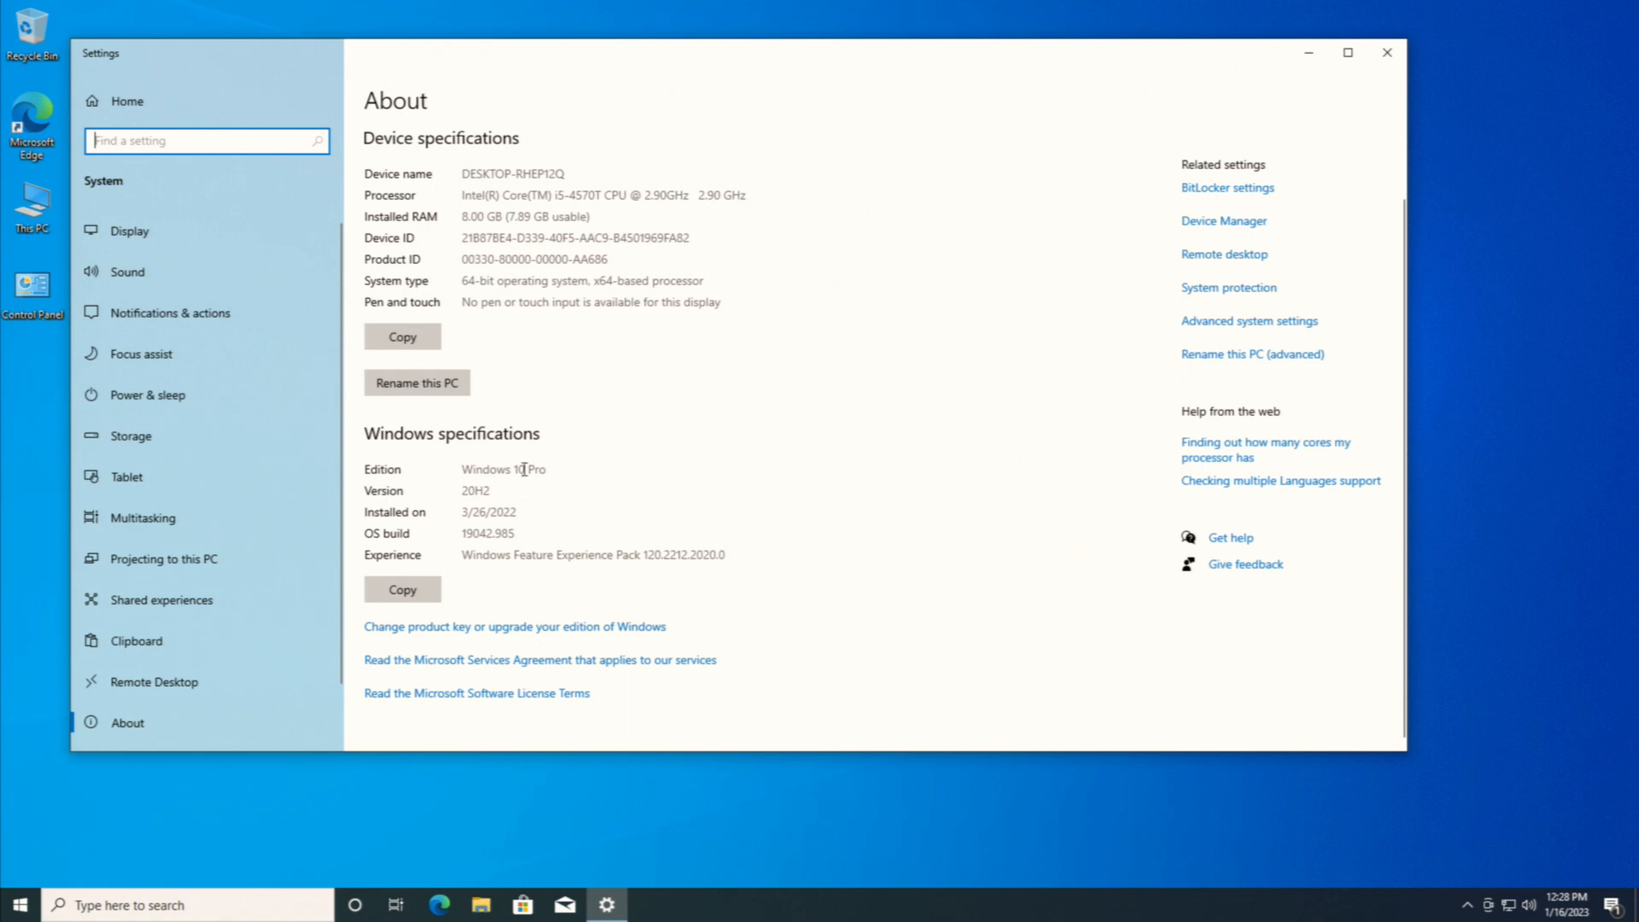
pyautogui.moveTo(1388, 53)
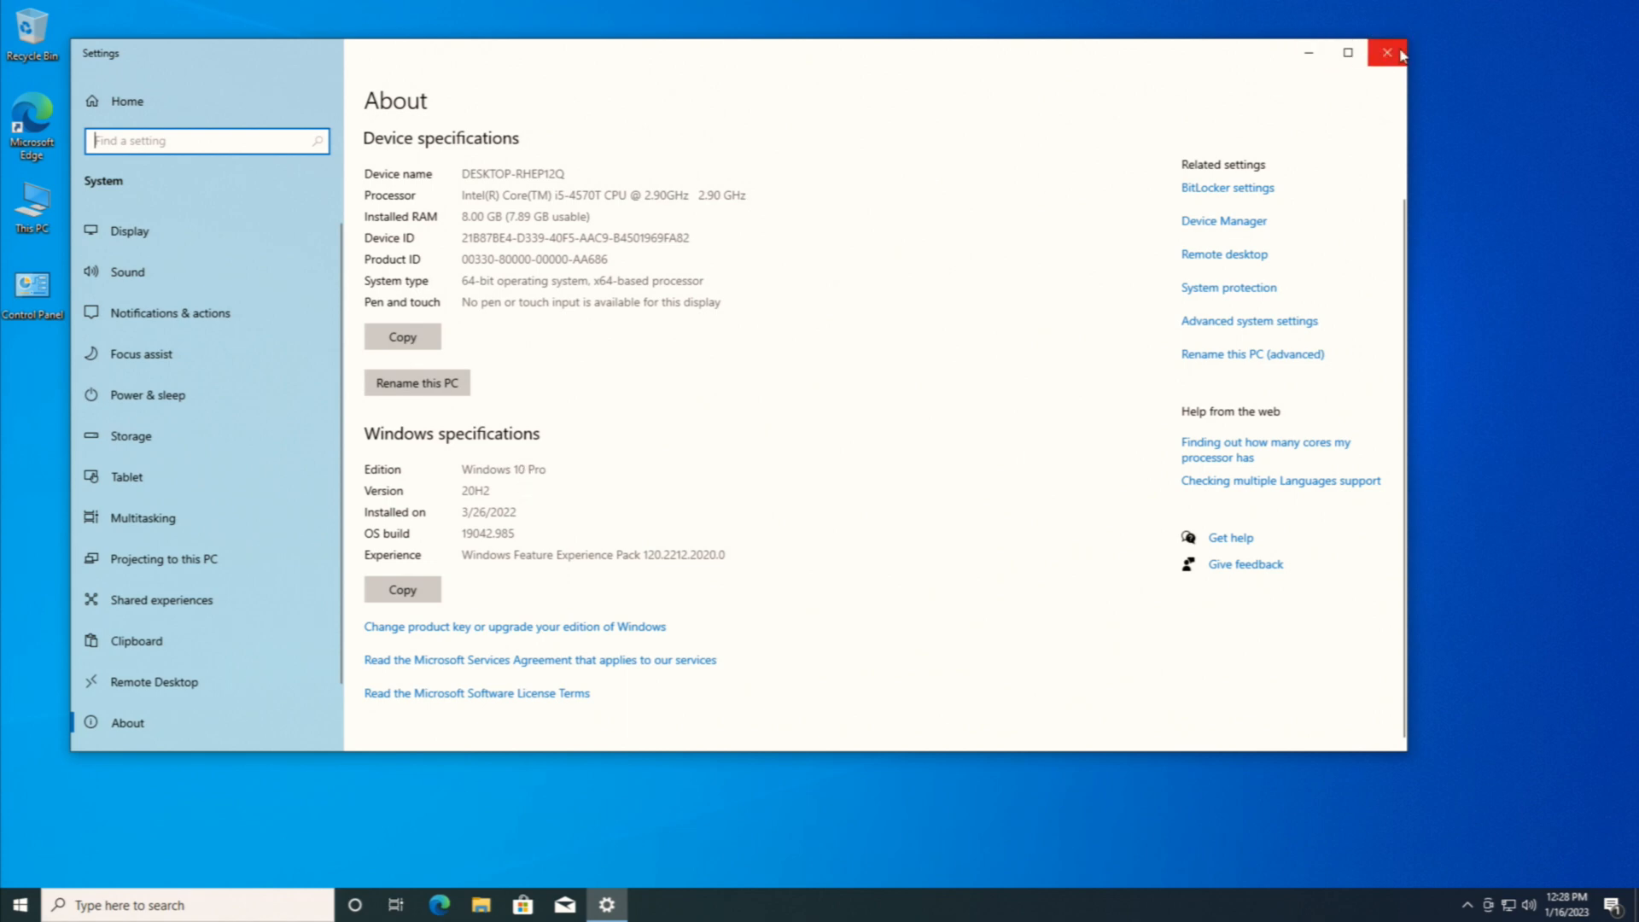
pyautogui.moveTo(1387, 53)
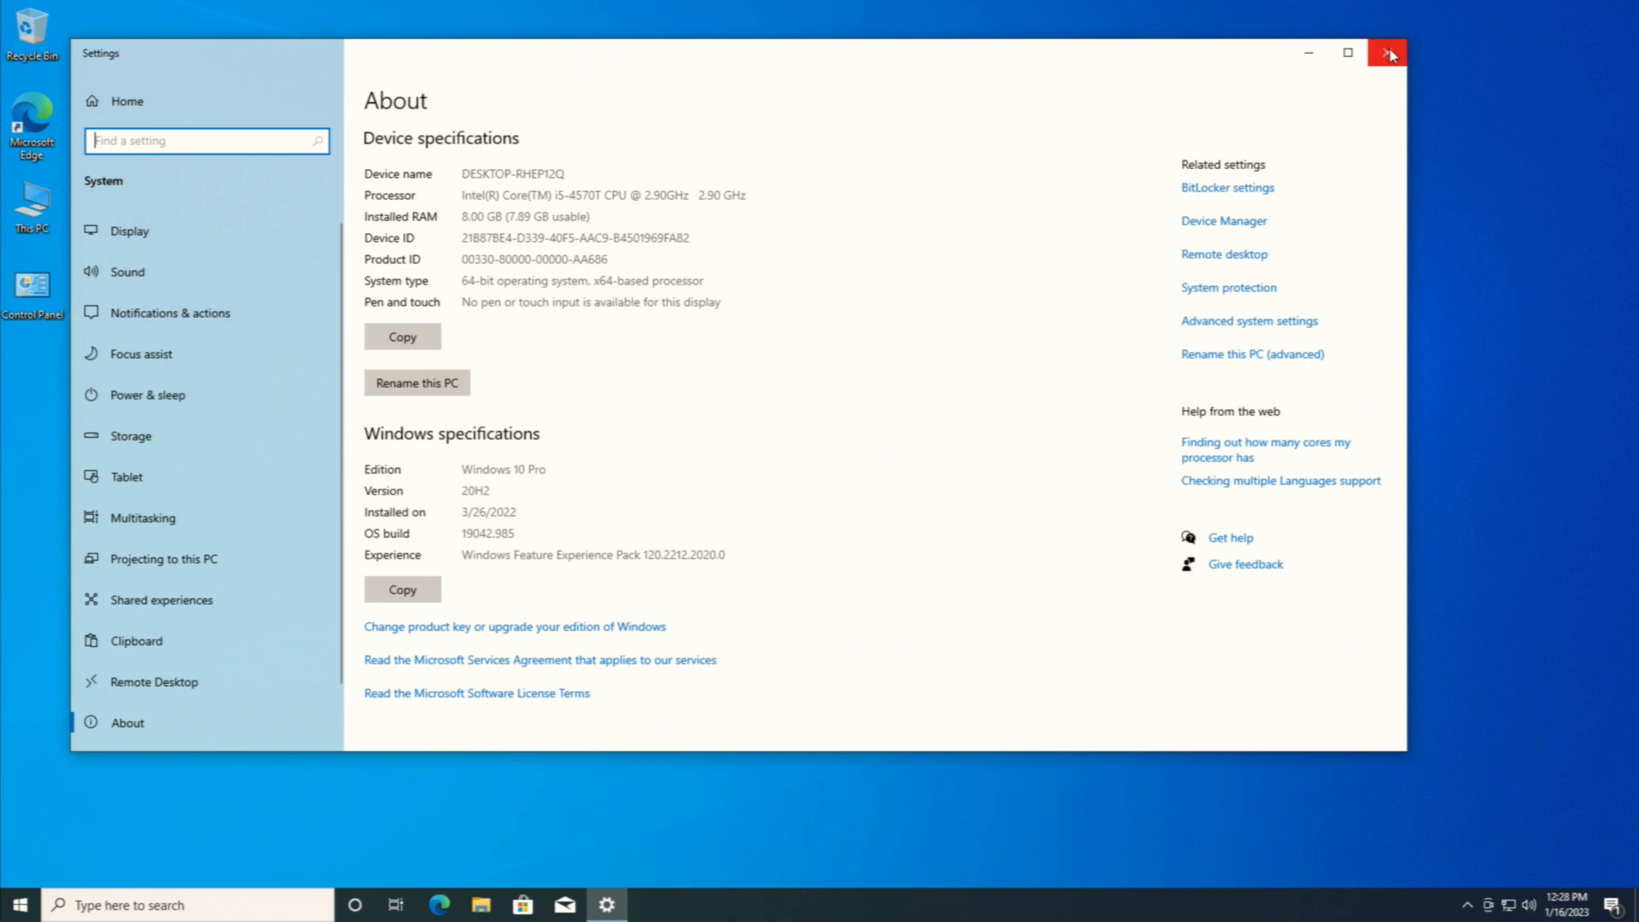
# Step: Close the Settings About window to return to the Windows 10 Pro desktop
pyautogui.click(1388, 52)
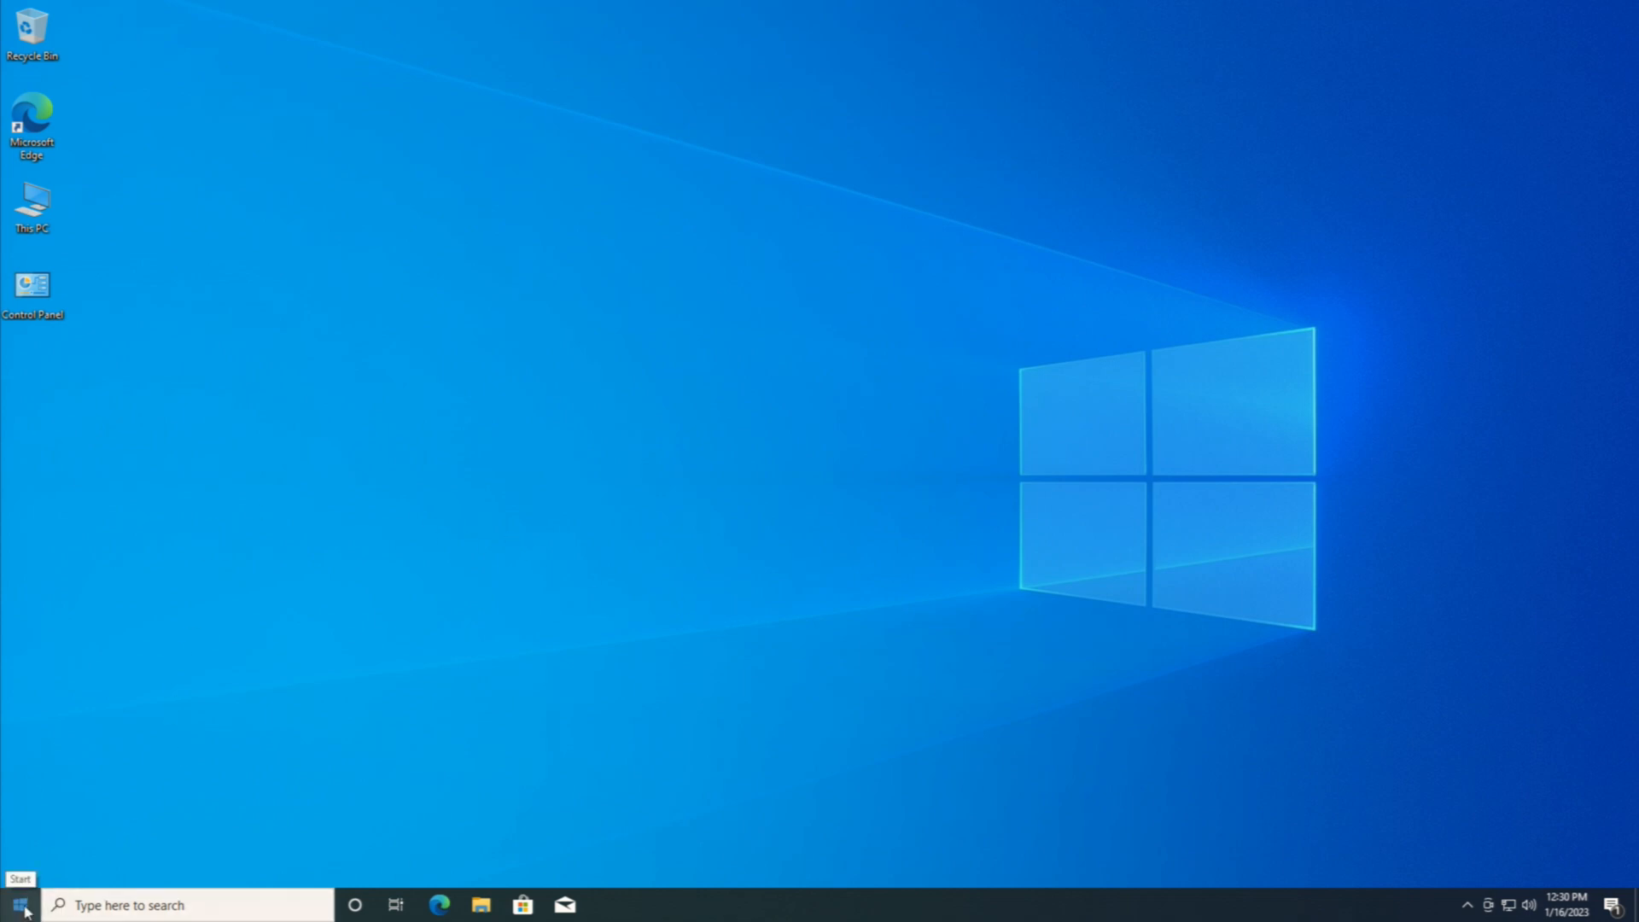
# Step: Check for updates under Update & Security and have them install as soon as possible
pyautogui.click(19, 905)
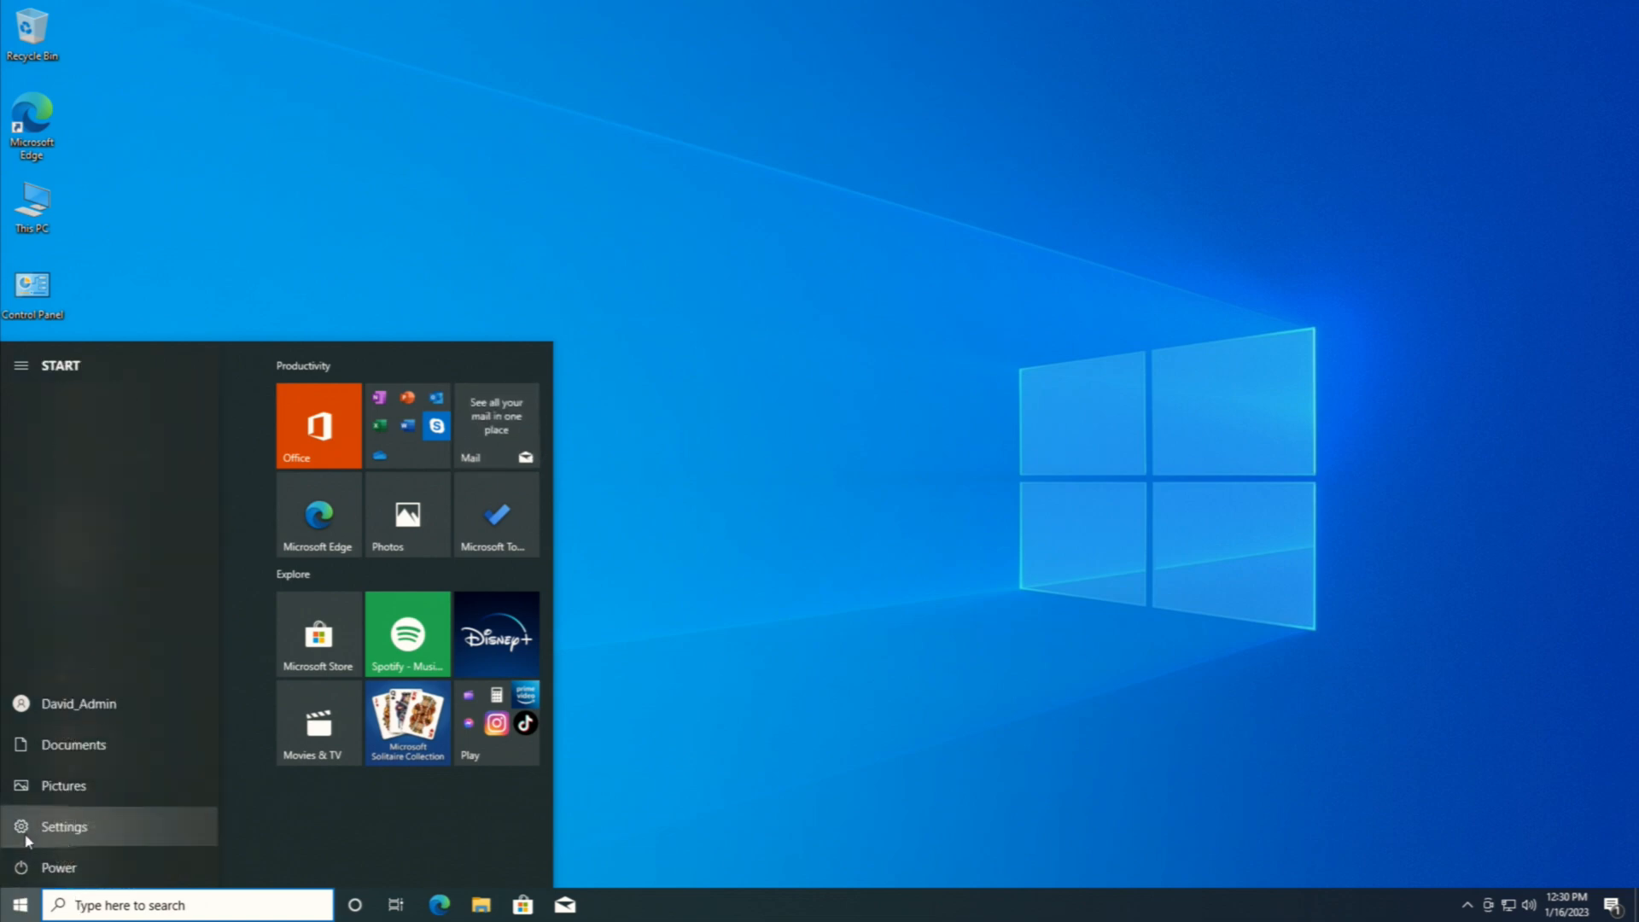
pyautogui.click(64, 825)
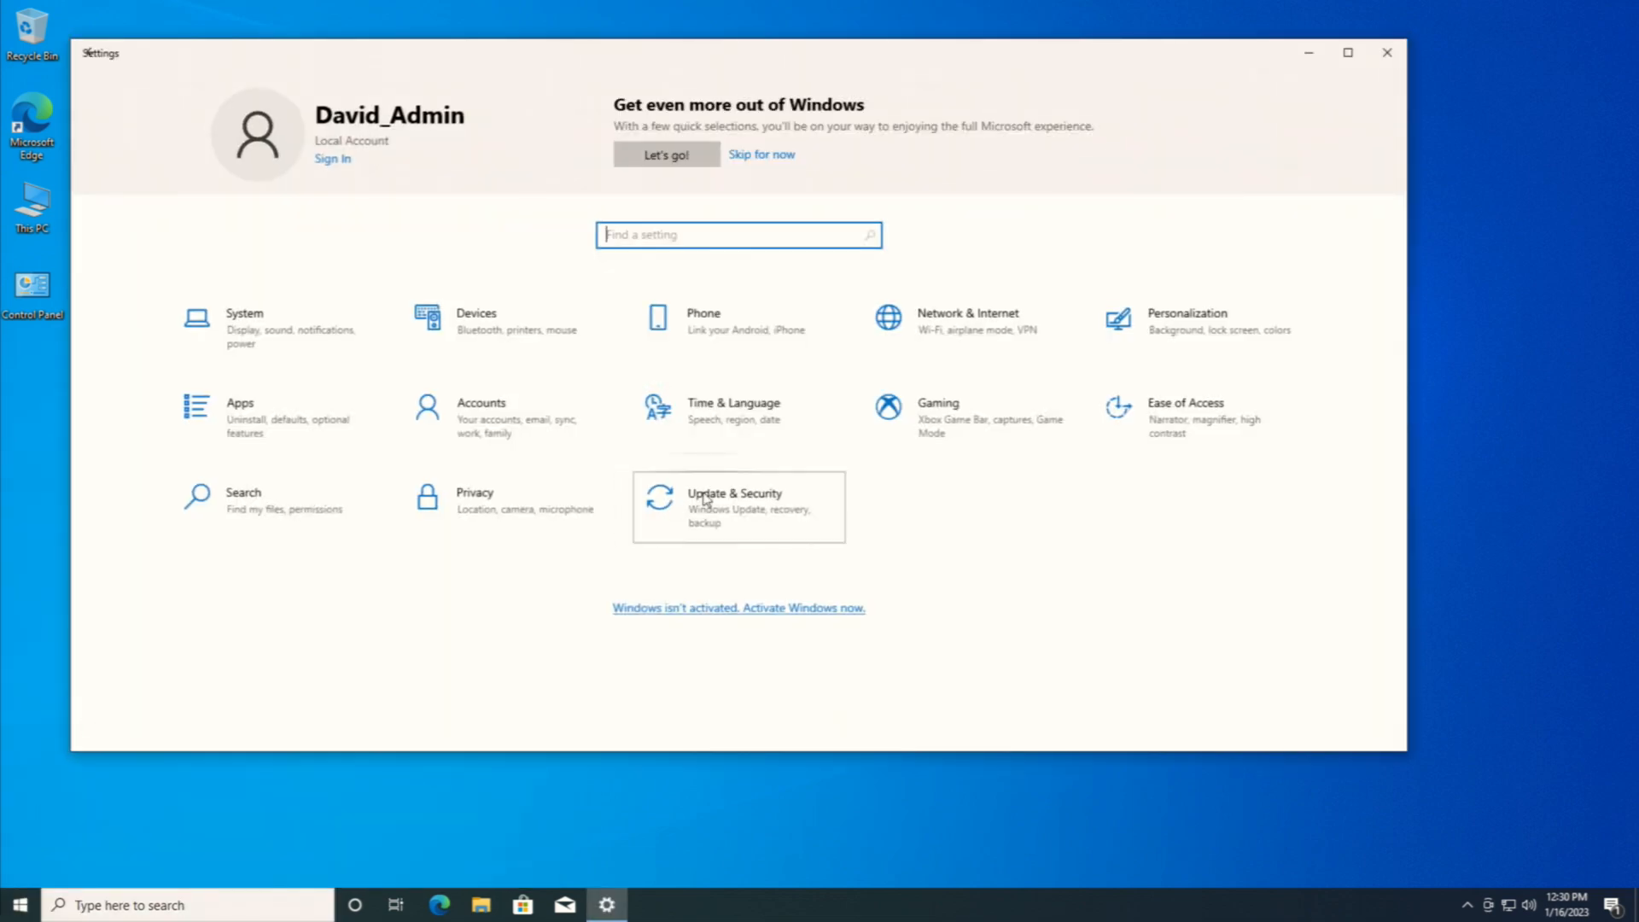
pyautogui.click(735, 508)
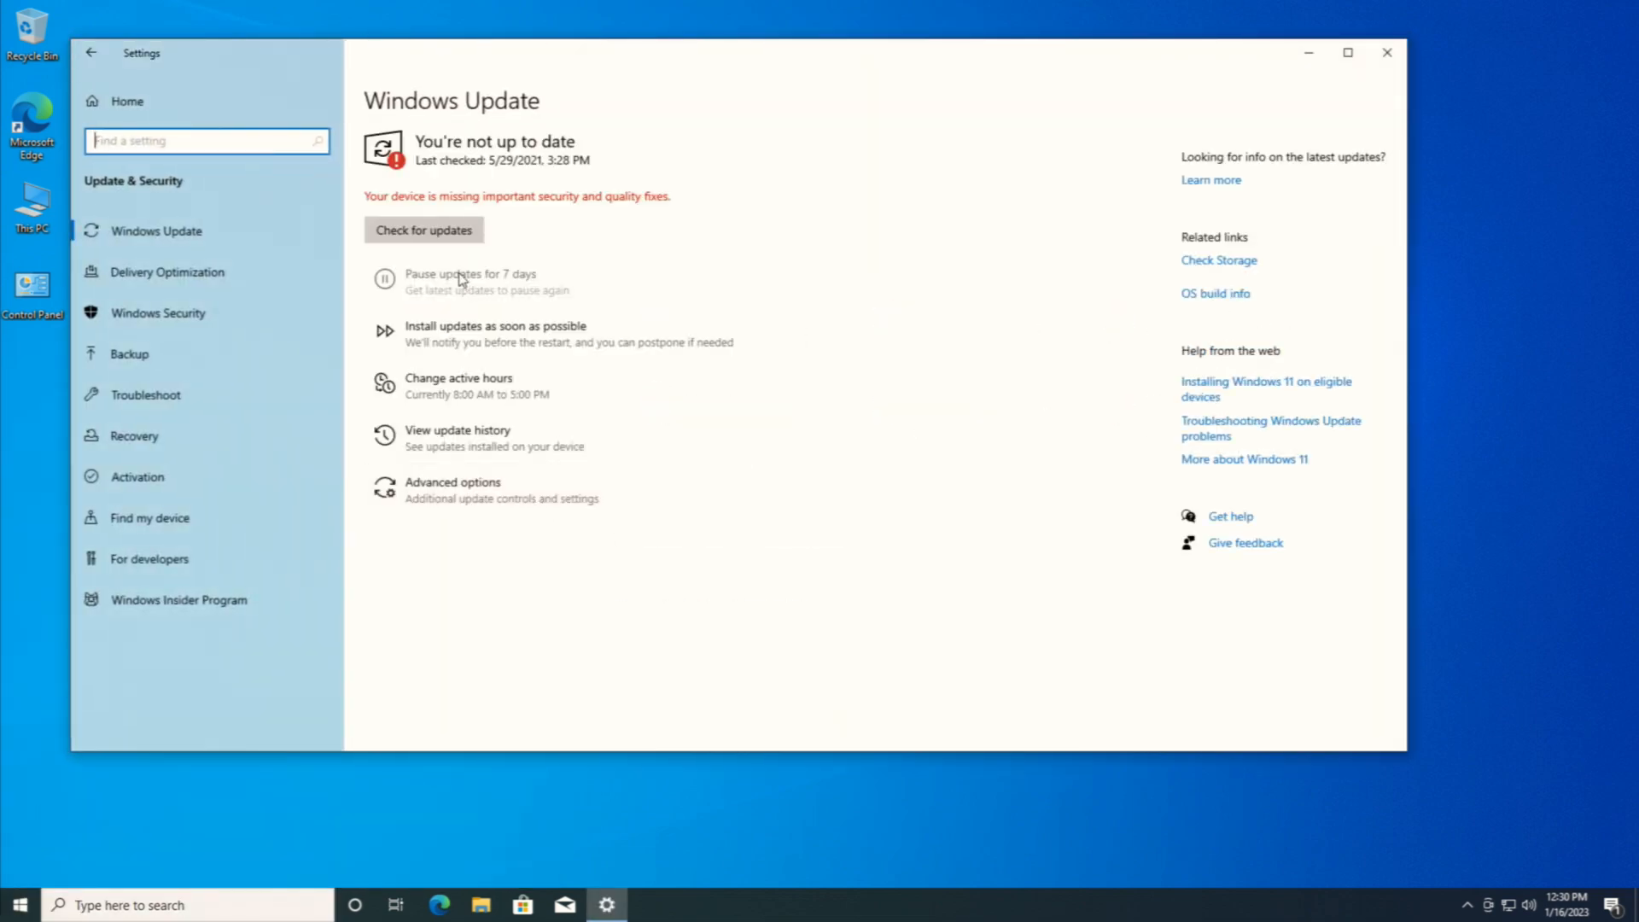
pyautogui.click(424, 229)
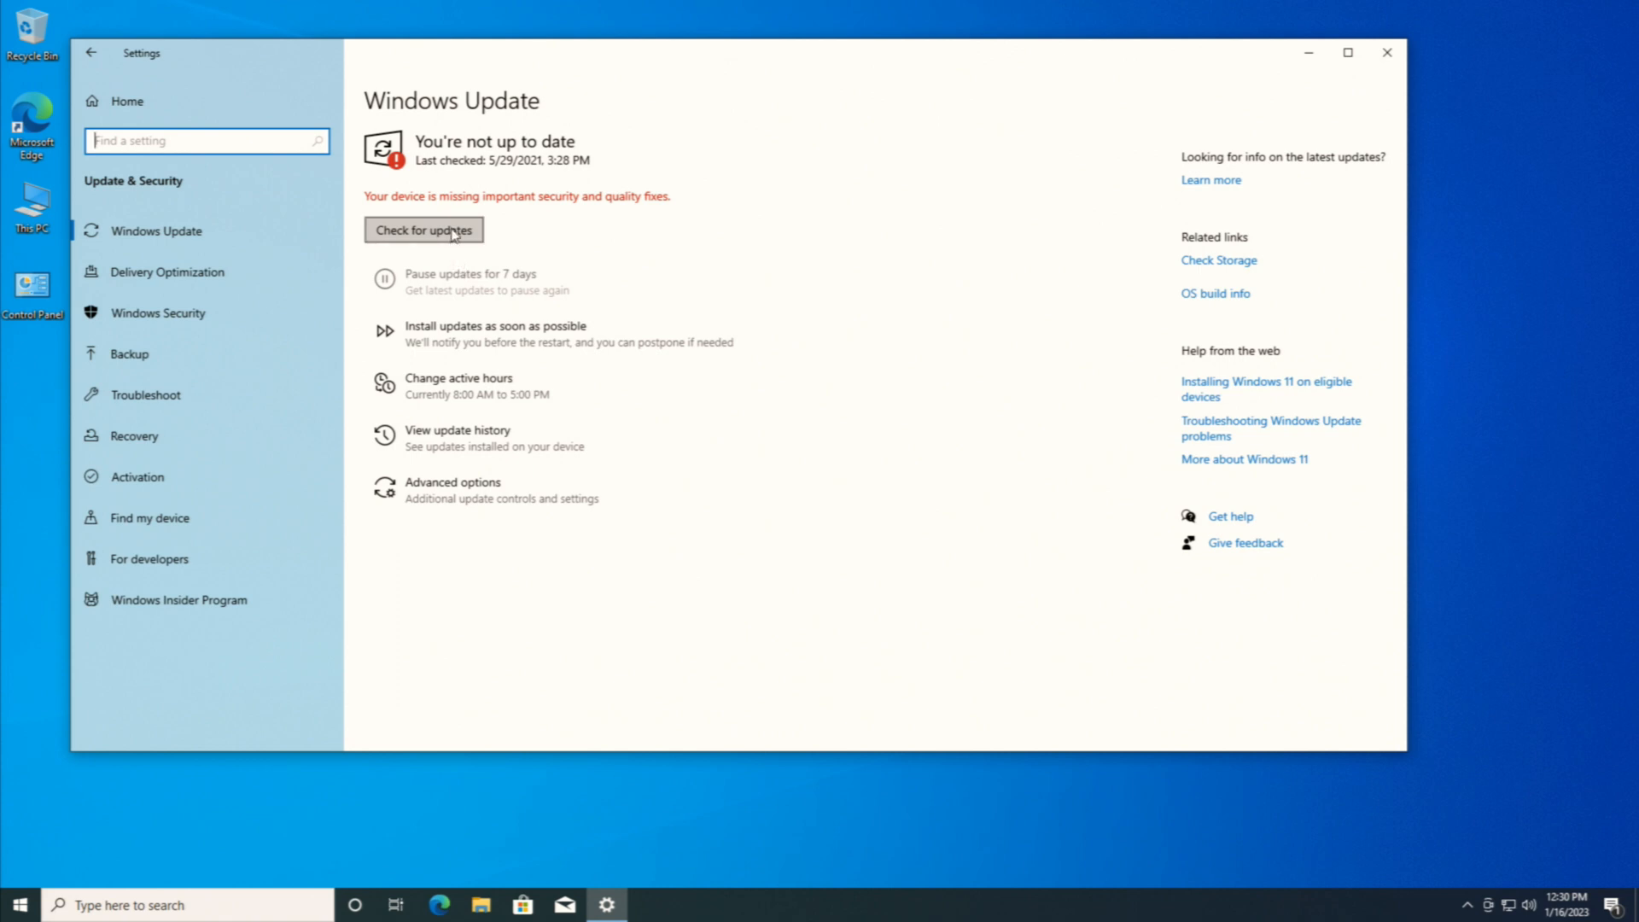
pyautogui.click(423, 229)
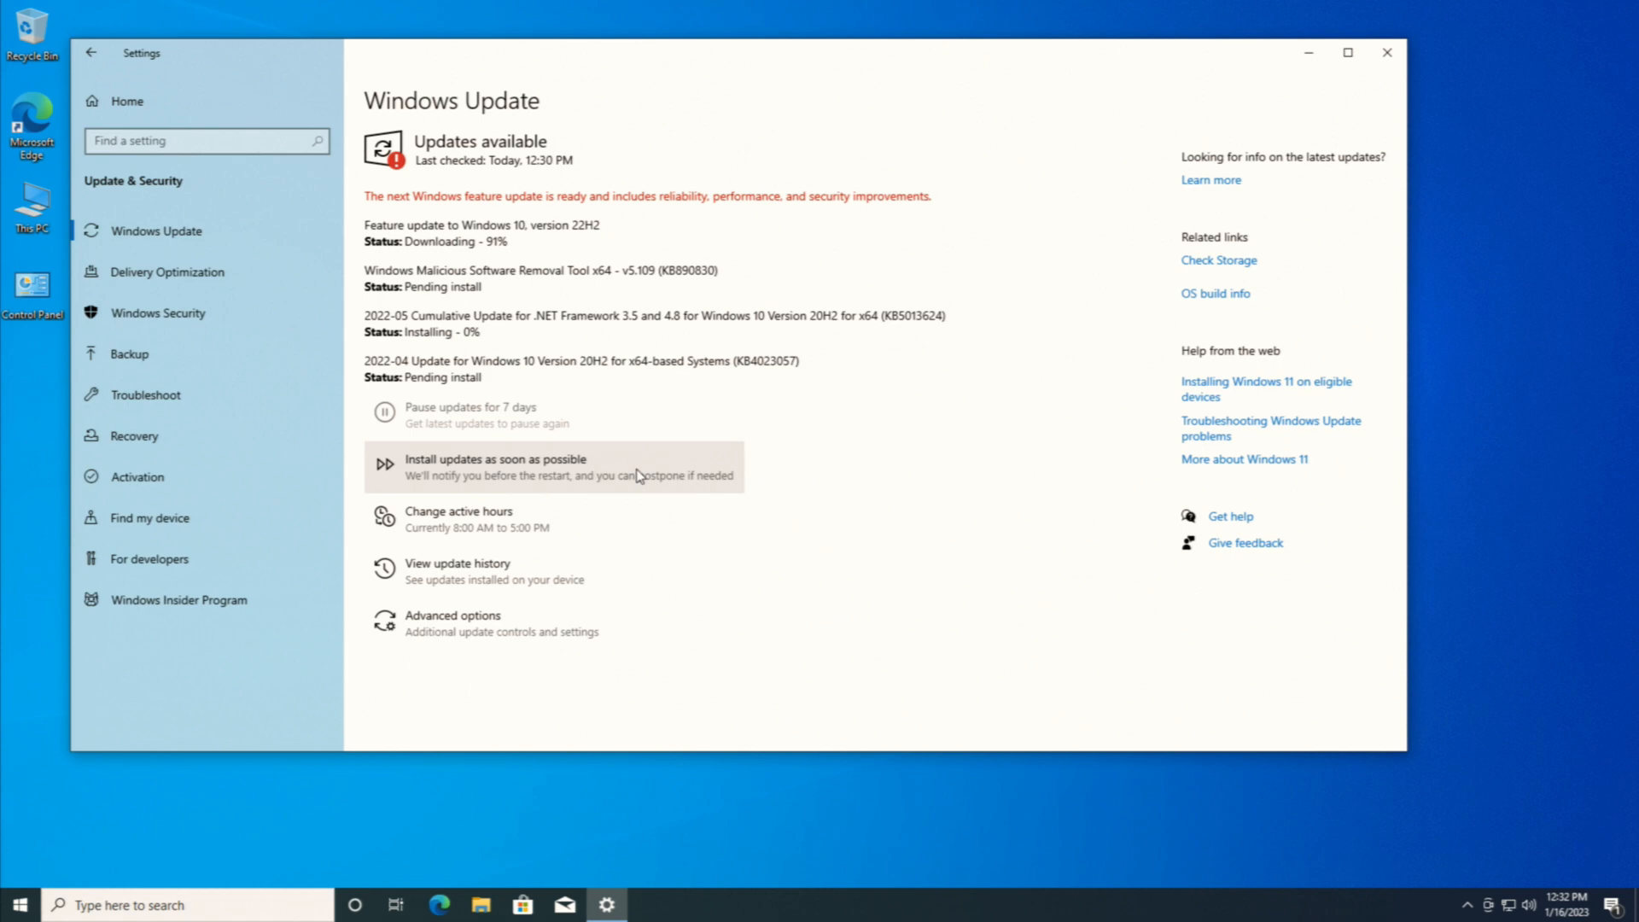
pyautogui.click(1387, 52)
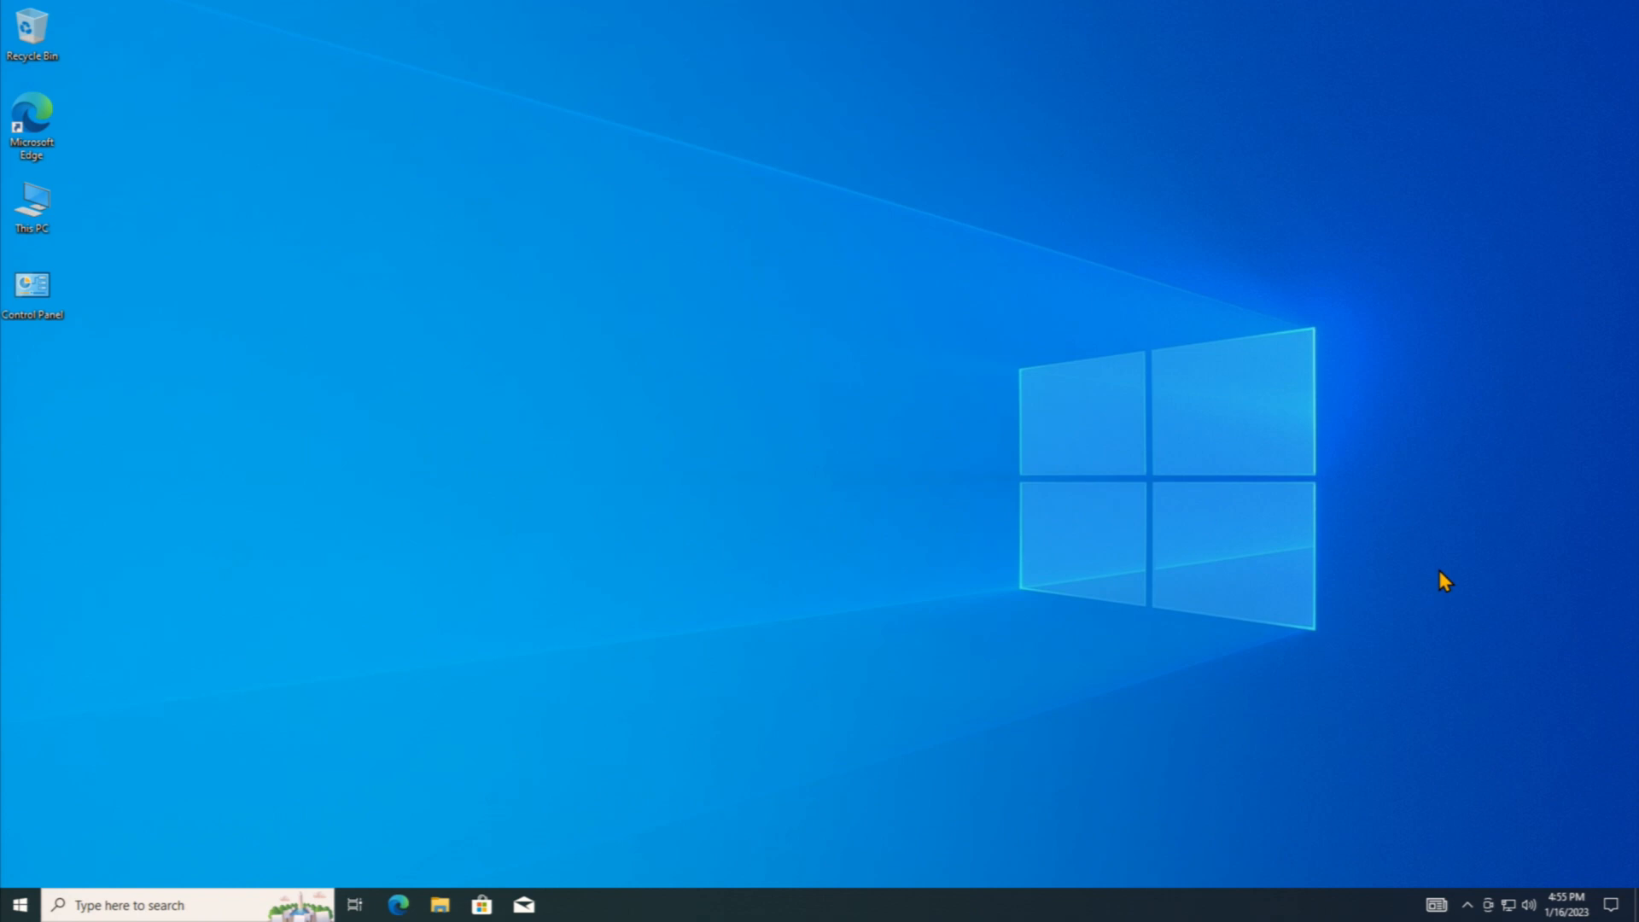
pyautogui.moveTo(1284, 512)
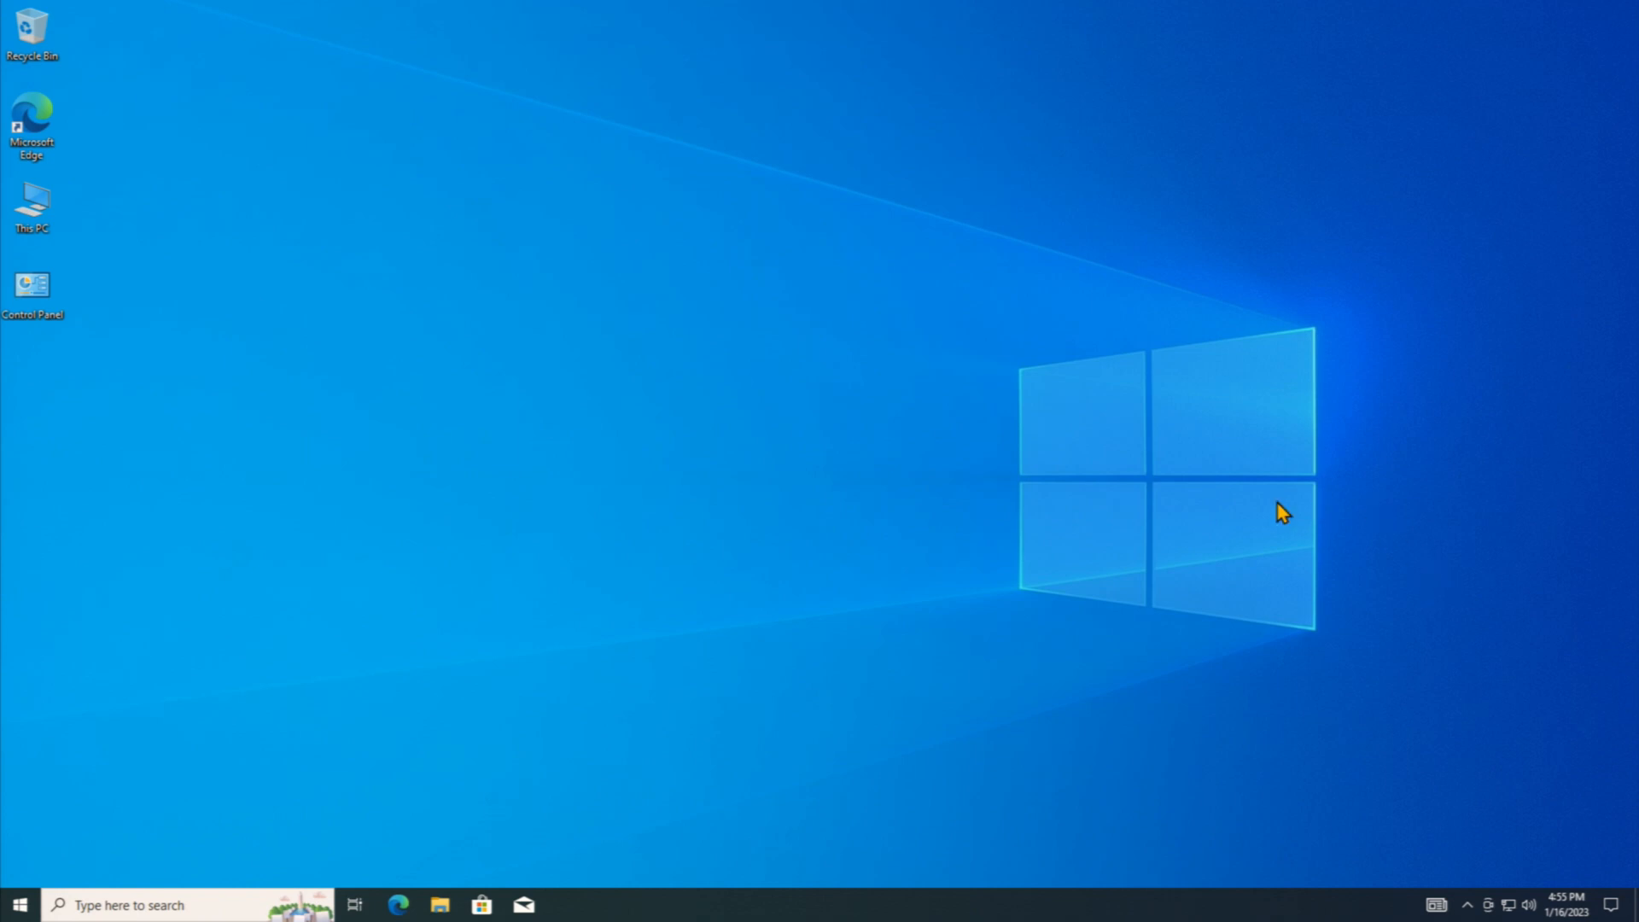
pyautogui.moveTo(1007, 395)
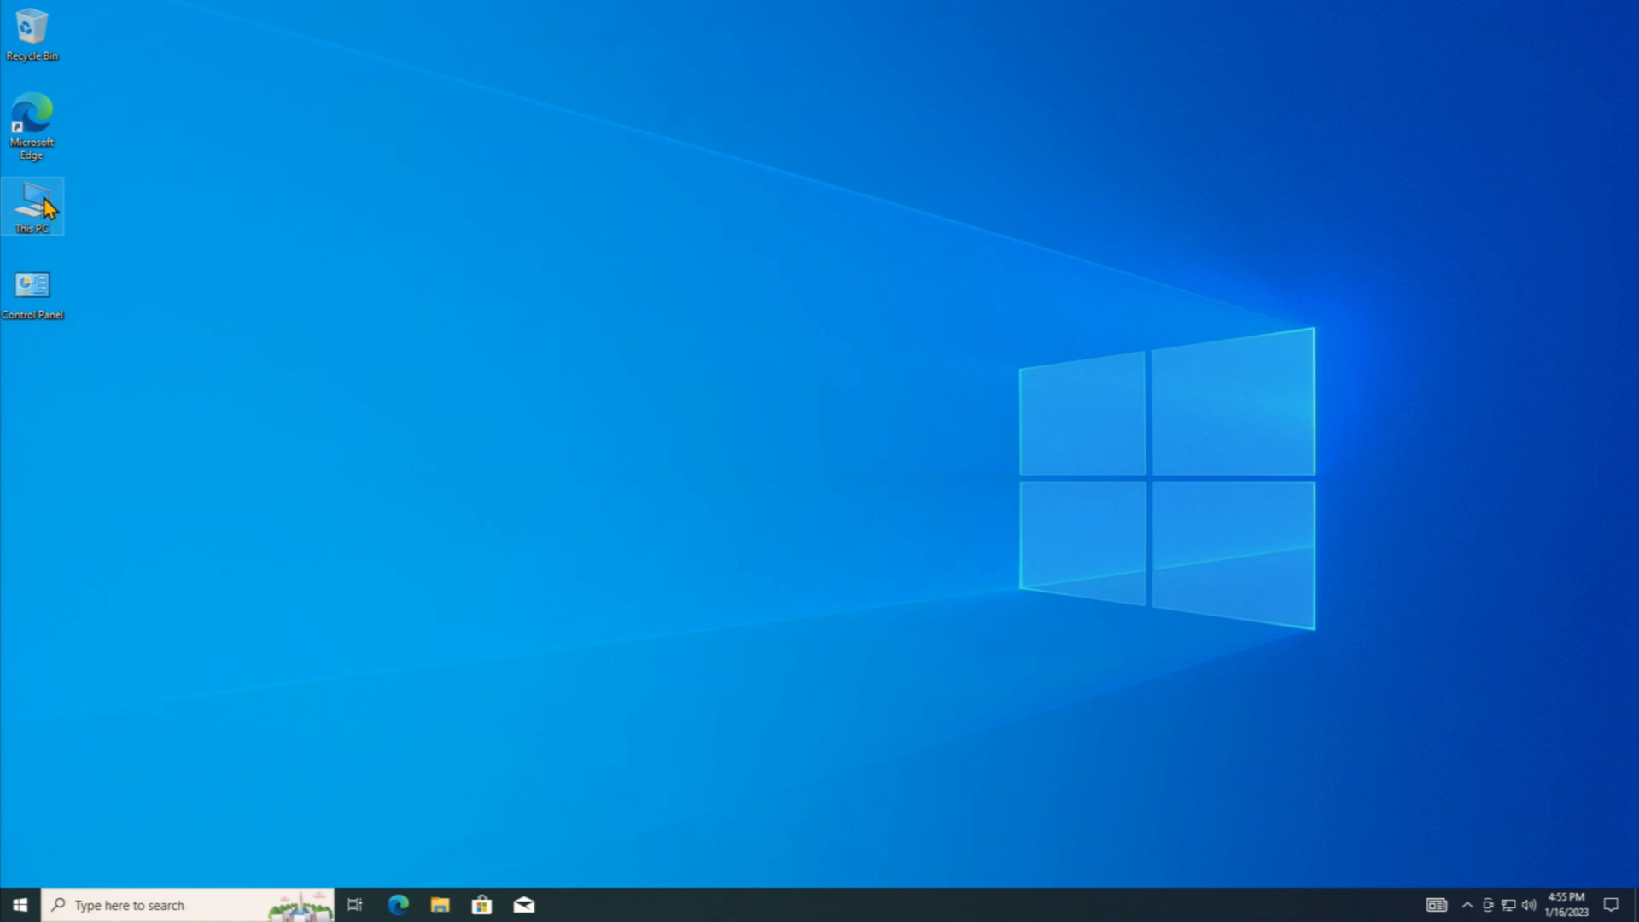
# Step: Browse from This PC through the INSTALL folder into PC Tools
pyautogui.doubleClick(32, 206)
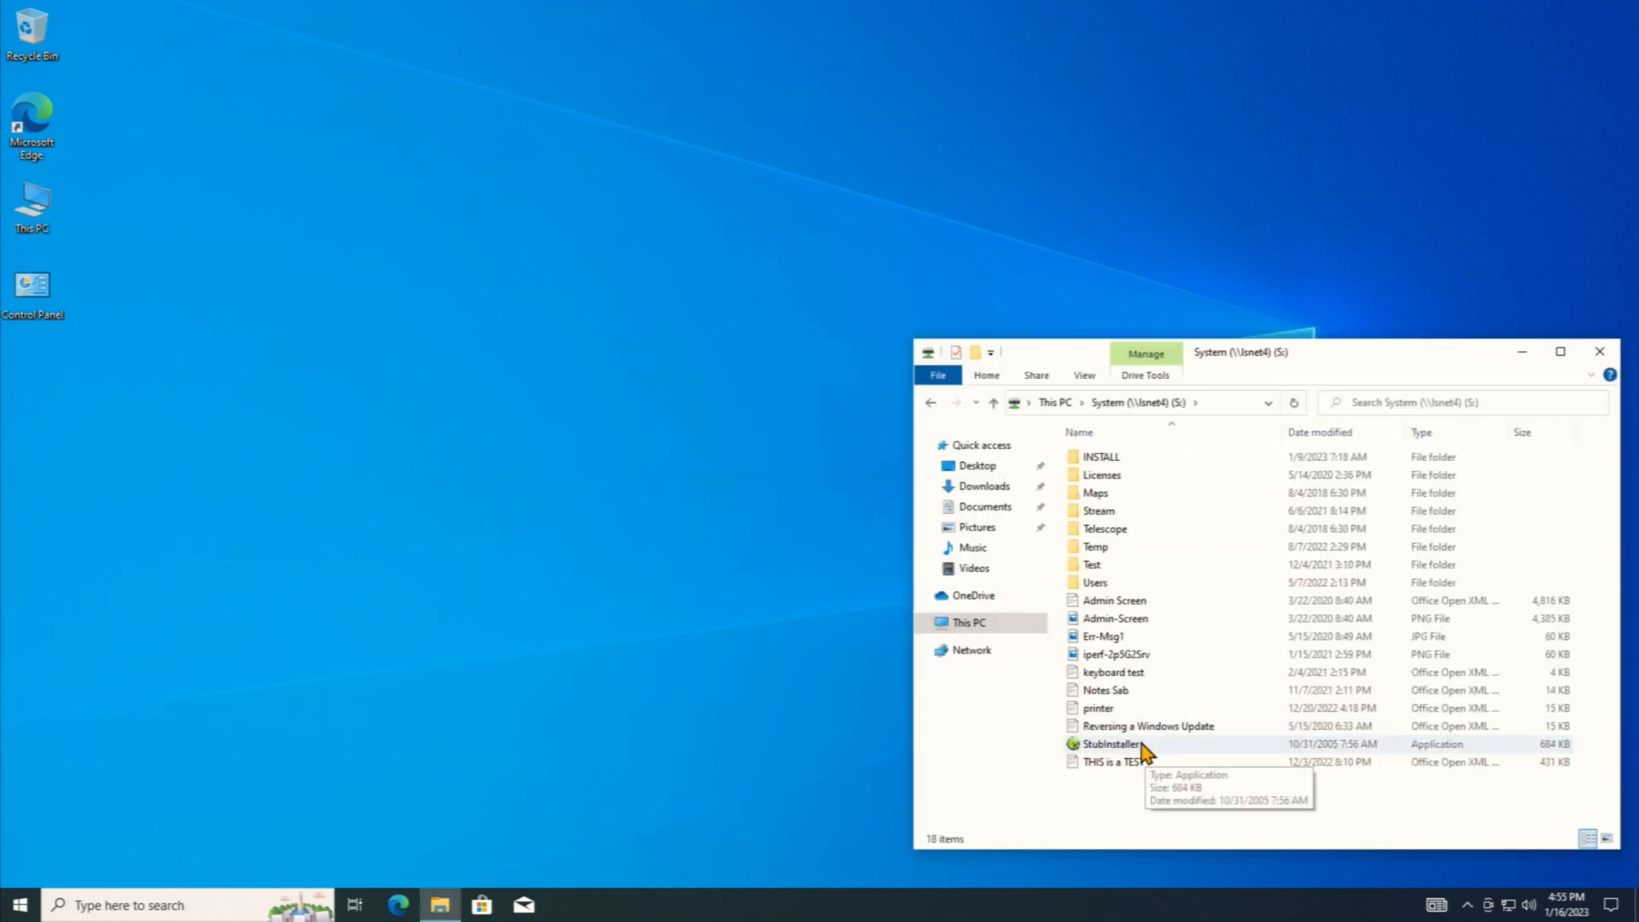
pyautogui.doubleClick(1099, 456)
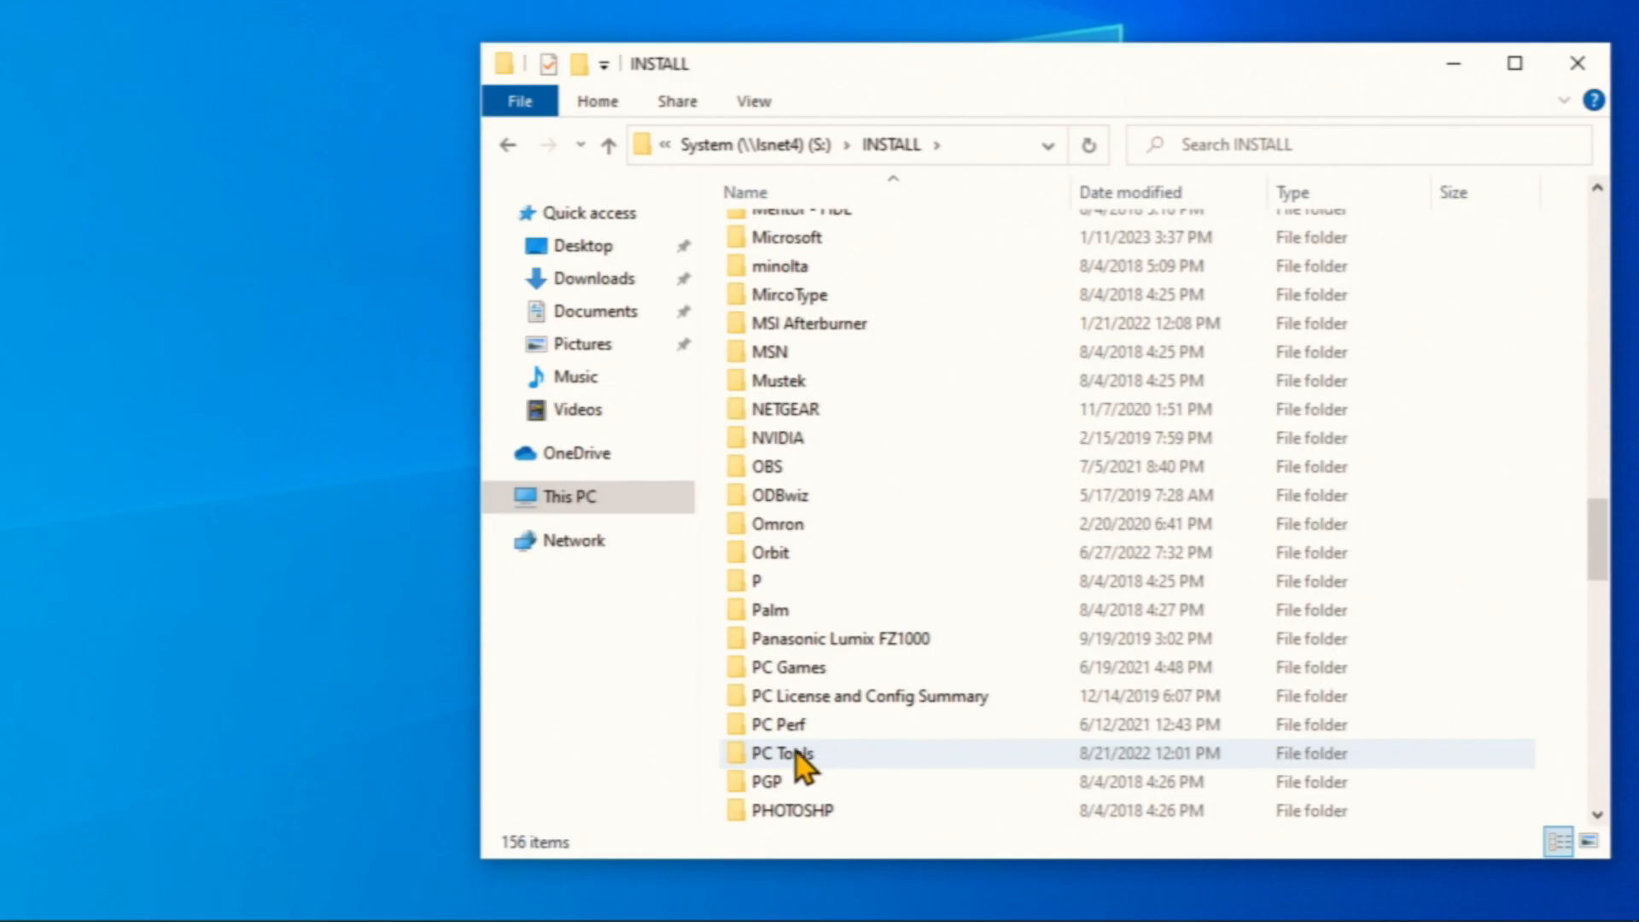
pyautogui.doubleClick(779, 754)
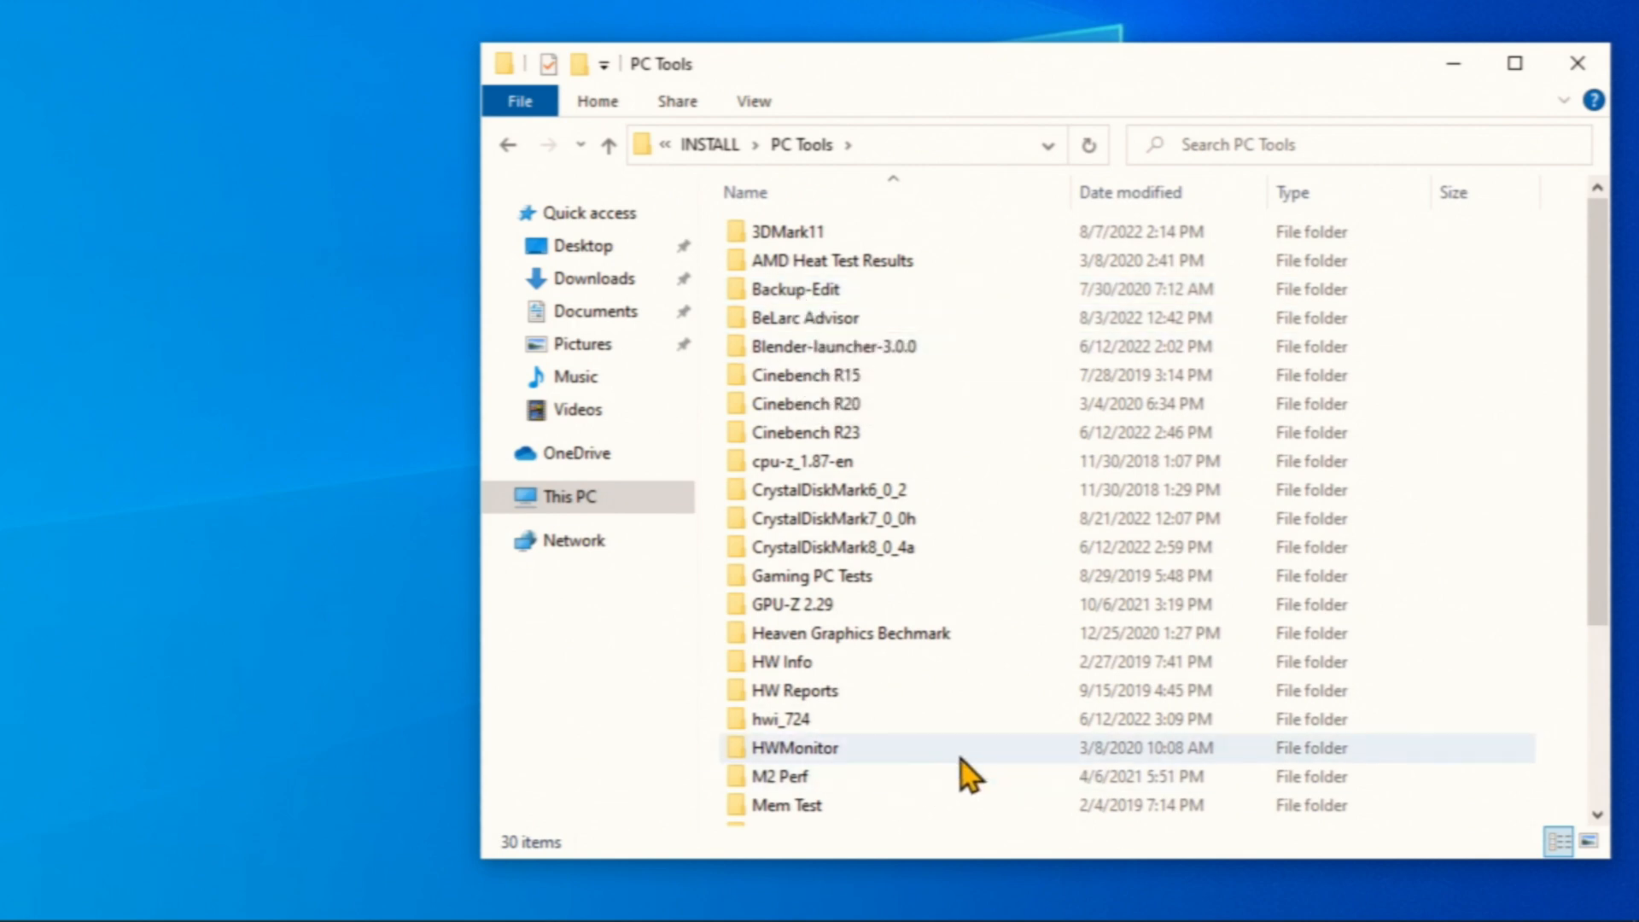
pyautogui.moveTo(972, 758)
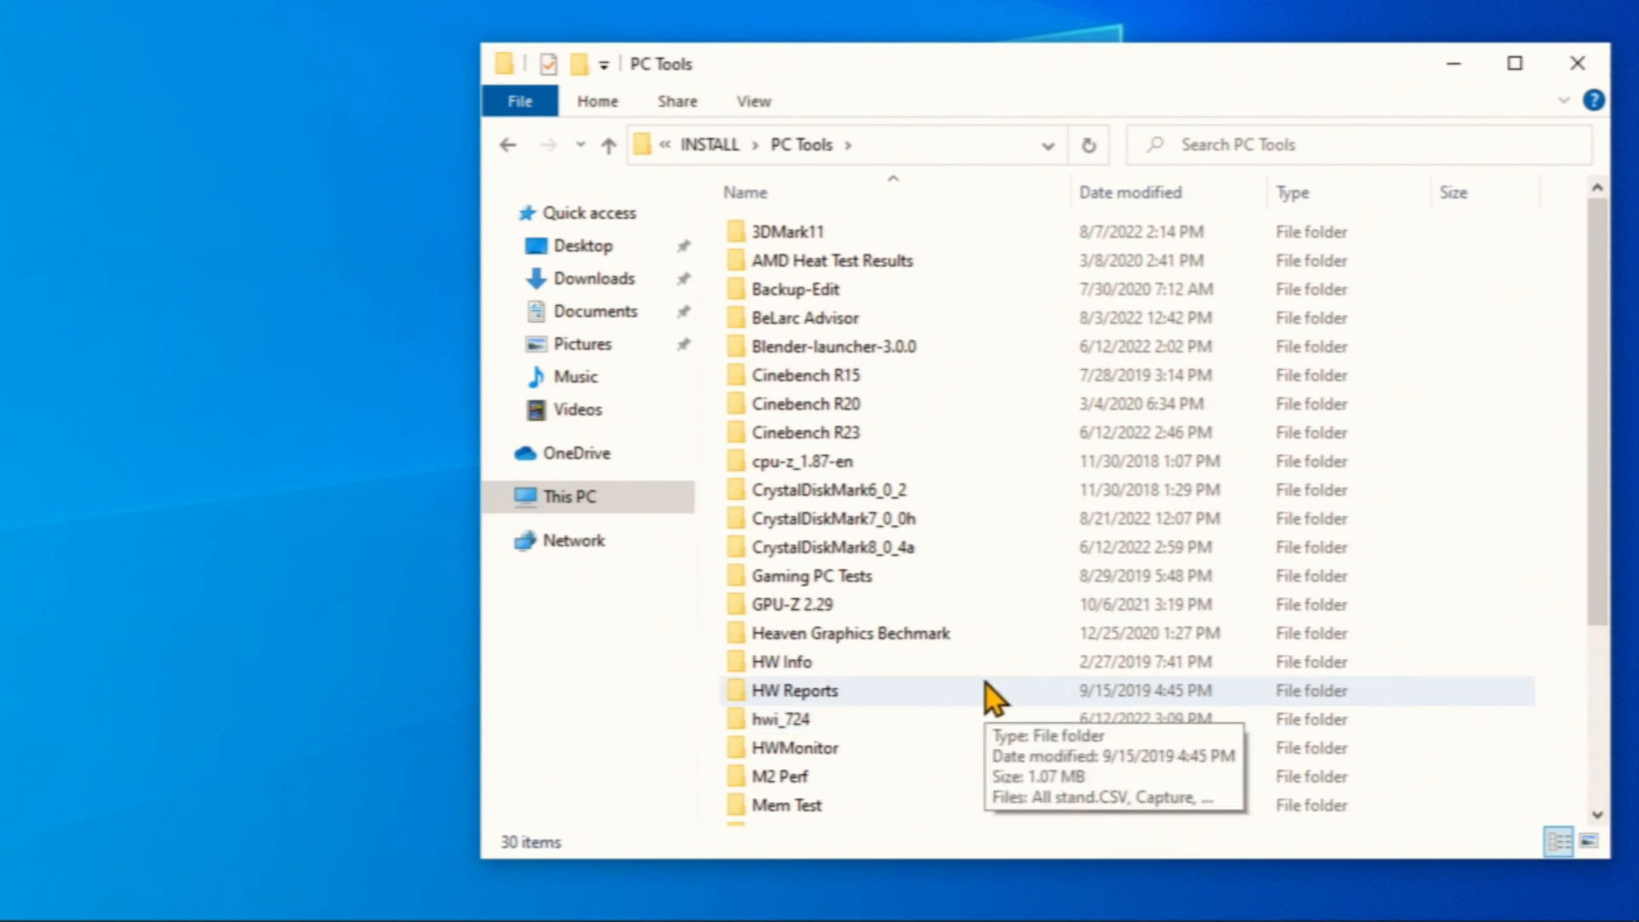
pyautogui.moveTo(831, 489)
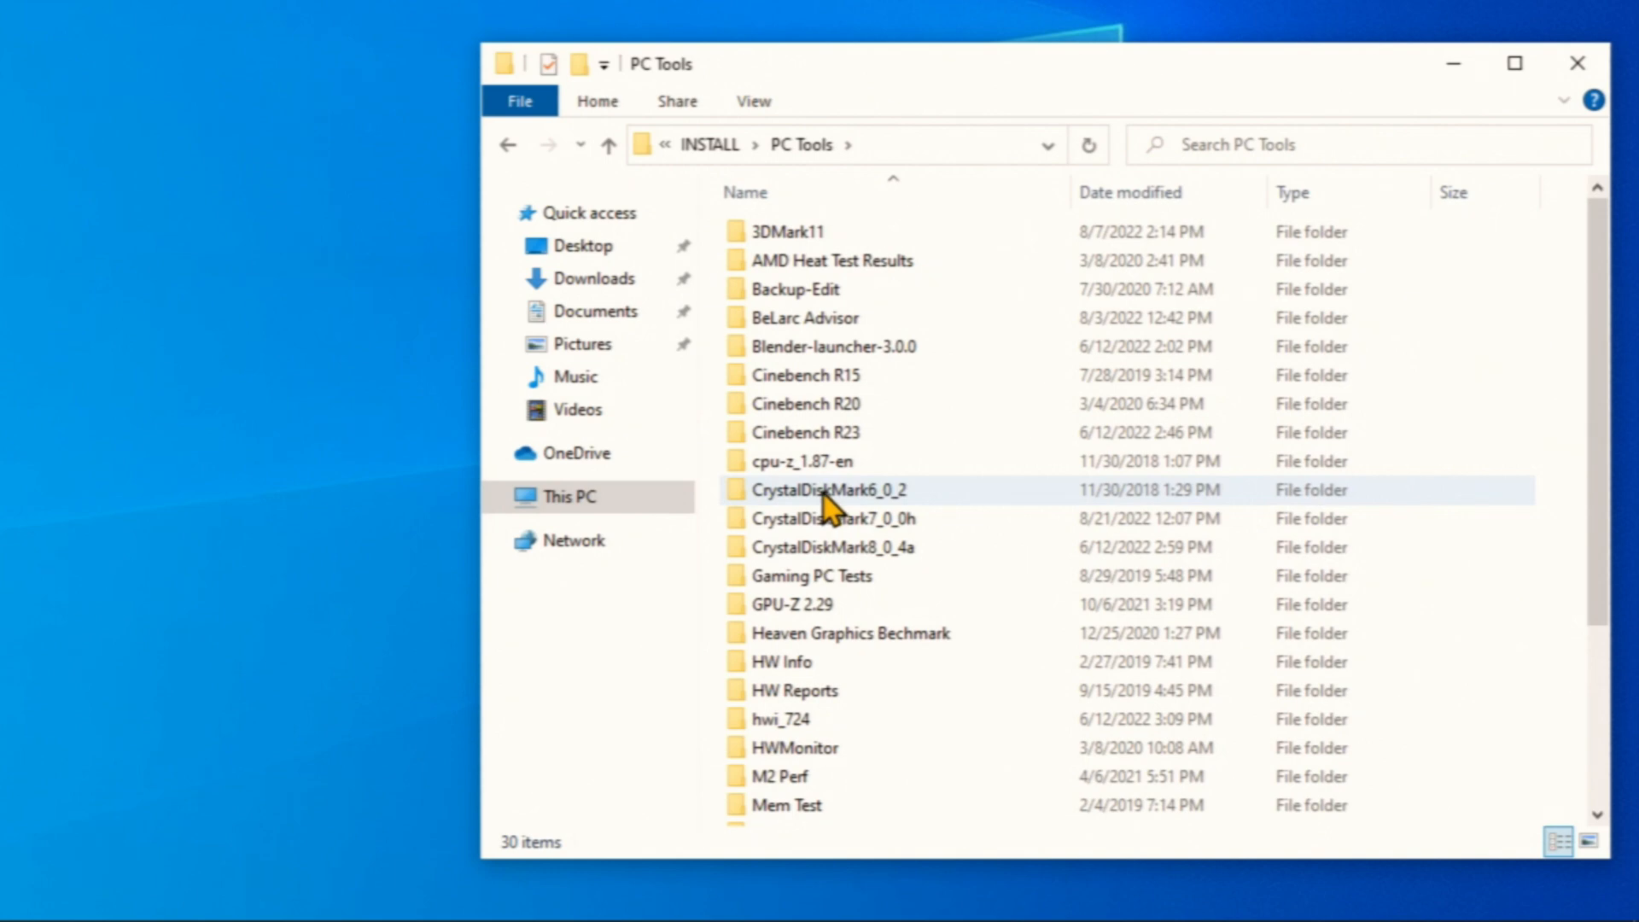
pyautogui.moveTo(810, 562)
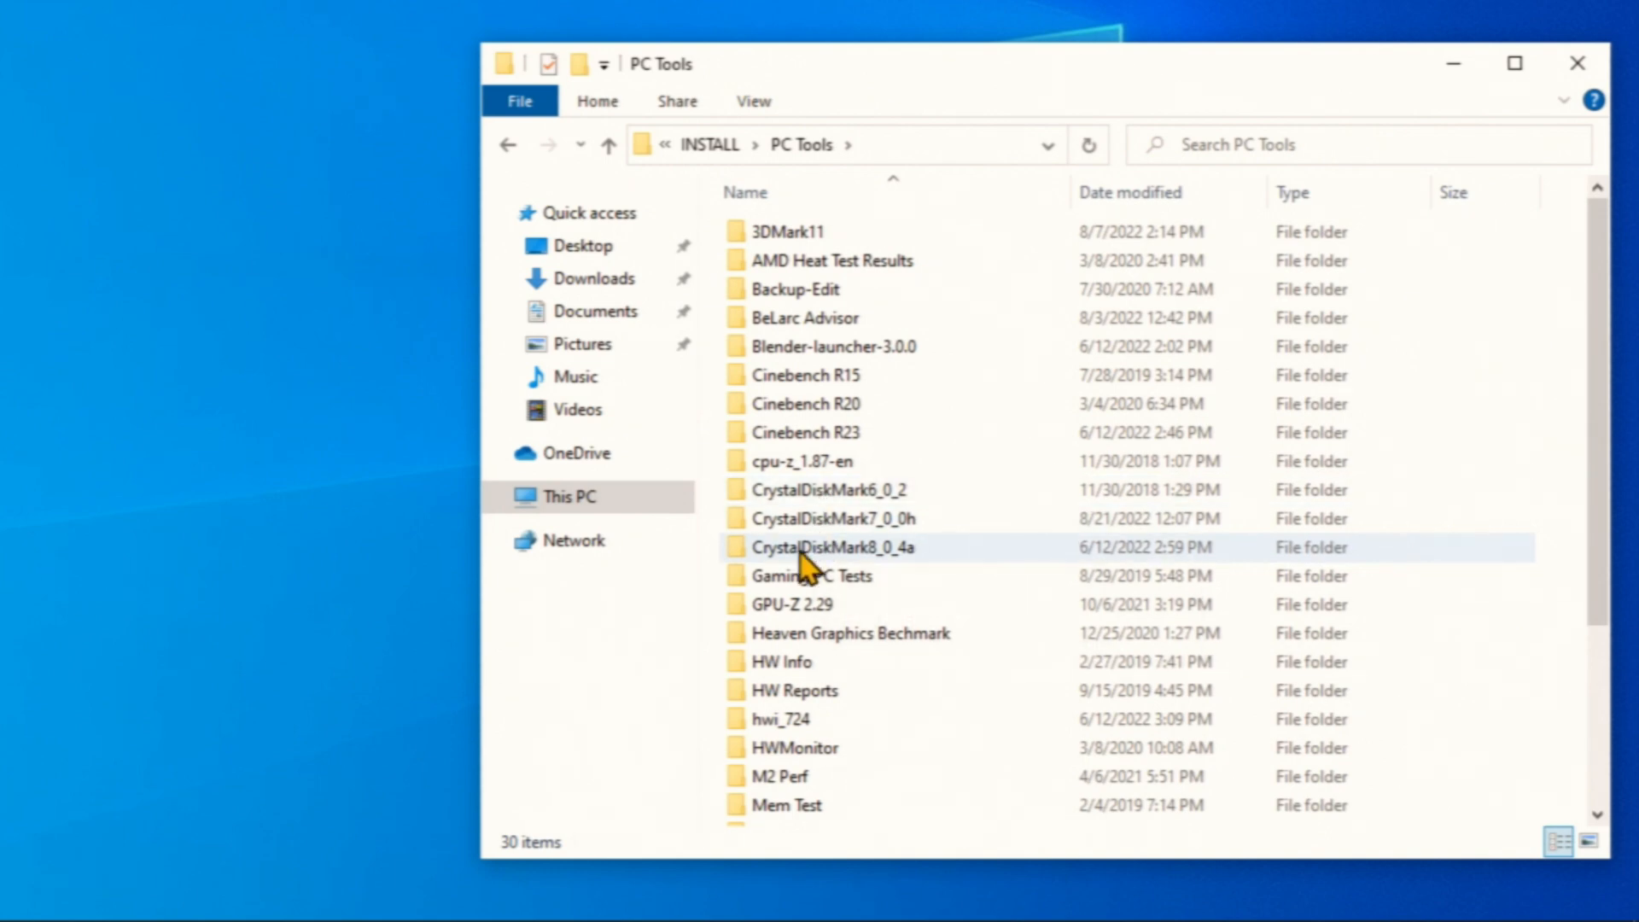
# Step: Launch DiskMark64 from CrystalDiskMark8_0_4a and run all disk read/write tests
pyautogui.doubleClick(829, 547)
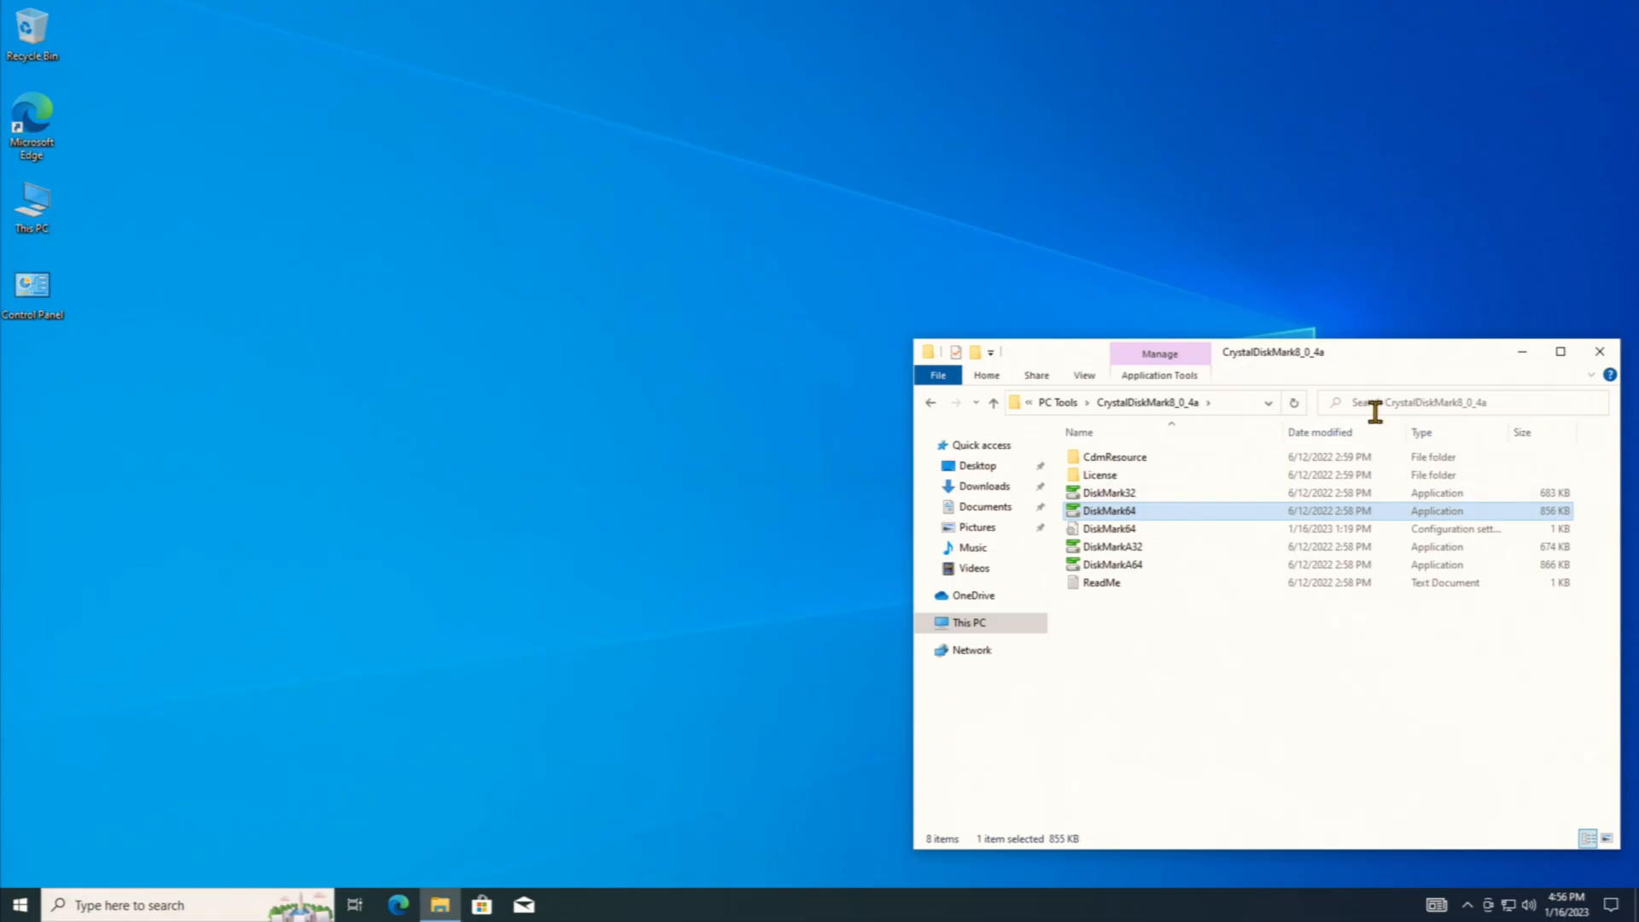
pyautogui.doubleClick(1109, 510)
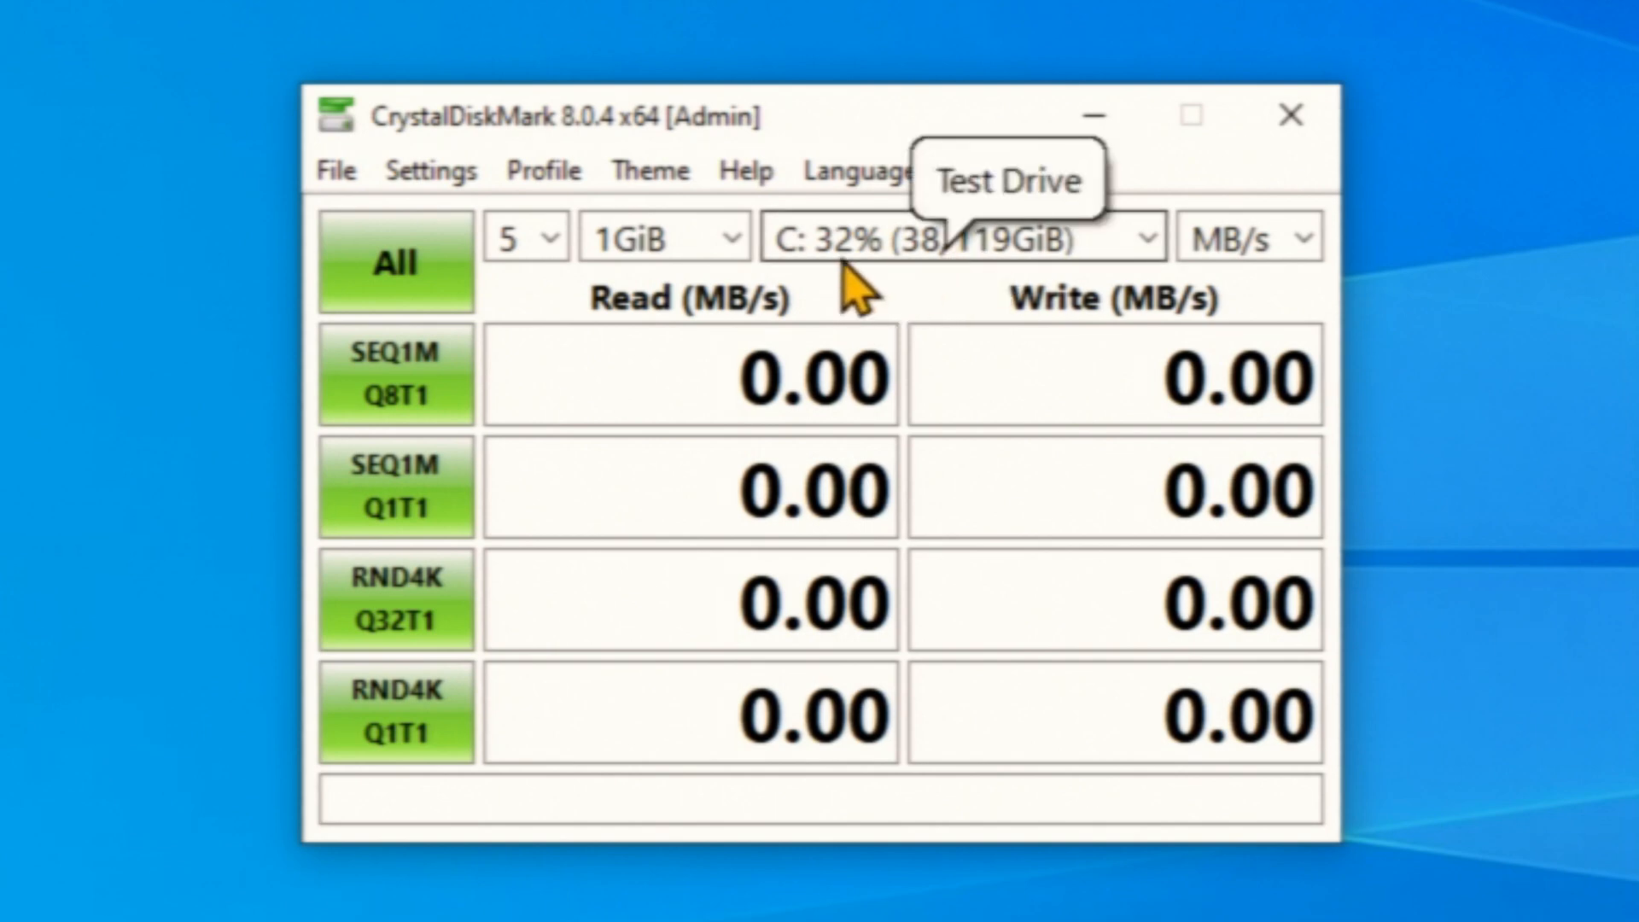
pyautogui.click(396, 262)
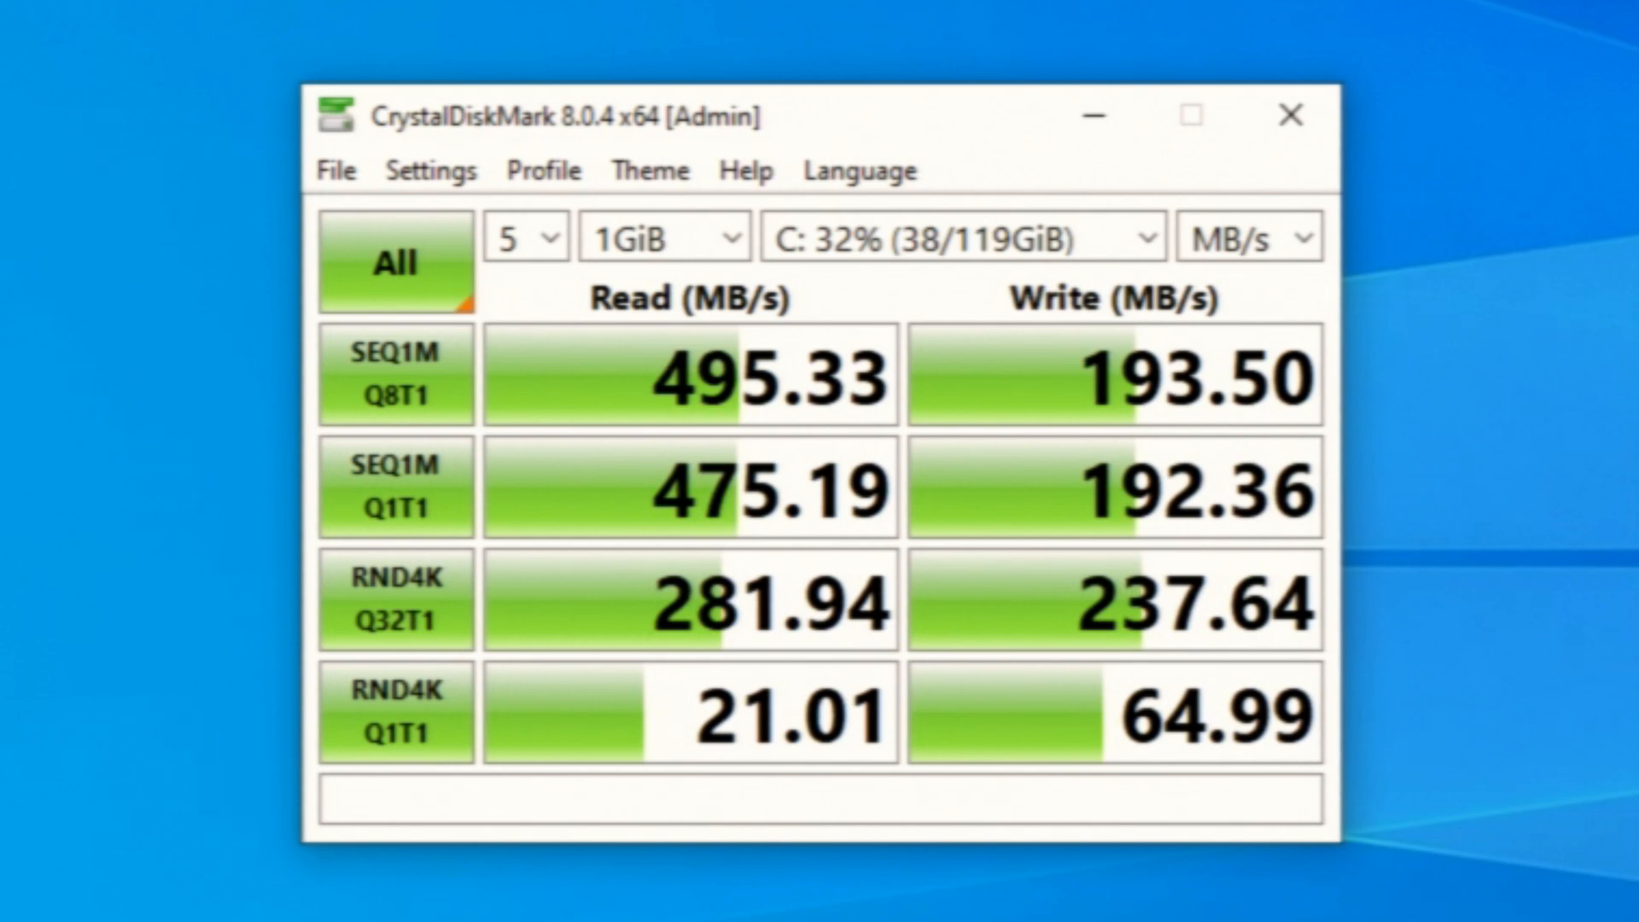
pyautogui.moveTo(1401, 167)
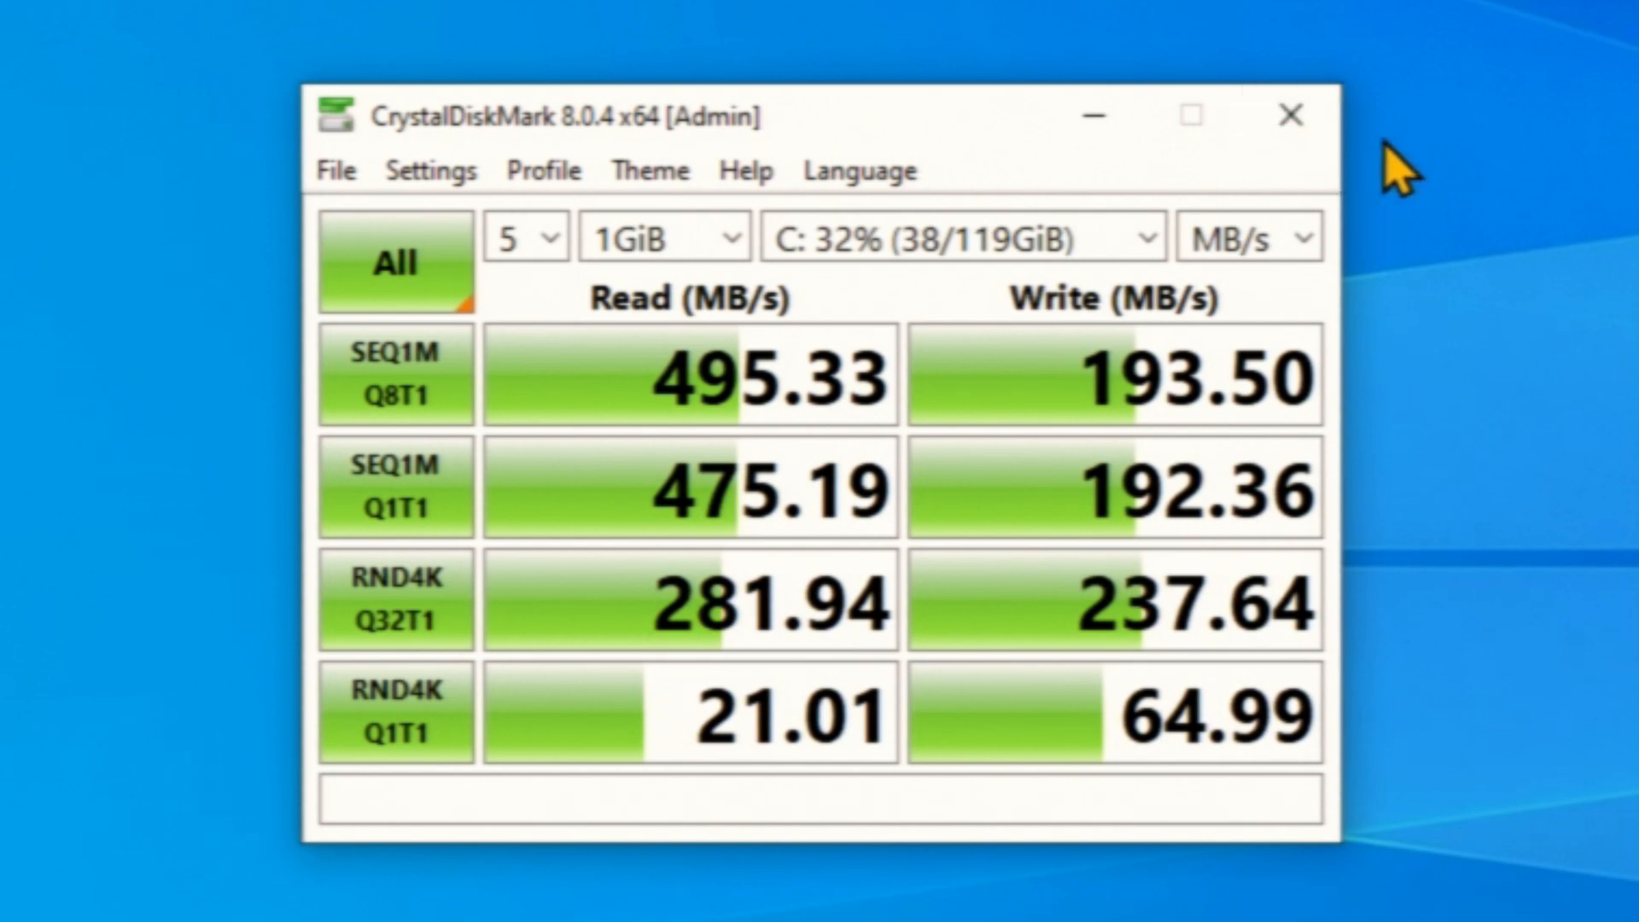
# Step: Close CrystalDiskMark, launch Cinebench R20 from PC Tools, and open File > Preferences
pyautogui.click(1290, 116)
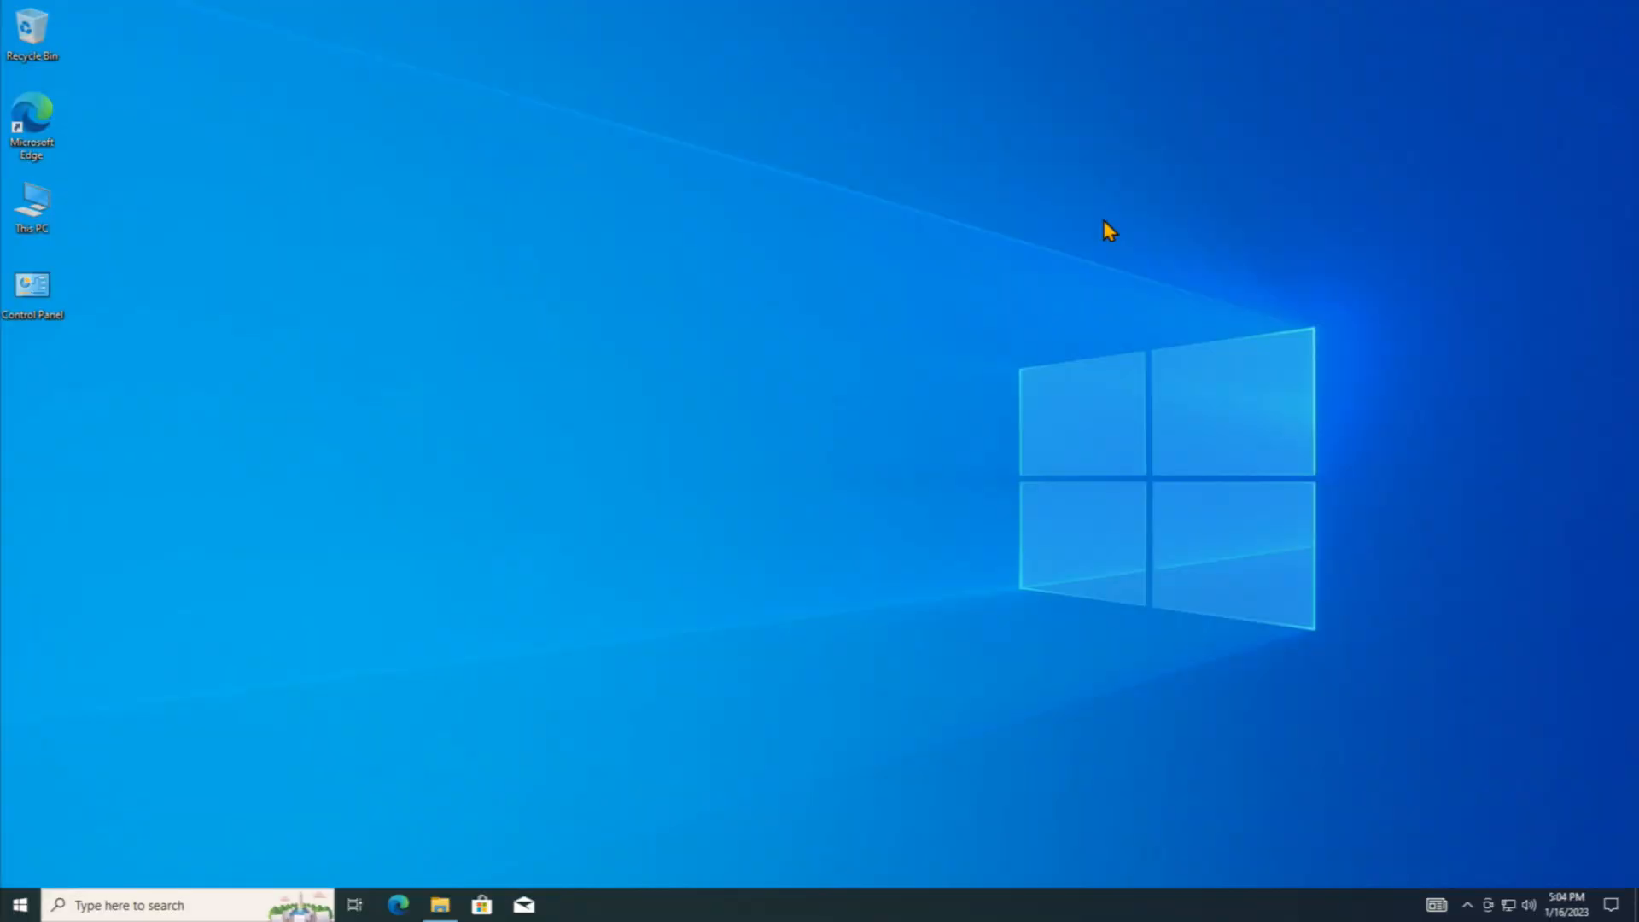
pyautogui.moveTo(471, 824)
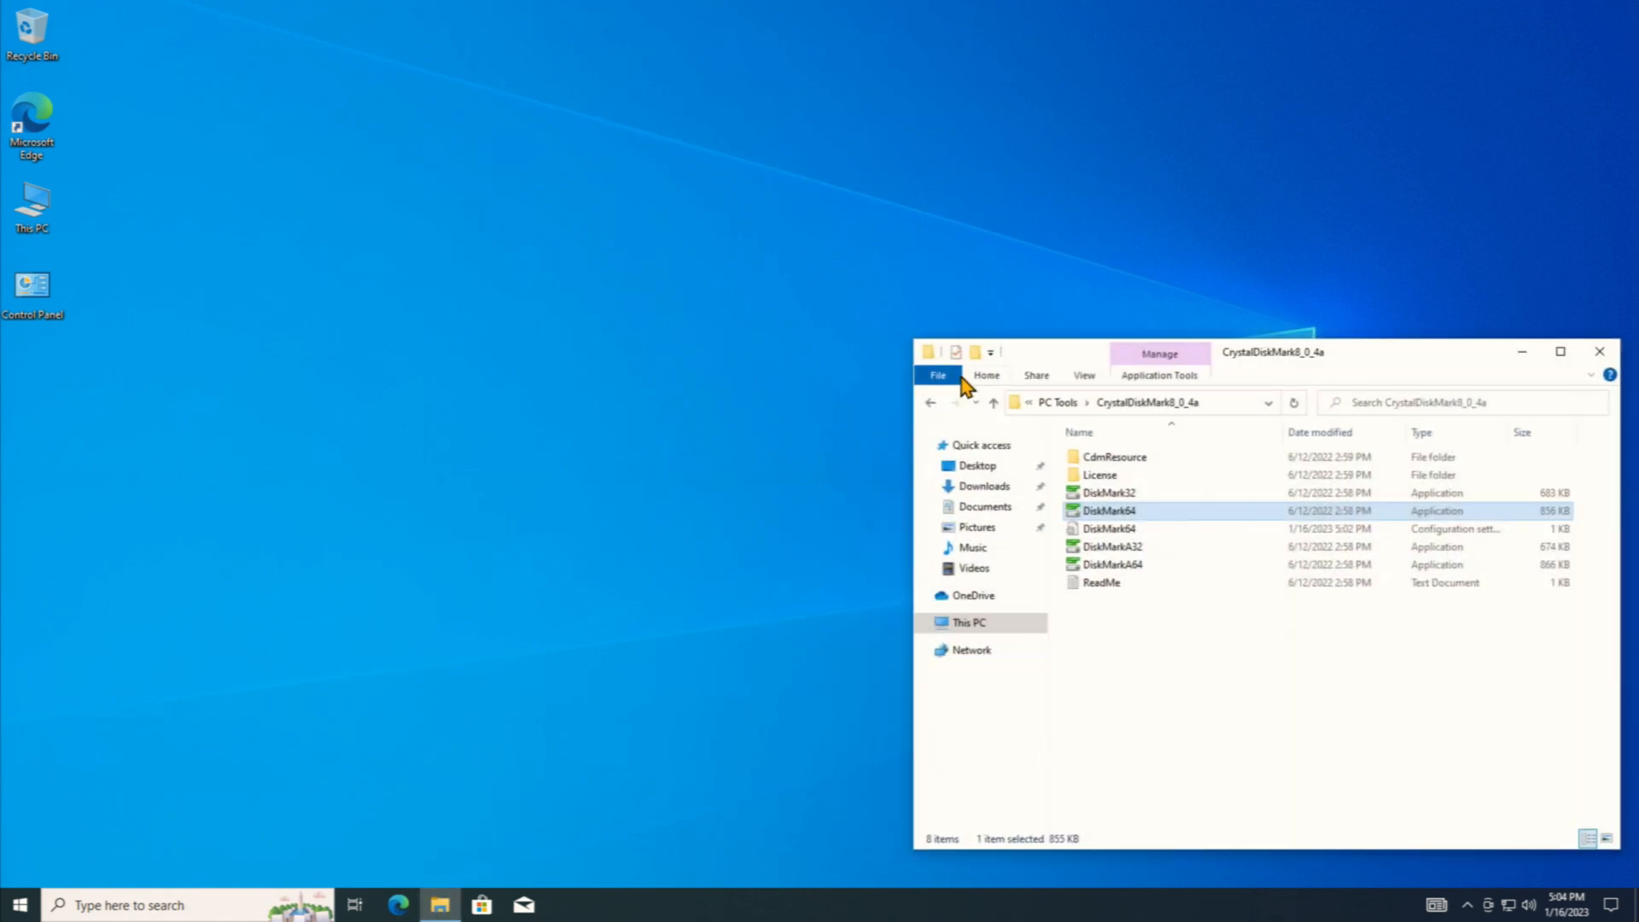
pyautogui.click(930, 402)
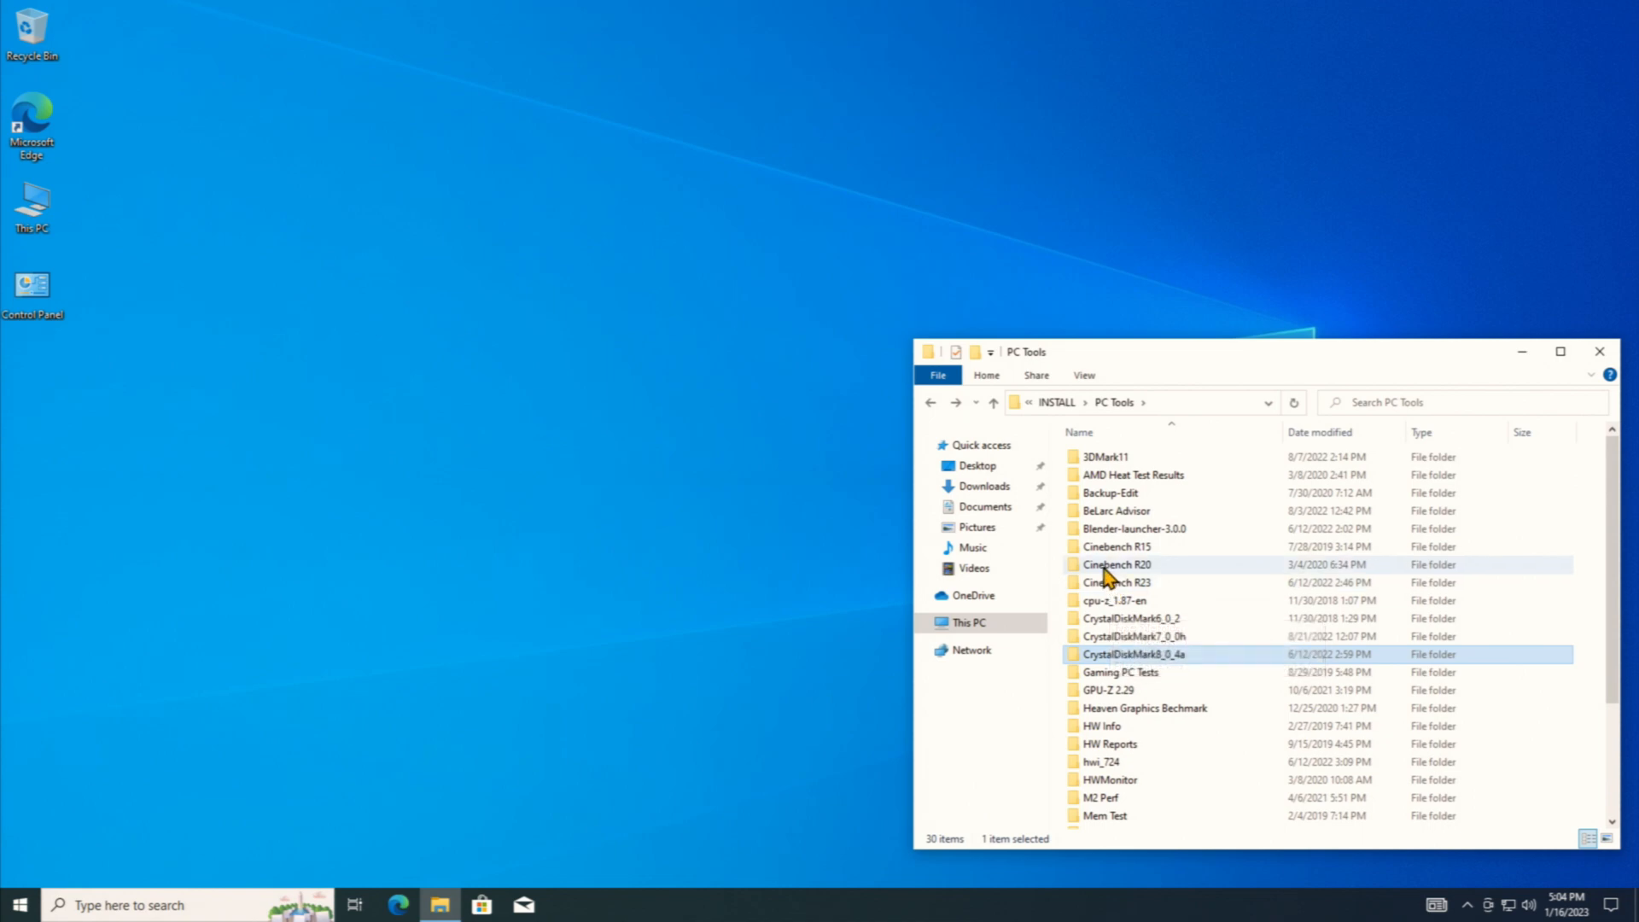
pyautogui.doubleClick(1117, 564)
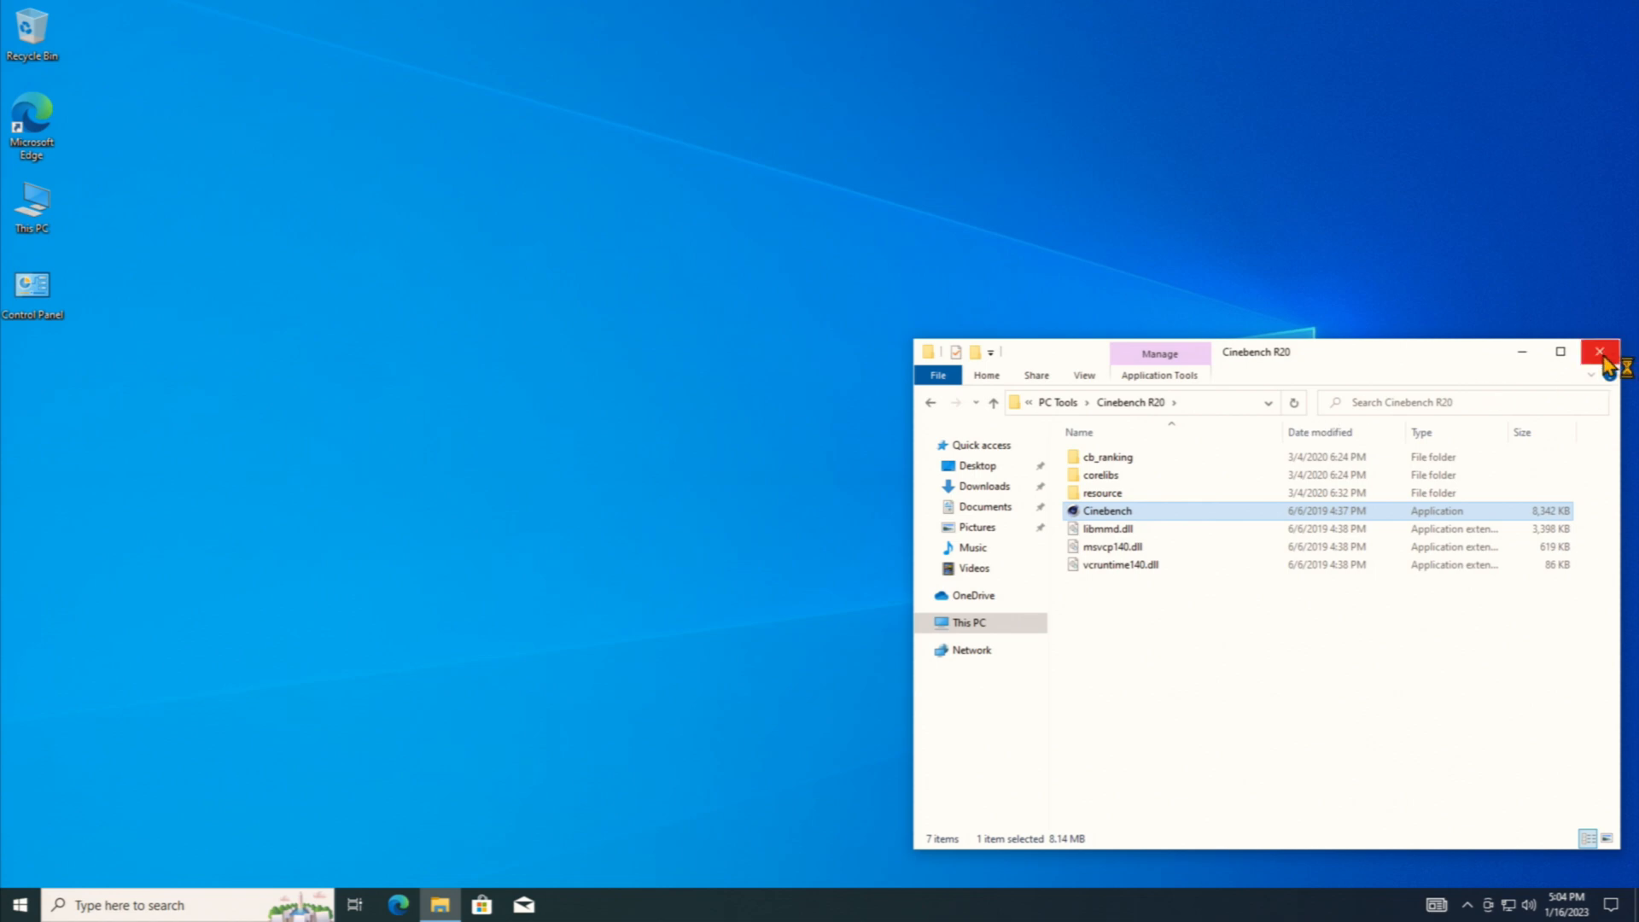
pyautogui.doubleClick(1107, 511)
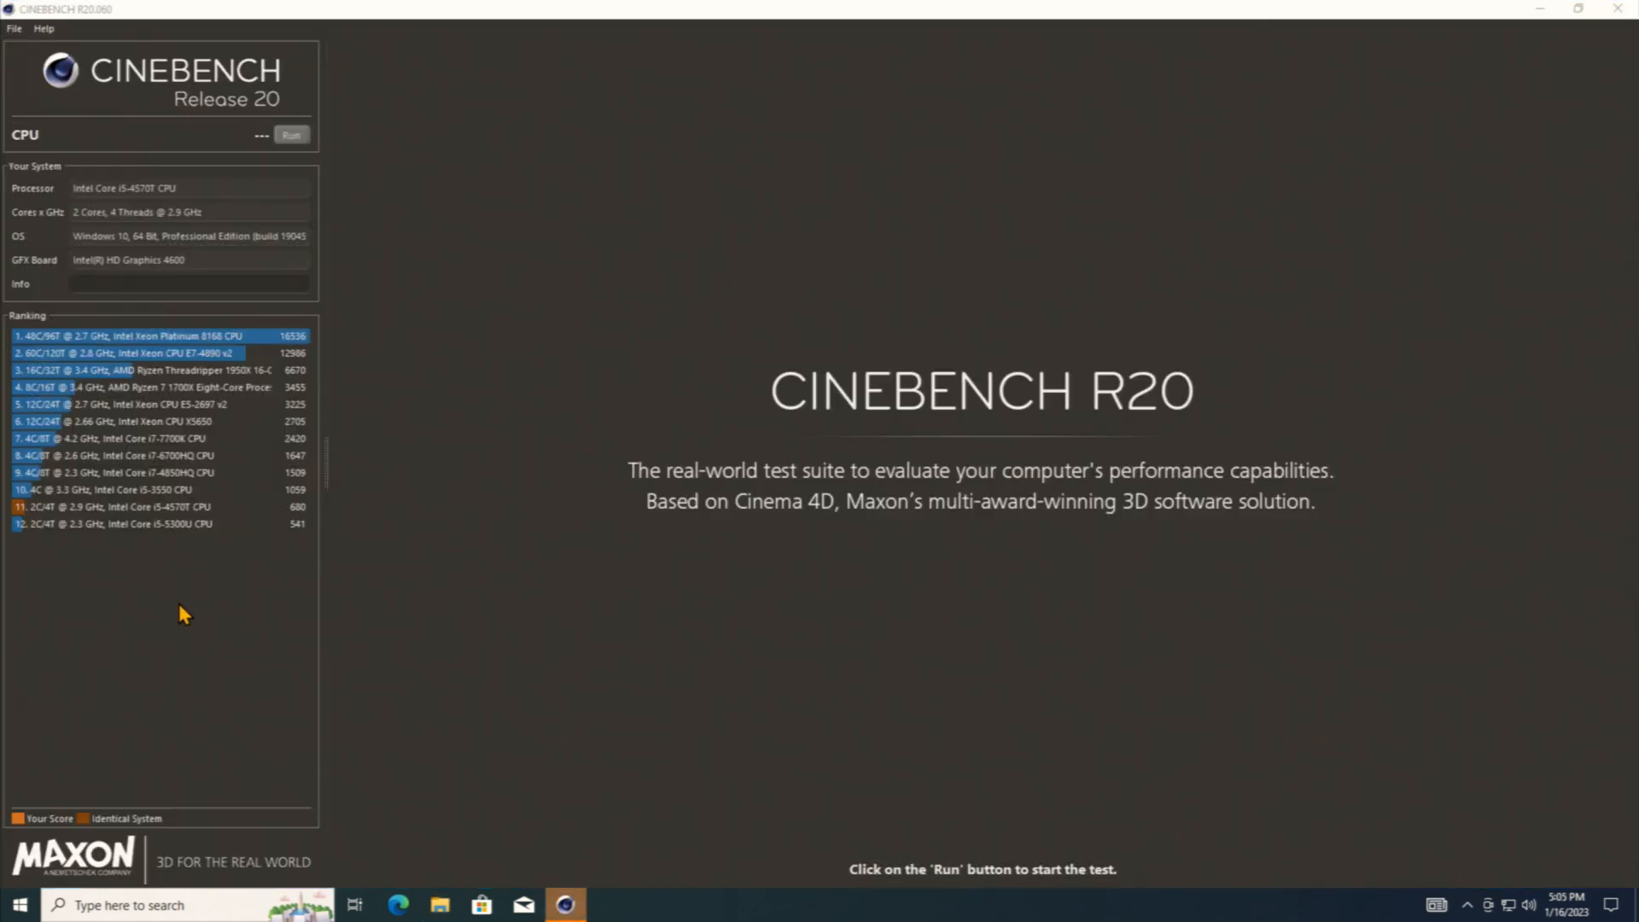
pyautogui.moveTo(186, 559)
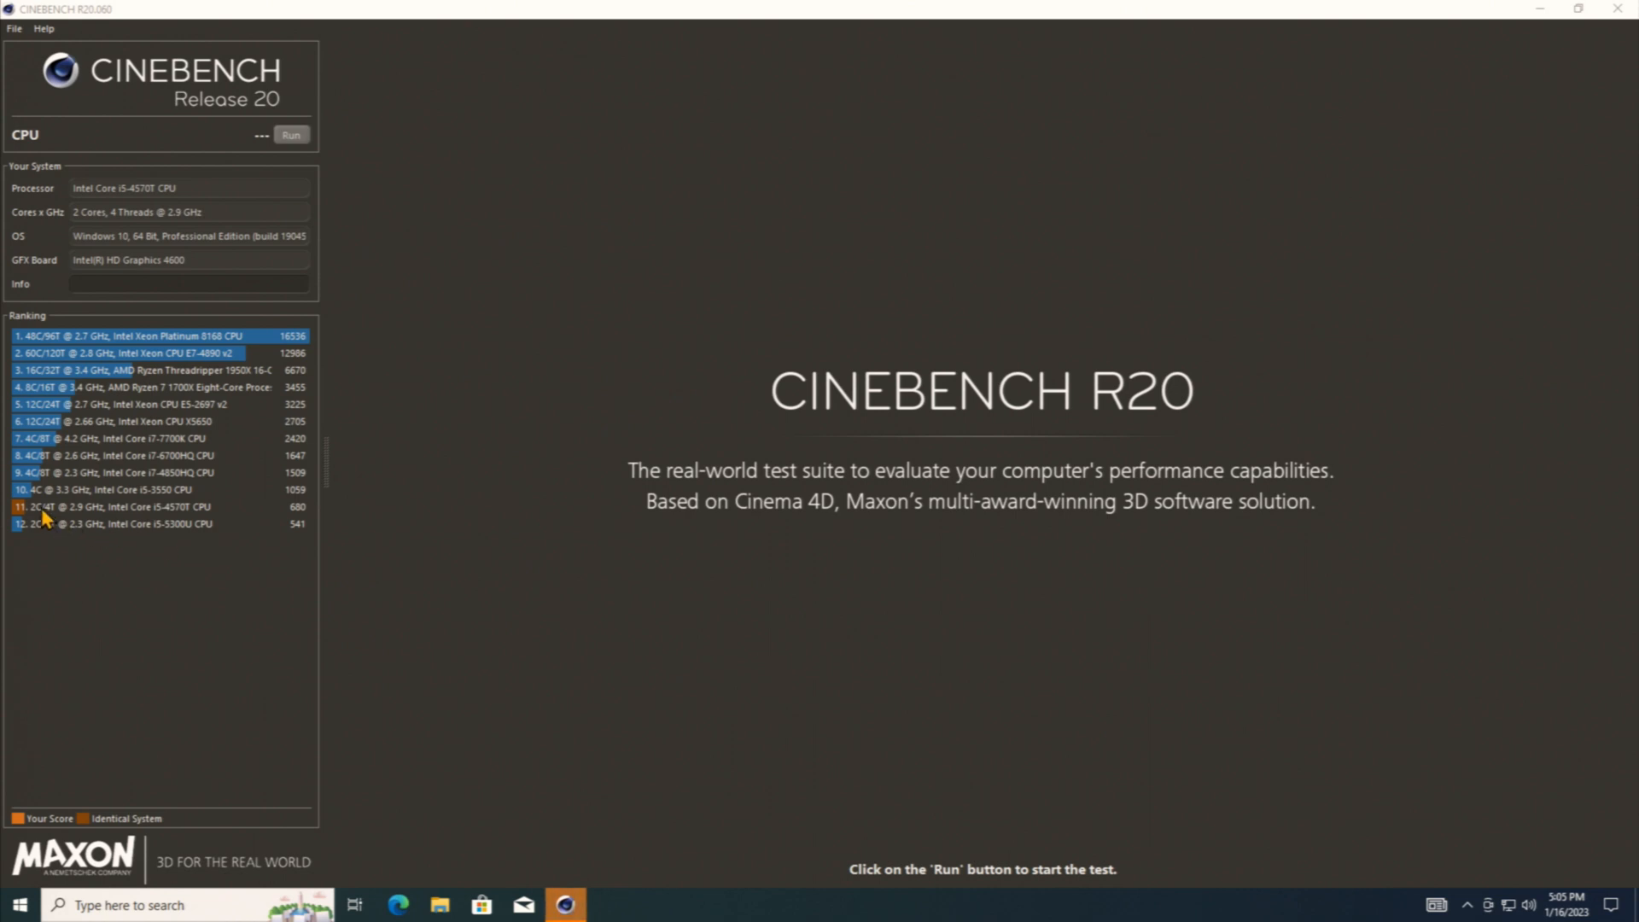
pyautogui.moveTo(186, 521)
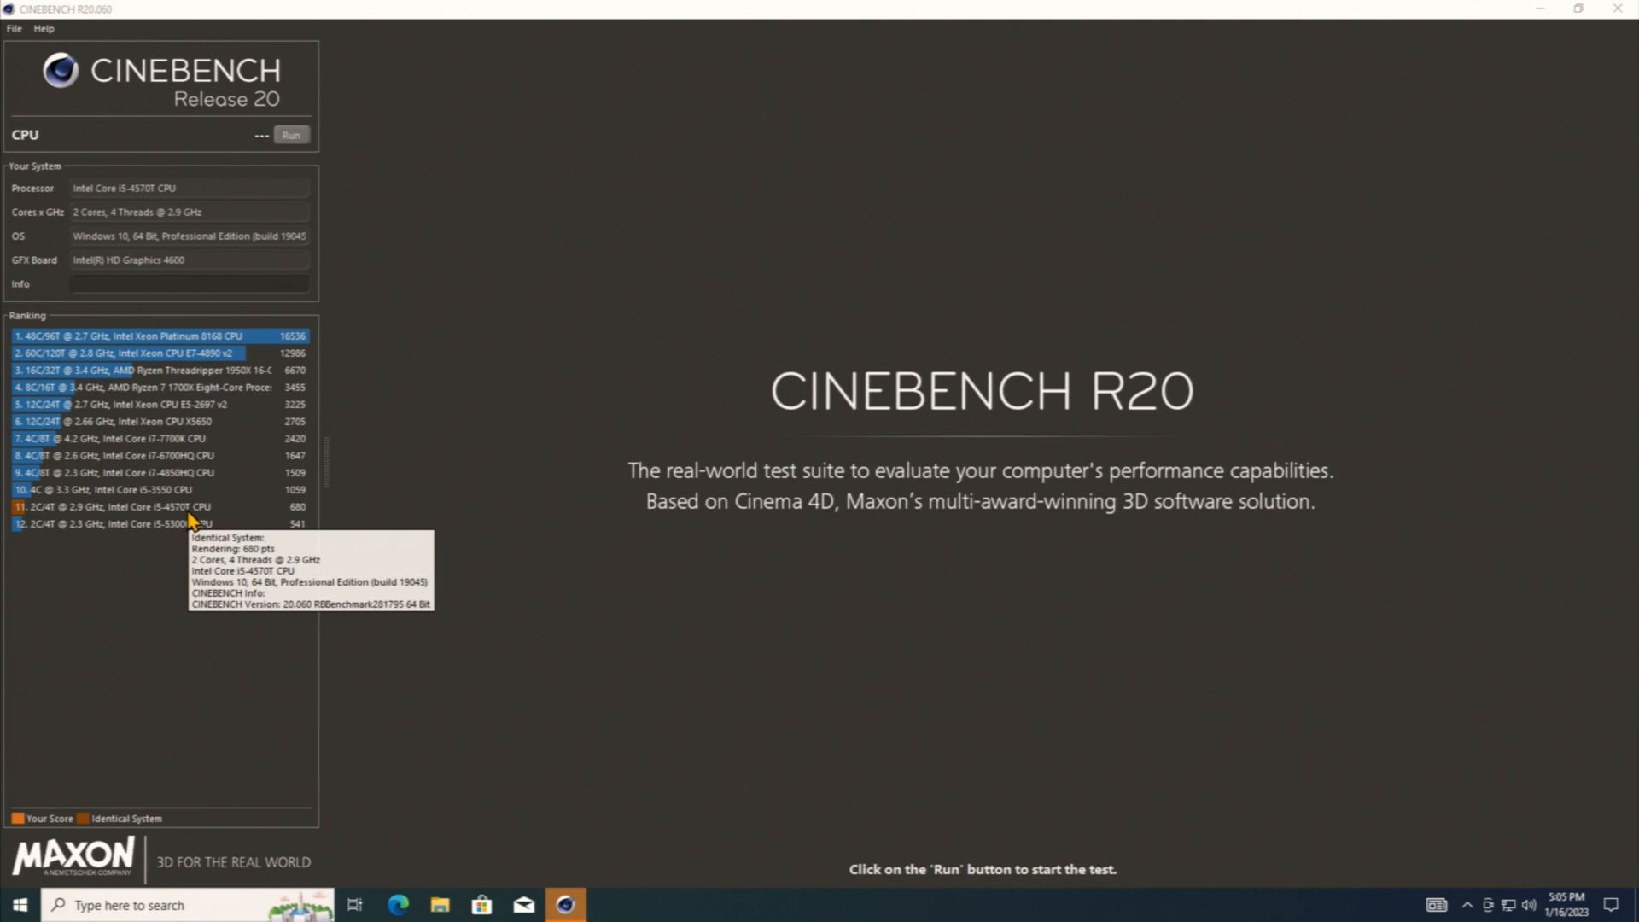
pyautogui.moveTo(125, 120)
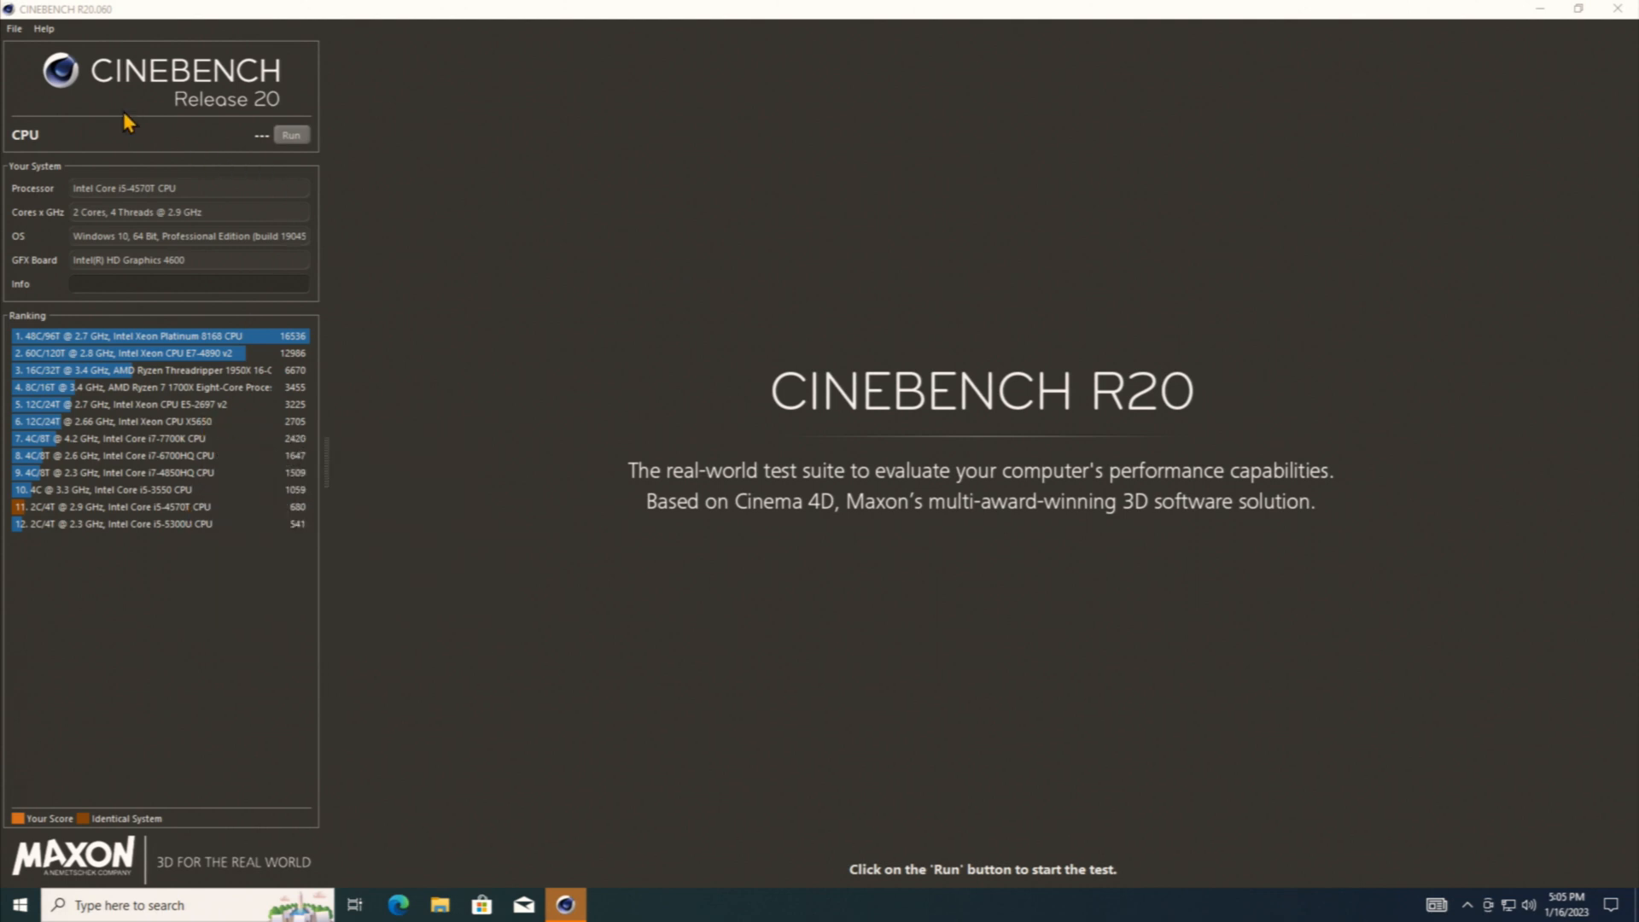
pyautogui.click(14, 28)
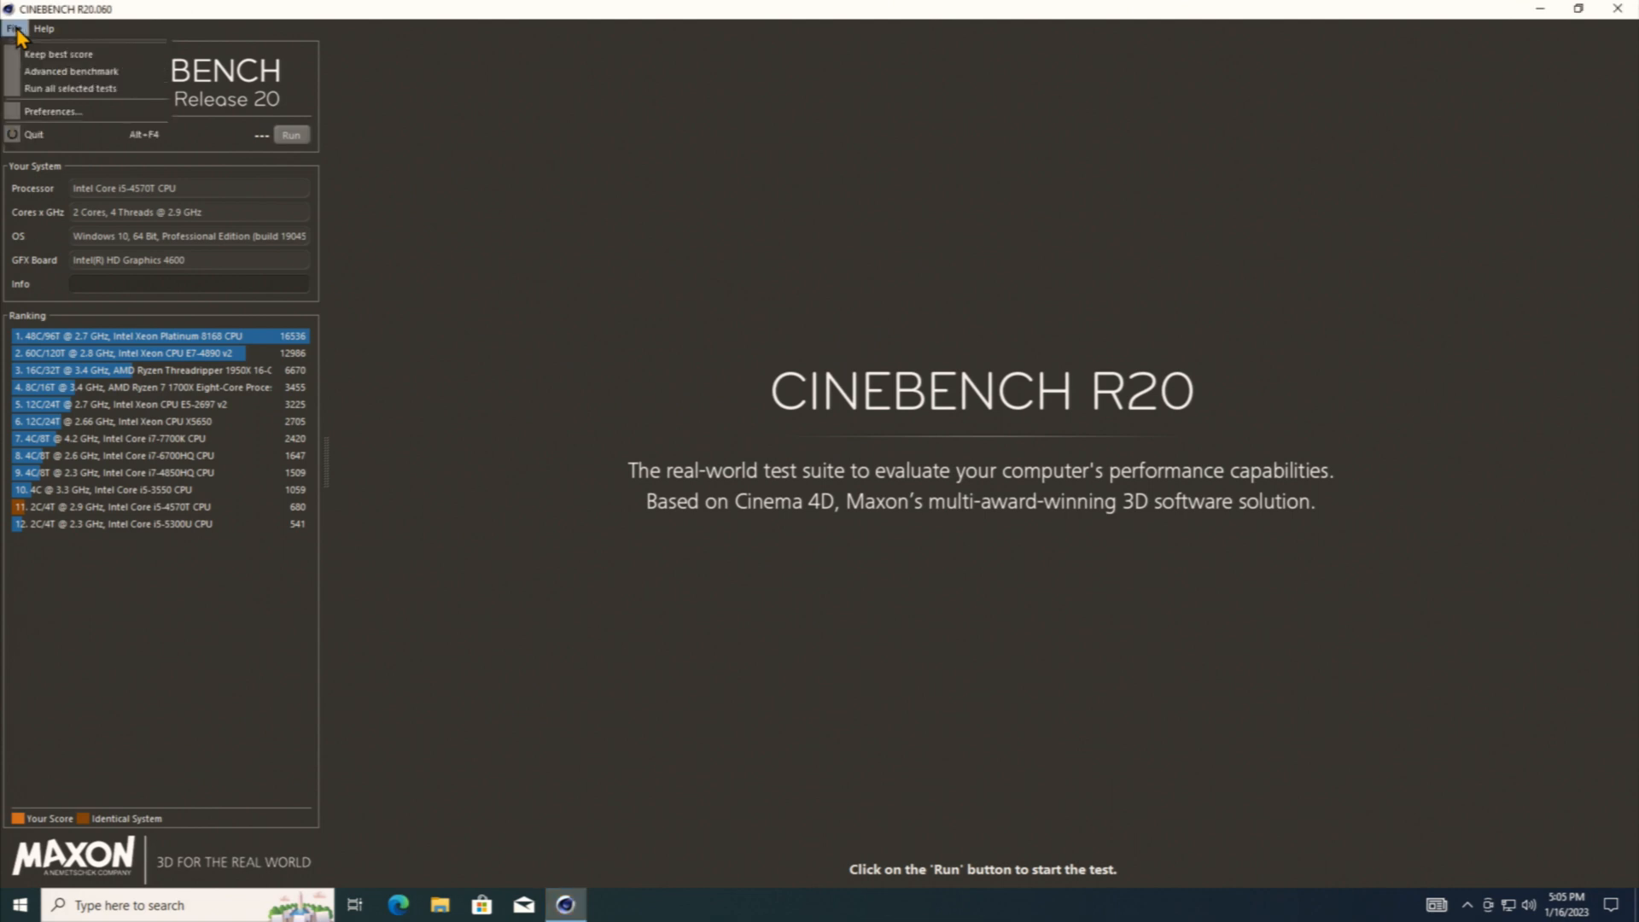
pyautogui.click(53, 111)
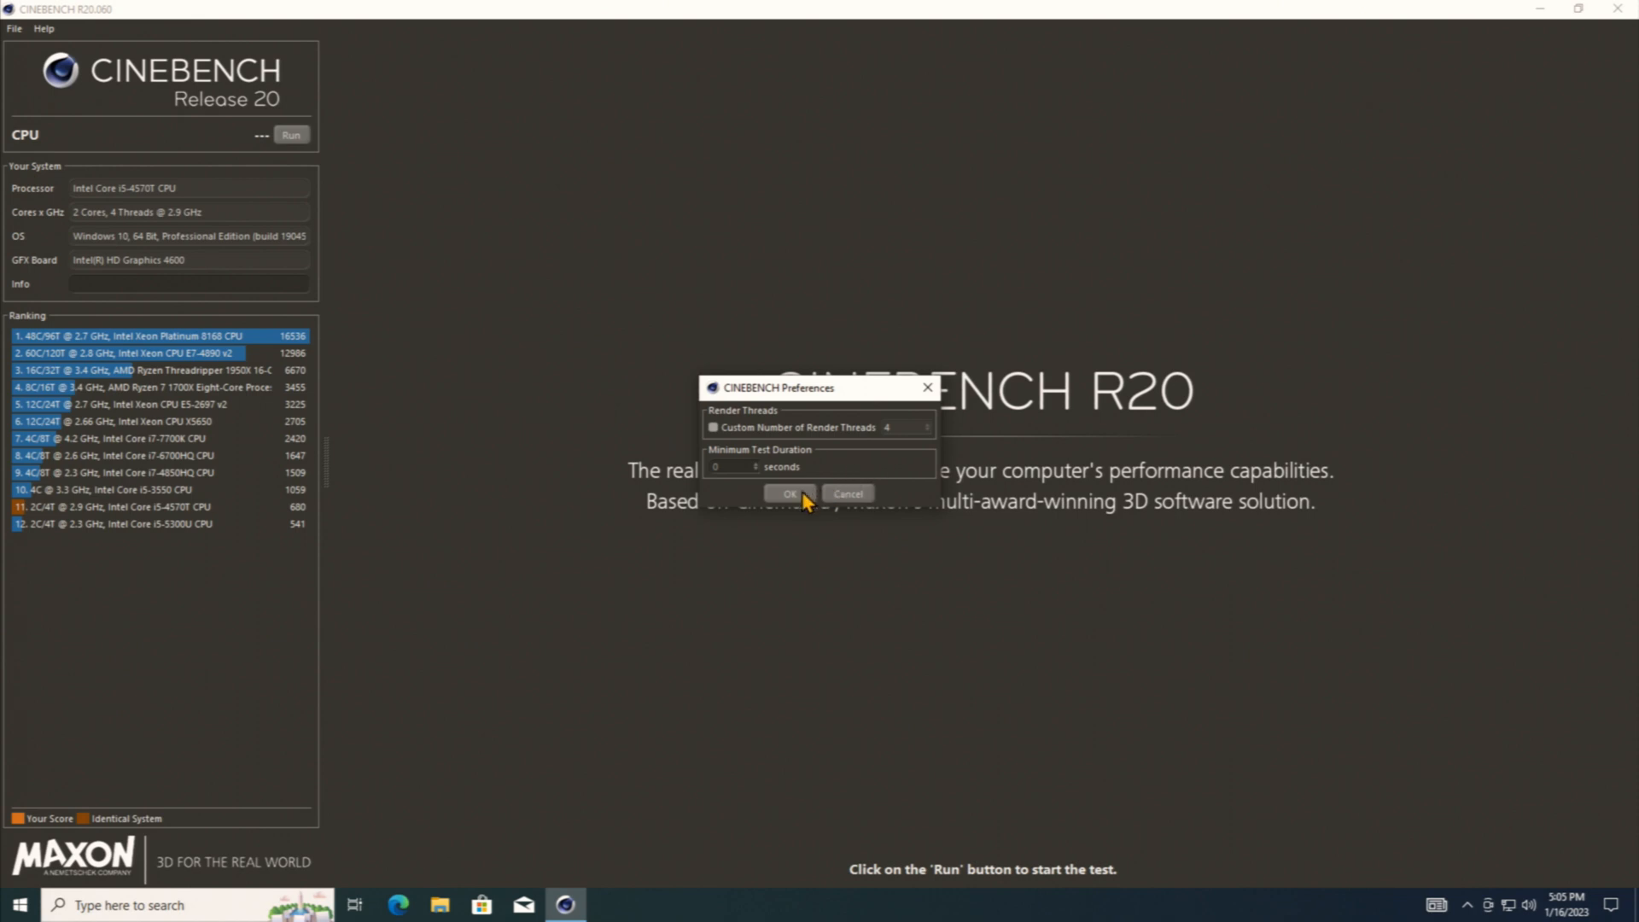
# Step: Accept the Cinebench render thread and minimum test duration preferences with OK
pyautogui.click(787, 492)
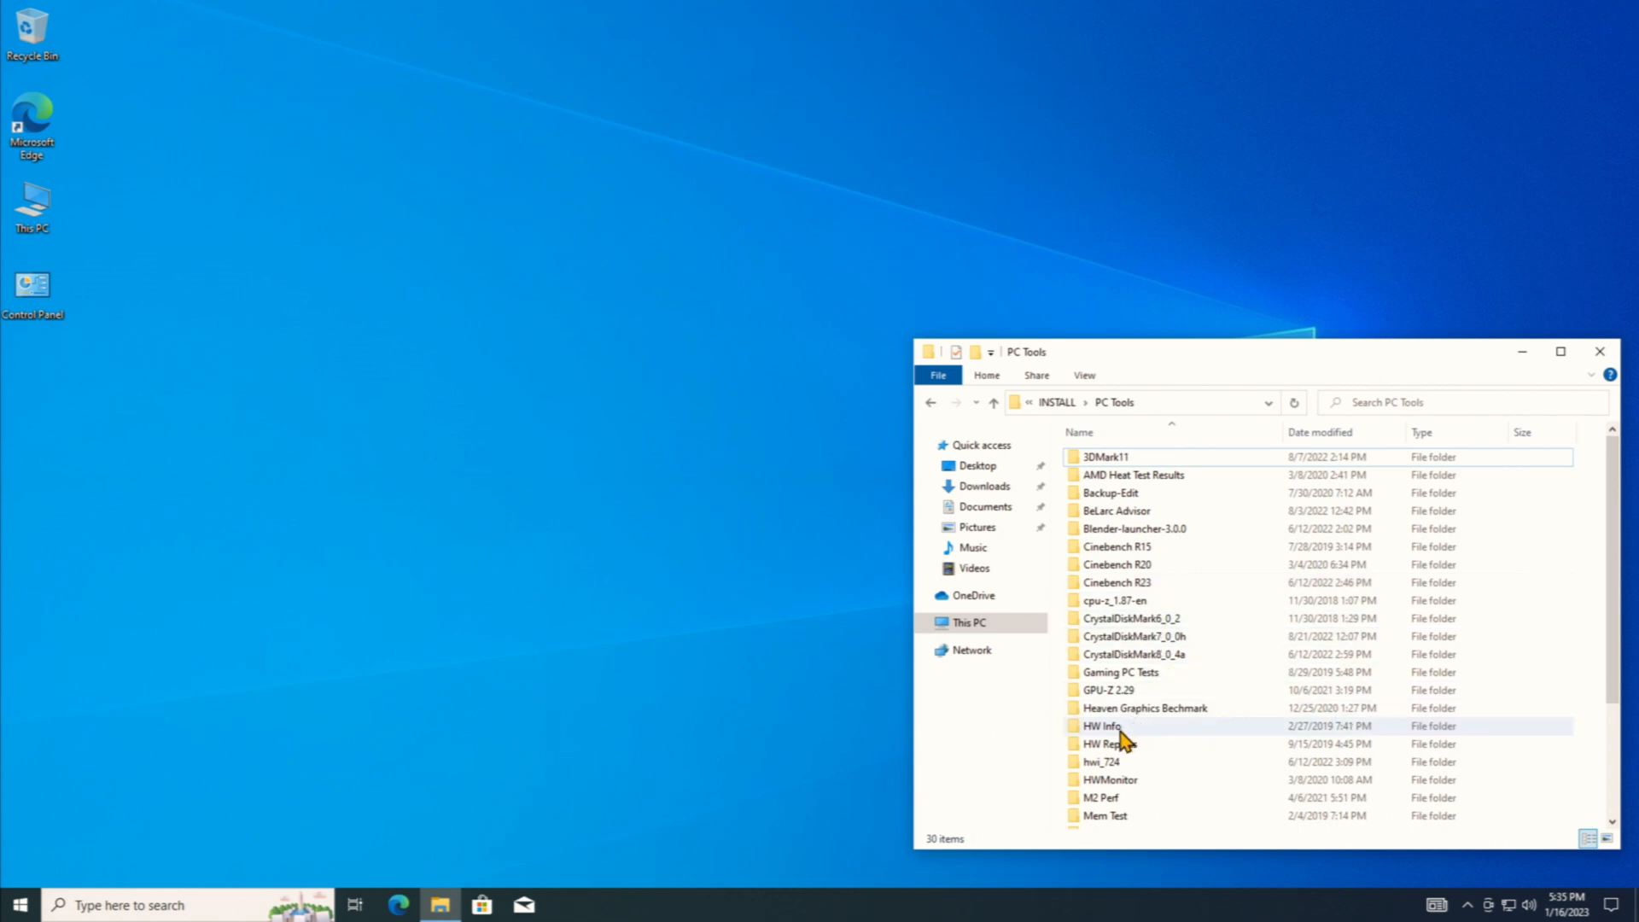
# Step: Launch HWiNFO64 from the HW Info folder in sensors-only mode
pyautogui.doubleClick(1100, 725)
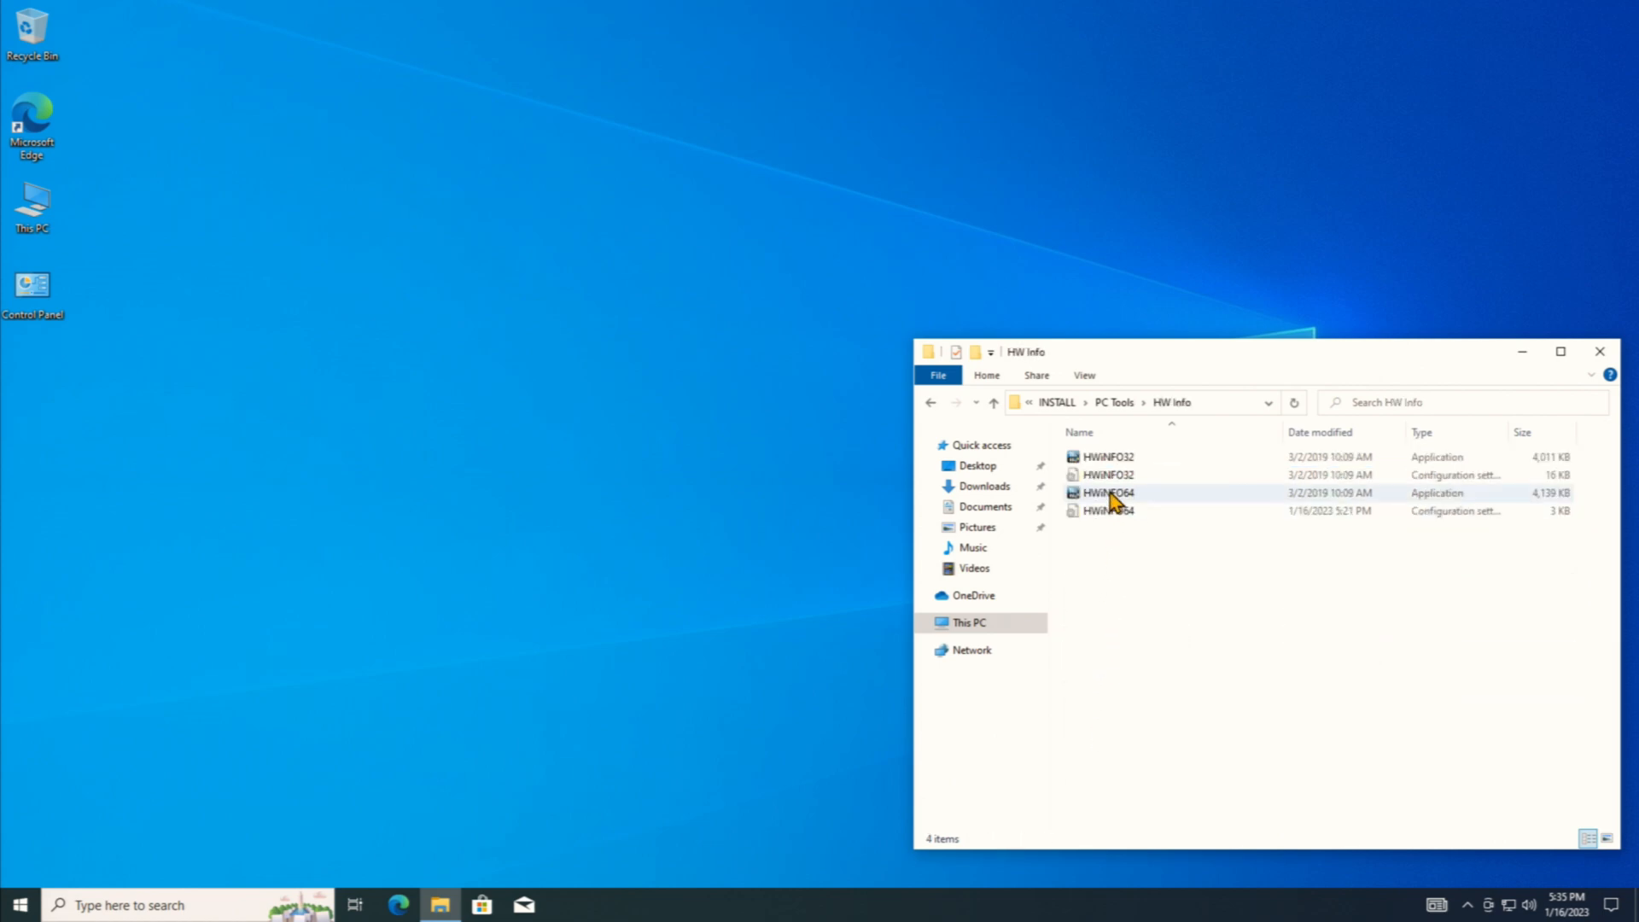
pyautogui.click(1108, 493)
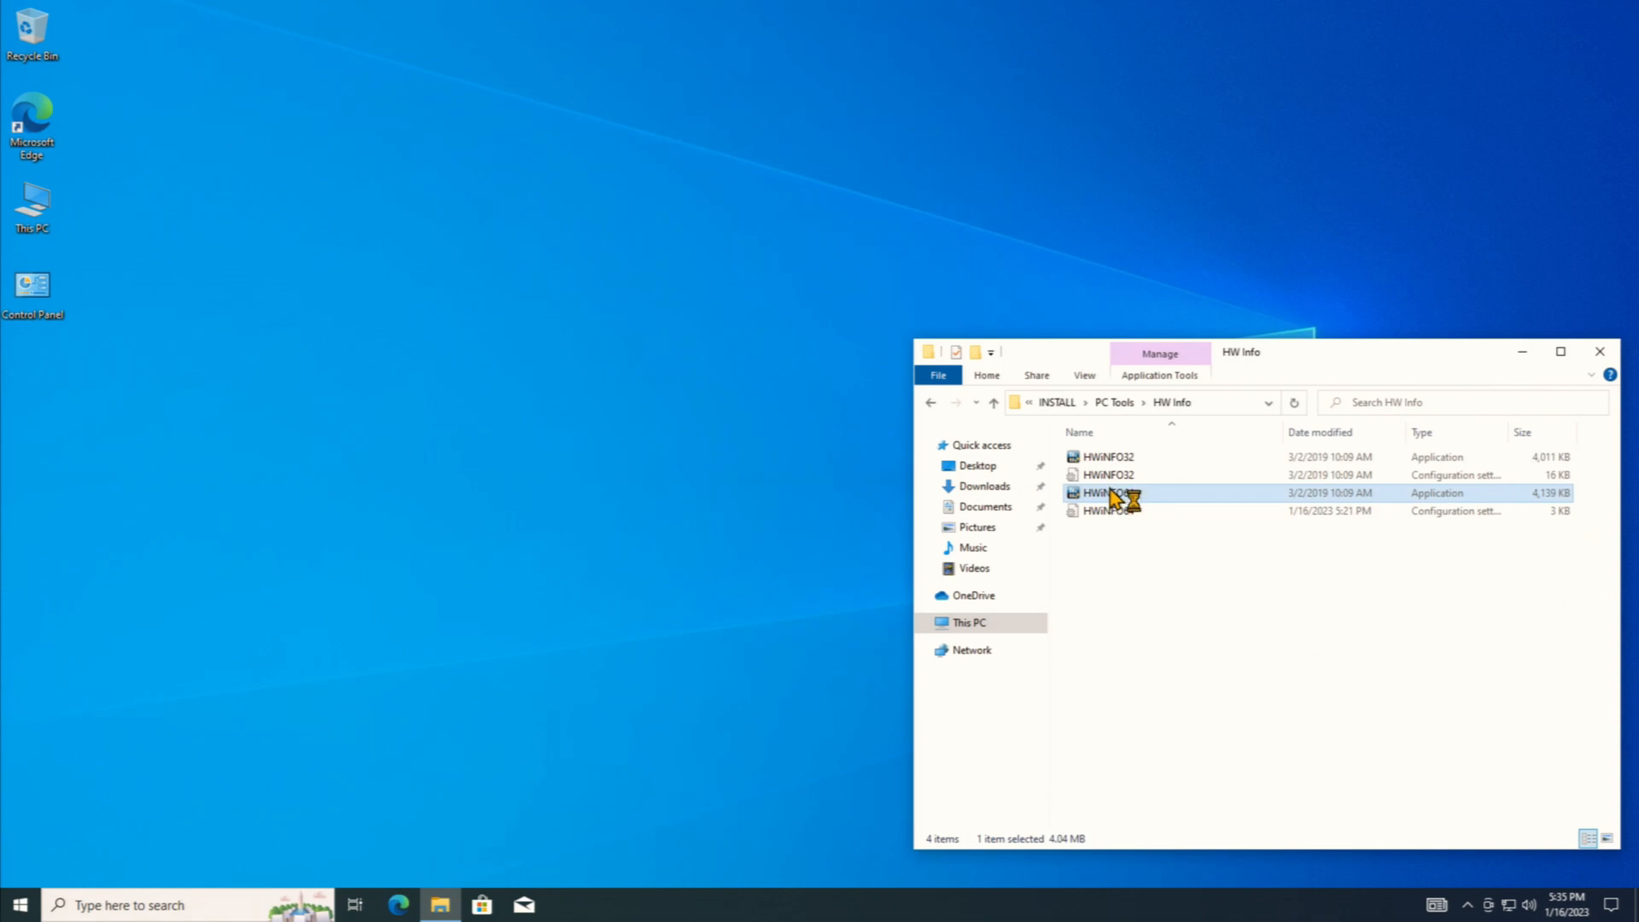
pyautogui.doubleClick(1109, 493)
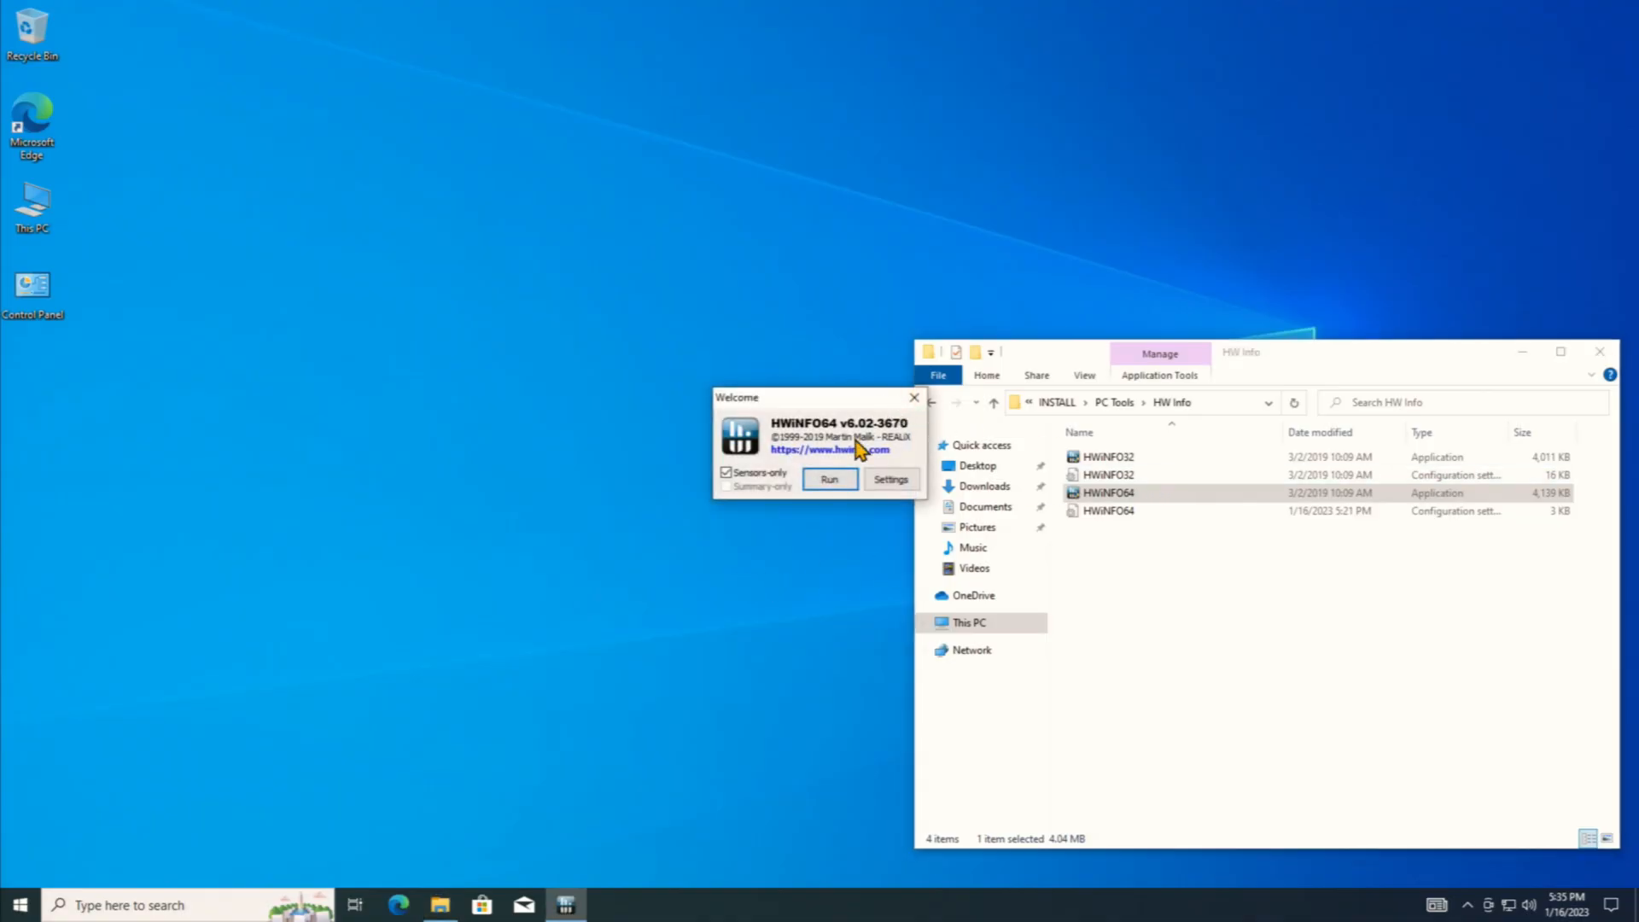
pyautogui.click(829, 479)
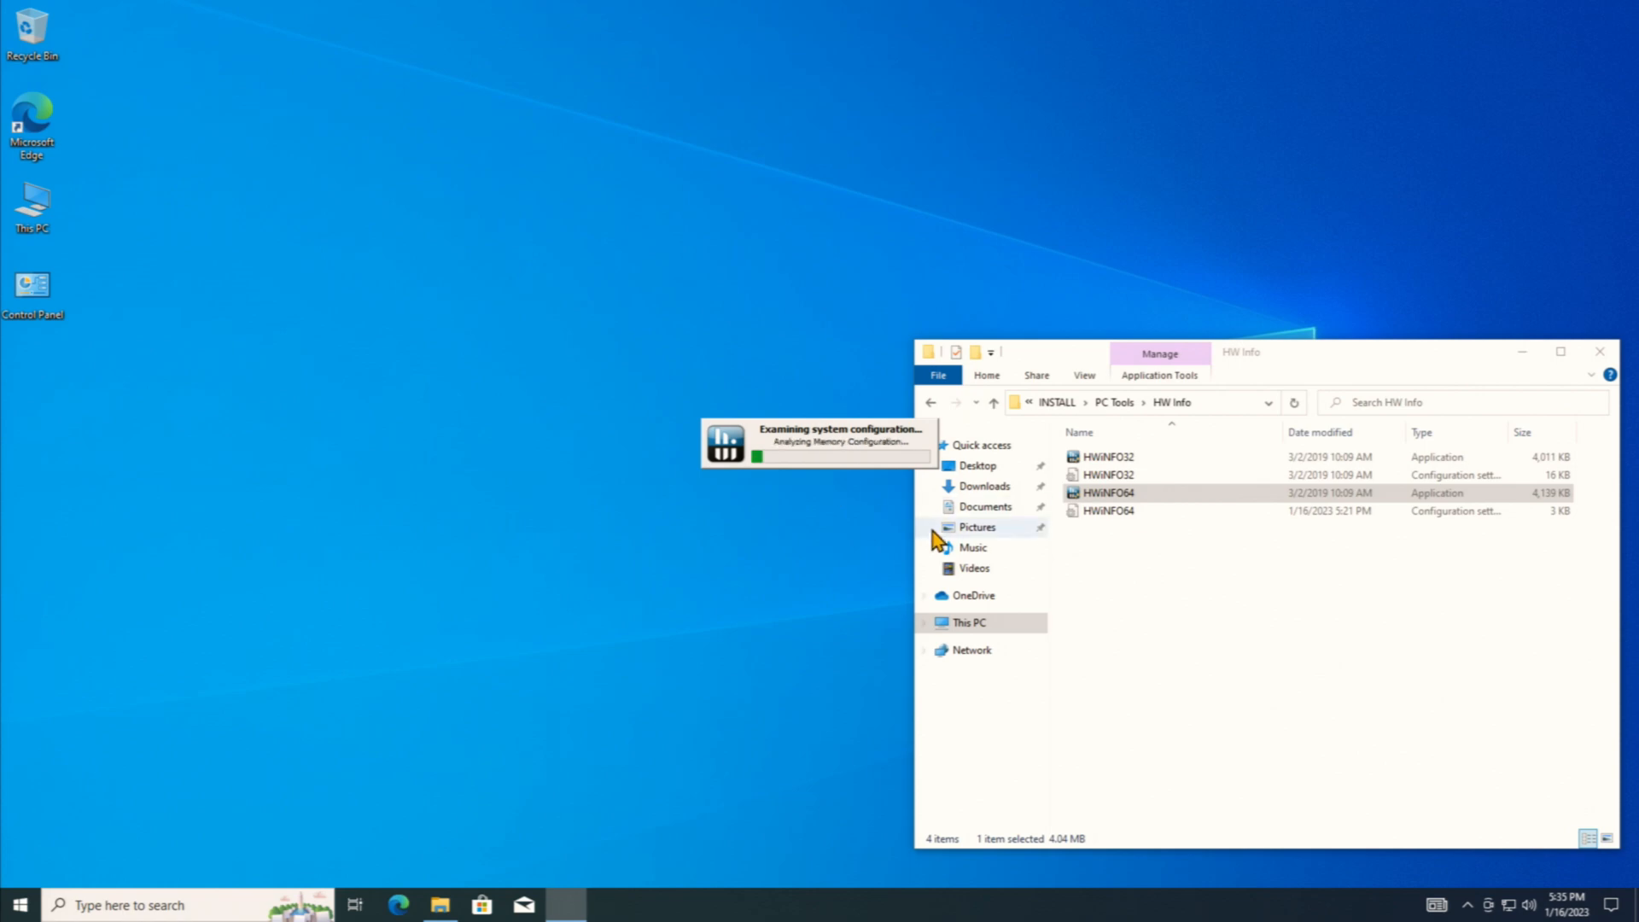
pyautogui.moveTo(899, 589)
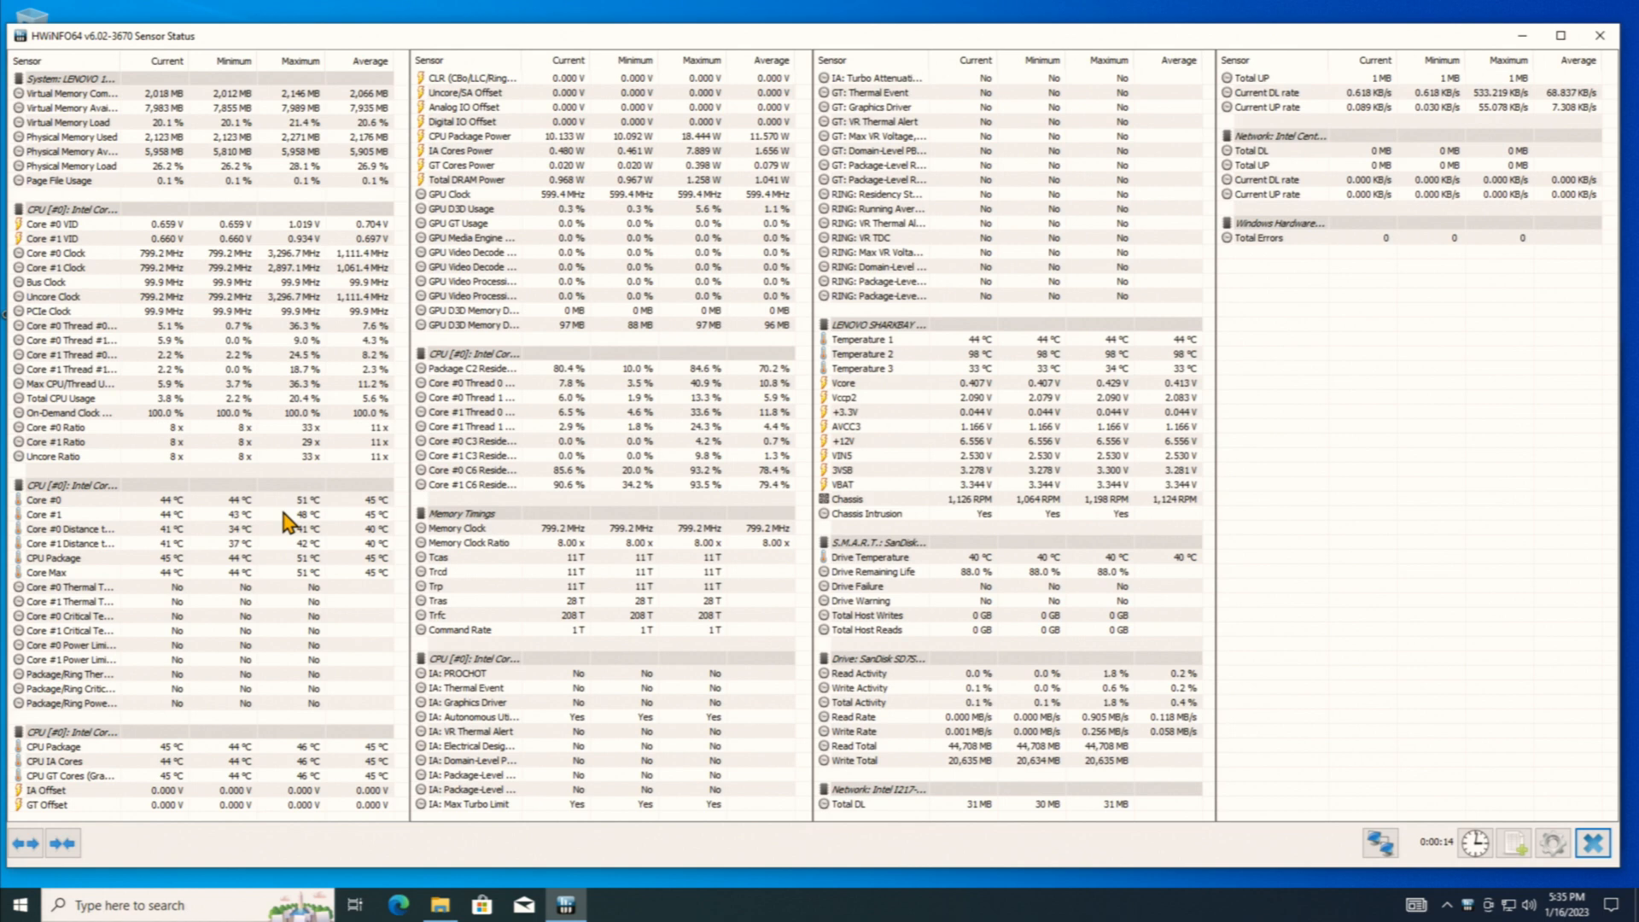
pyautogui.moveTo(350, 583)
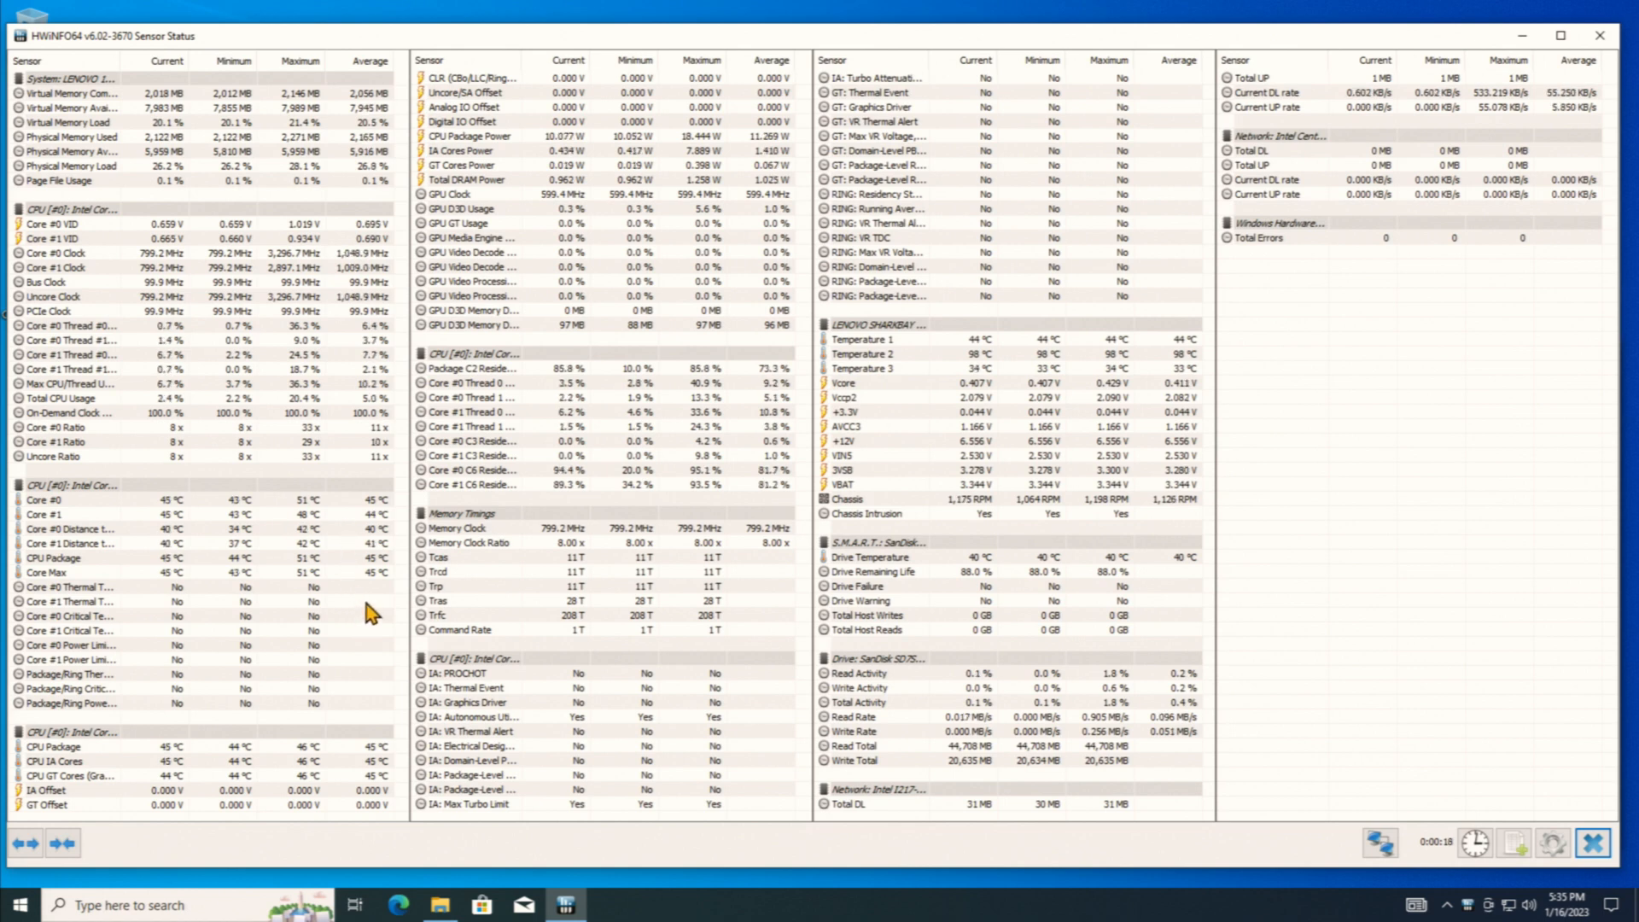
pyautogui.moveTo(999, 455)
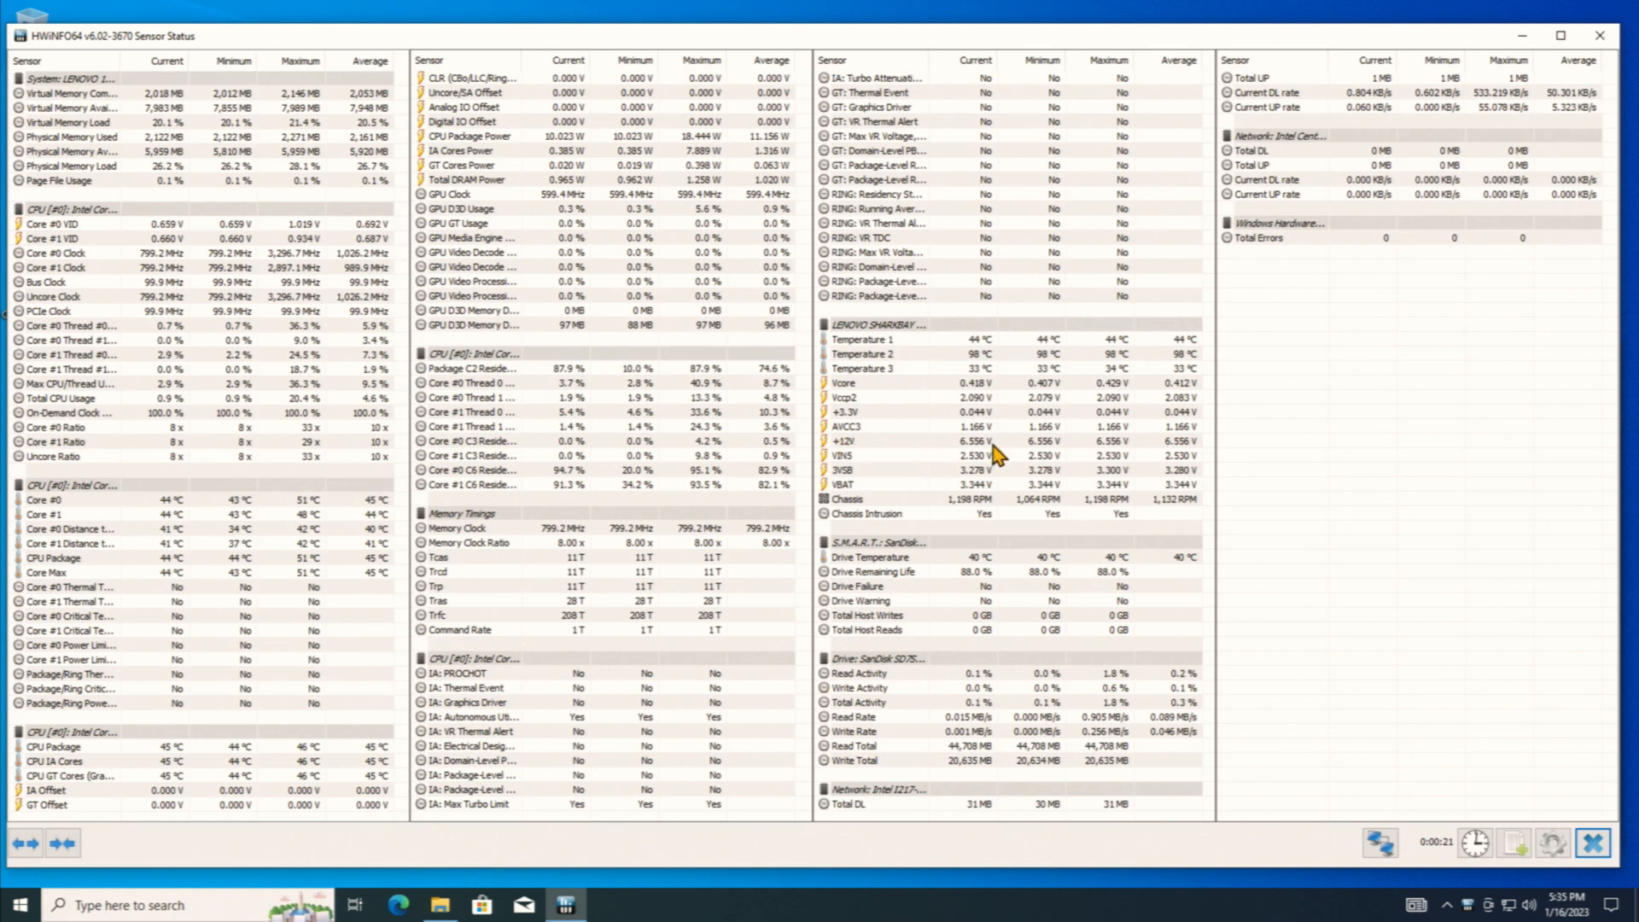
pyautogui.moveTo(968, 517)
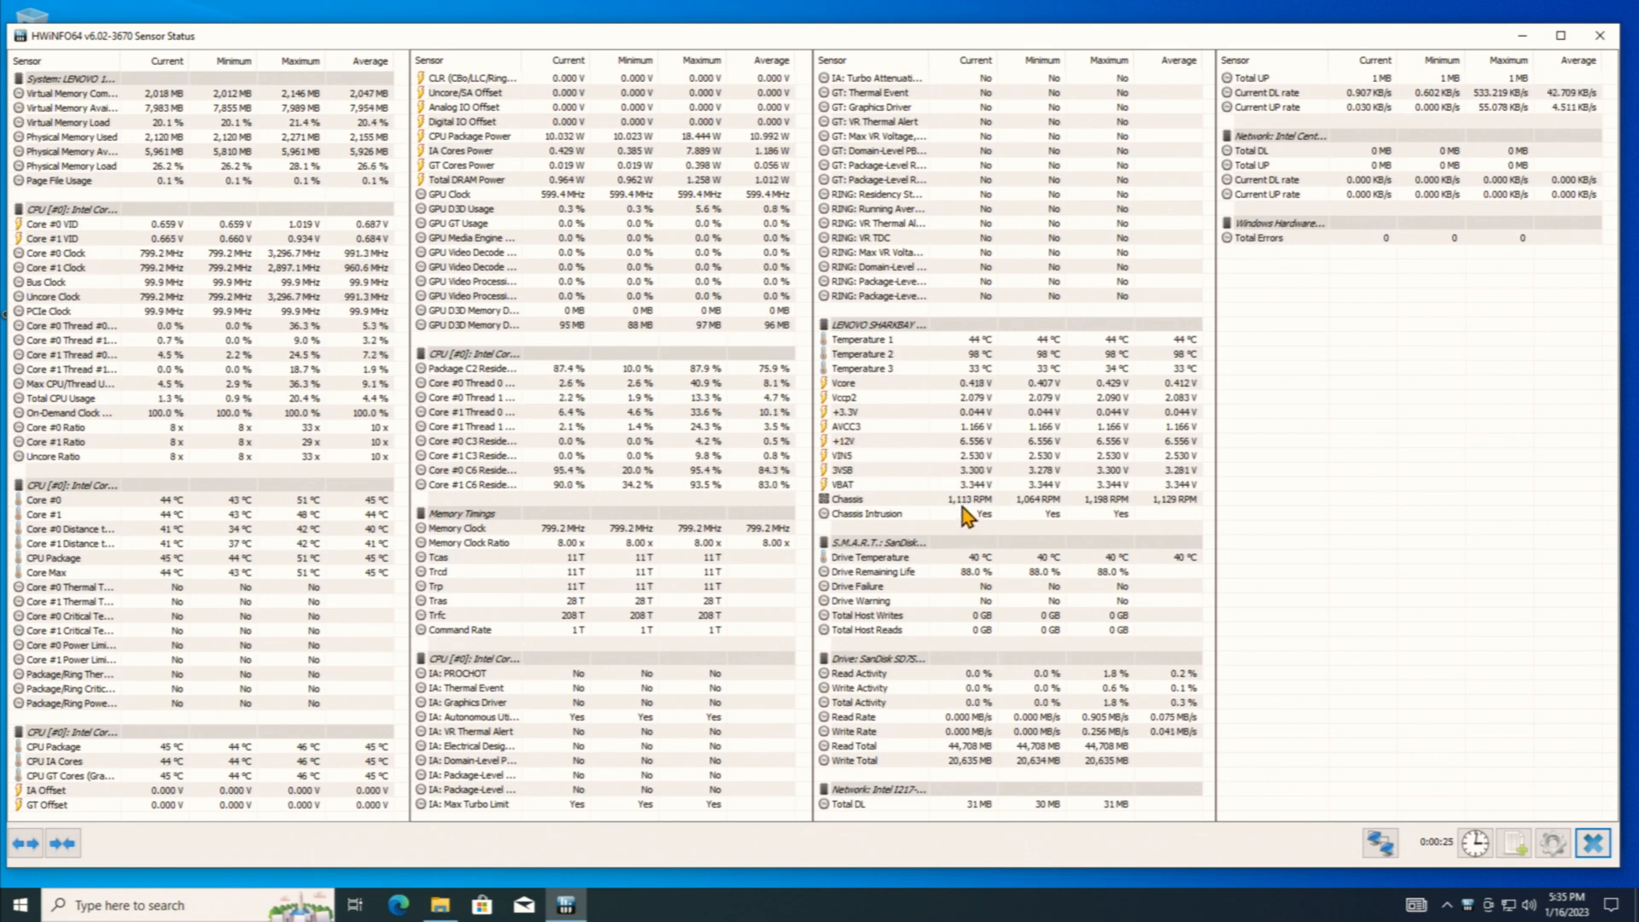
pyautogui.moveTo(1098, 523)
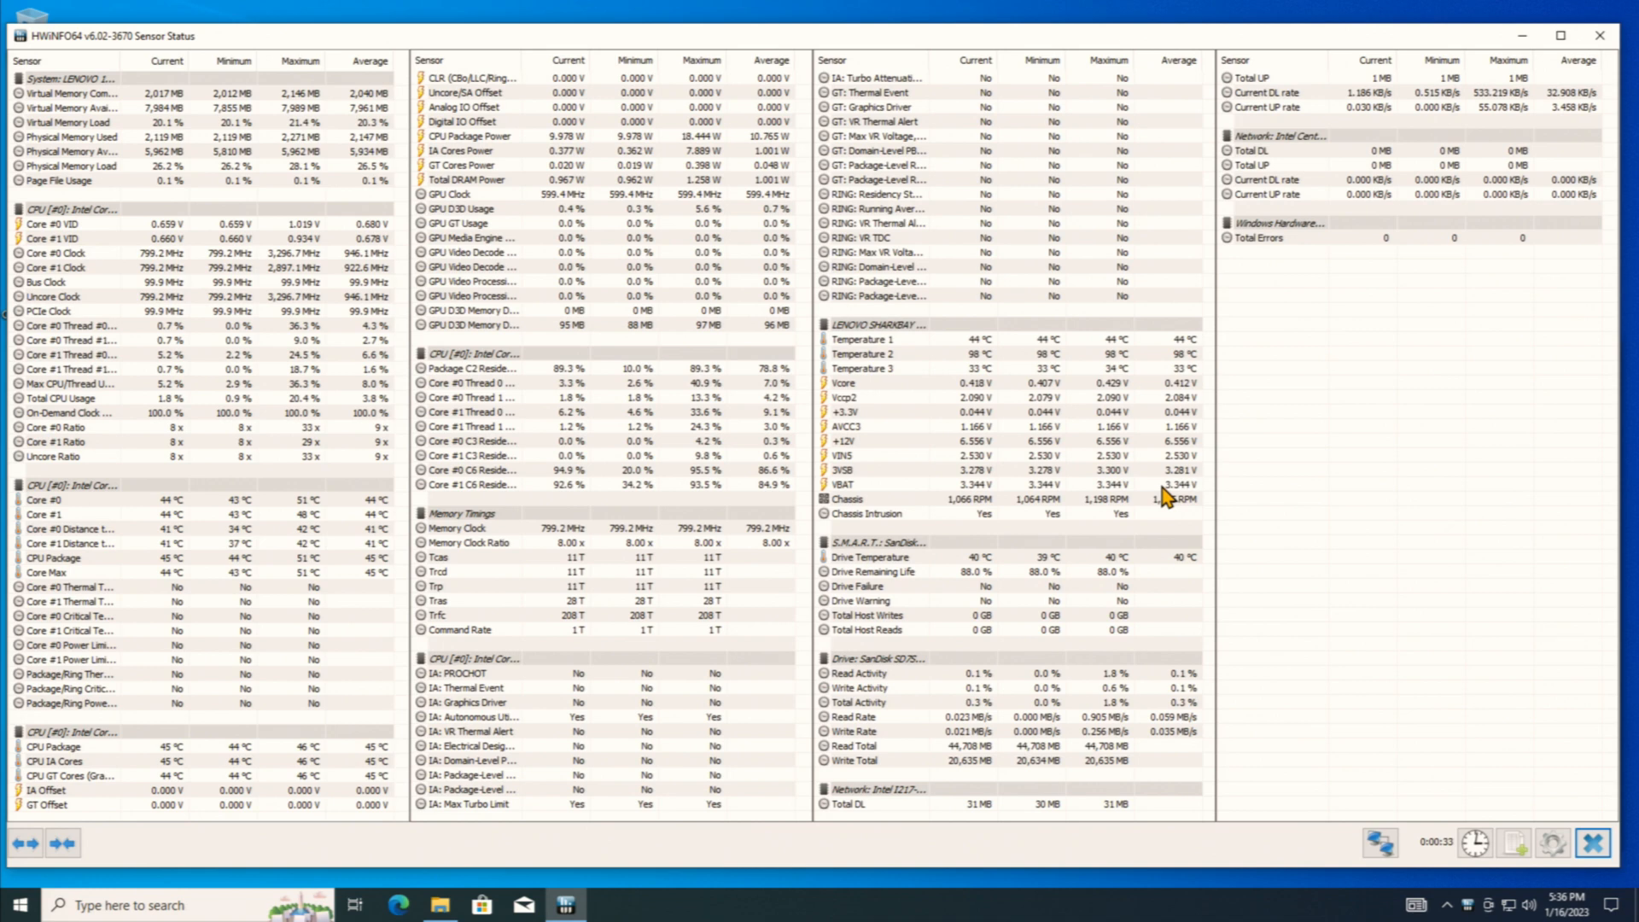
pyautogui.moveTo(1165, 497)
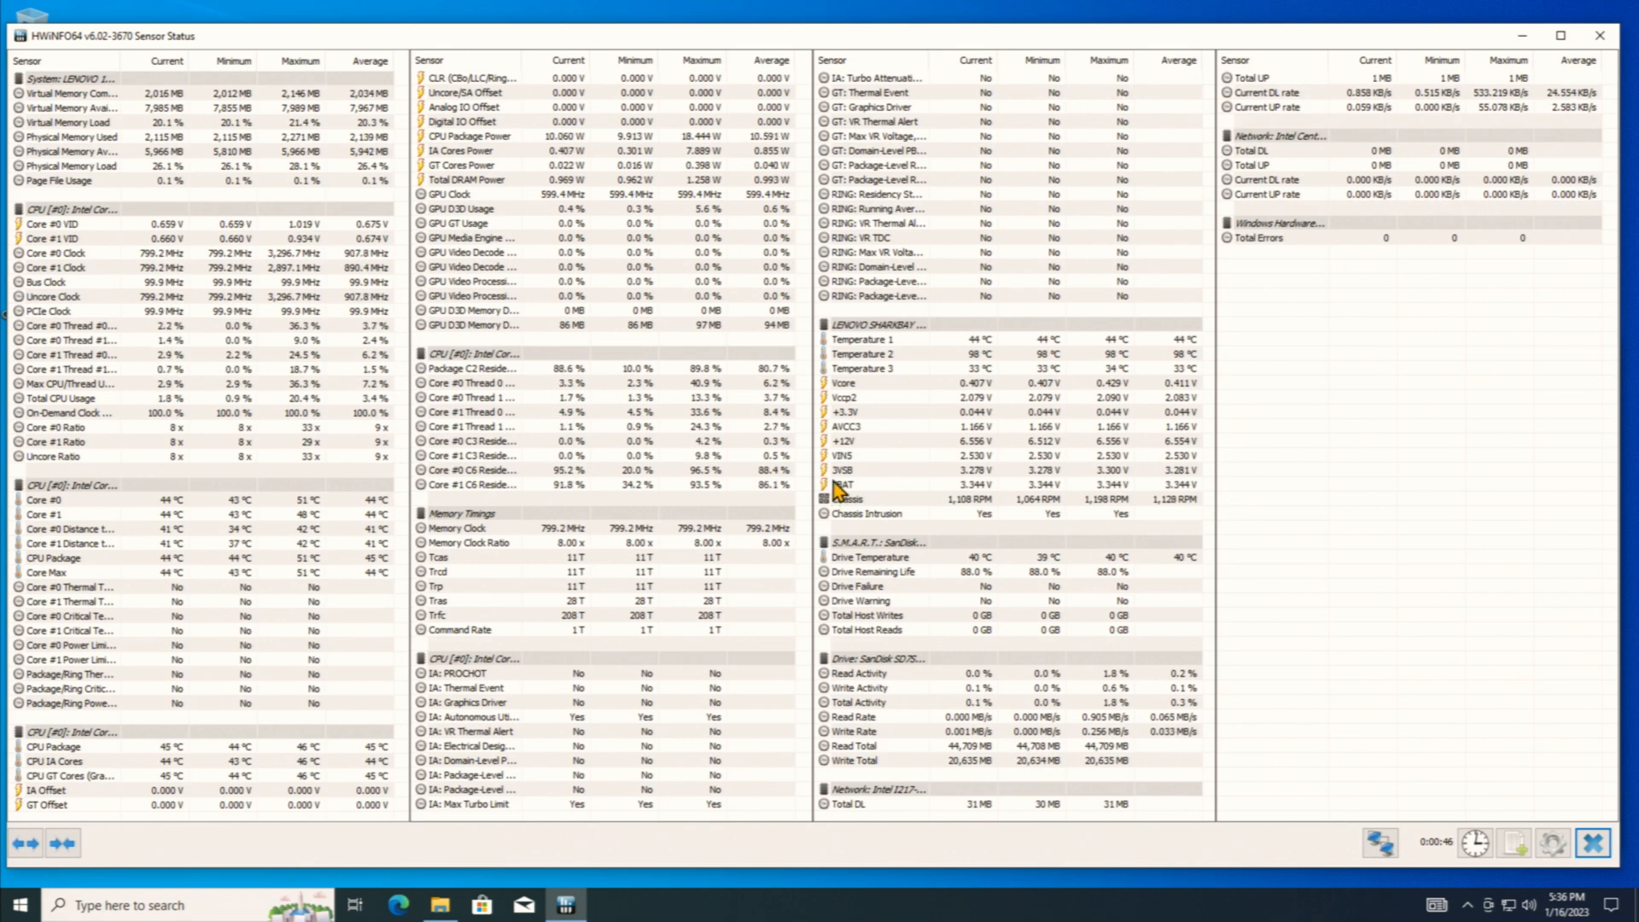
pyautogui.moveTo(1391, 238)
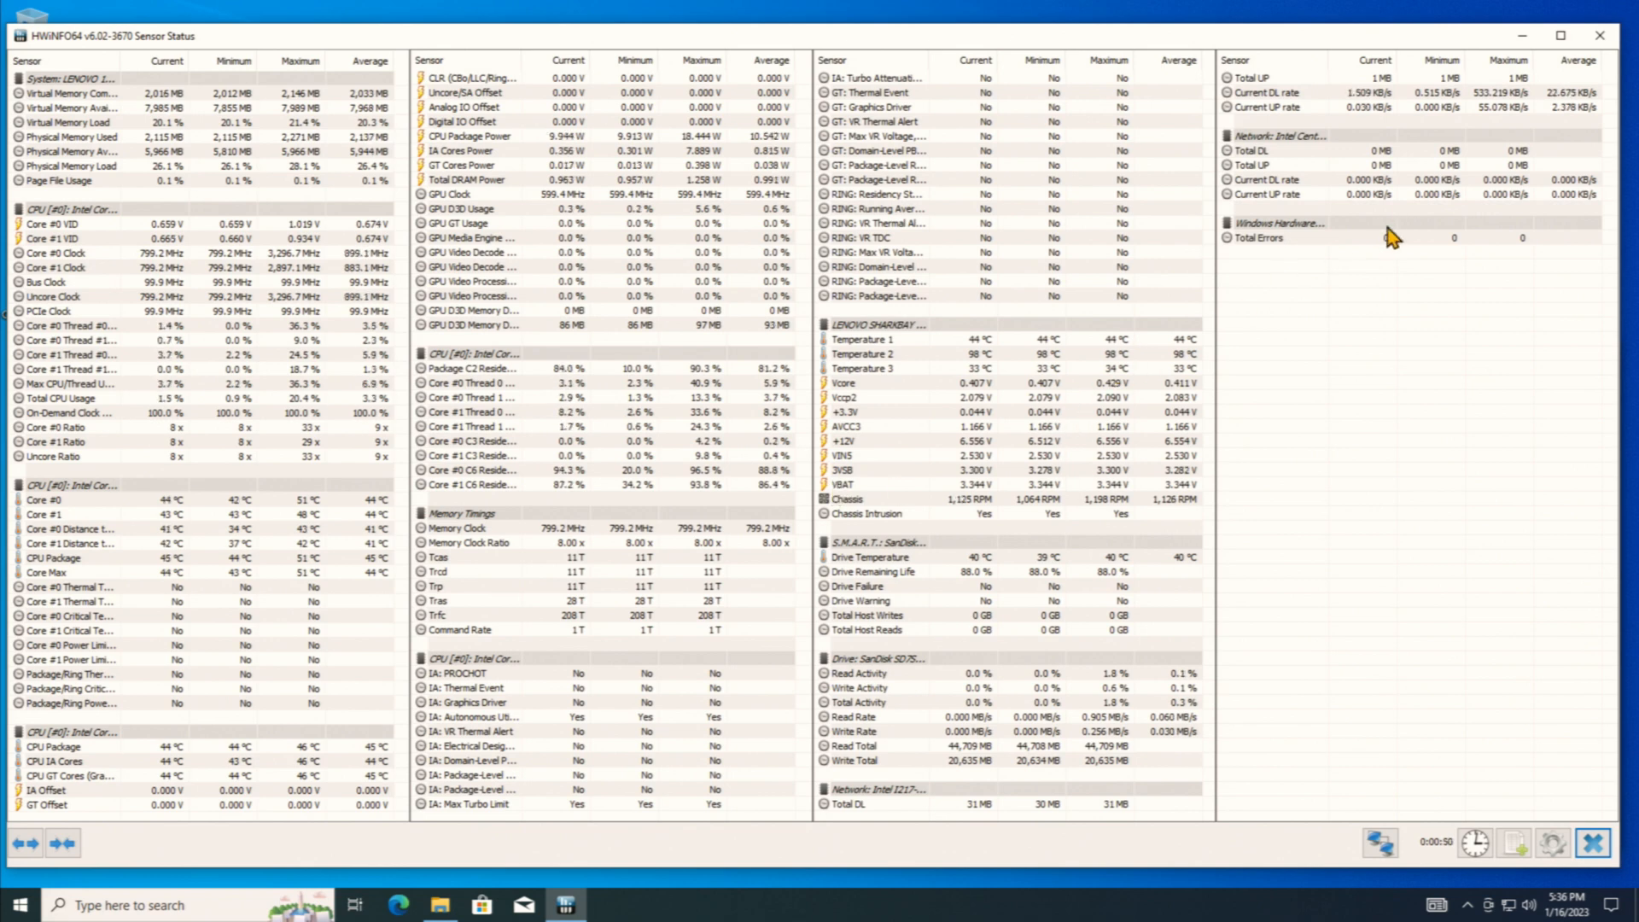